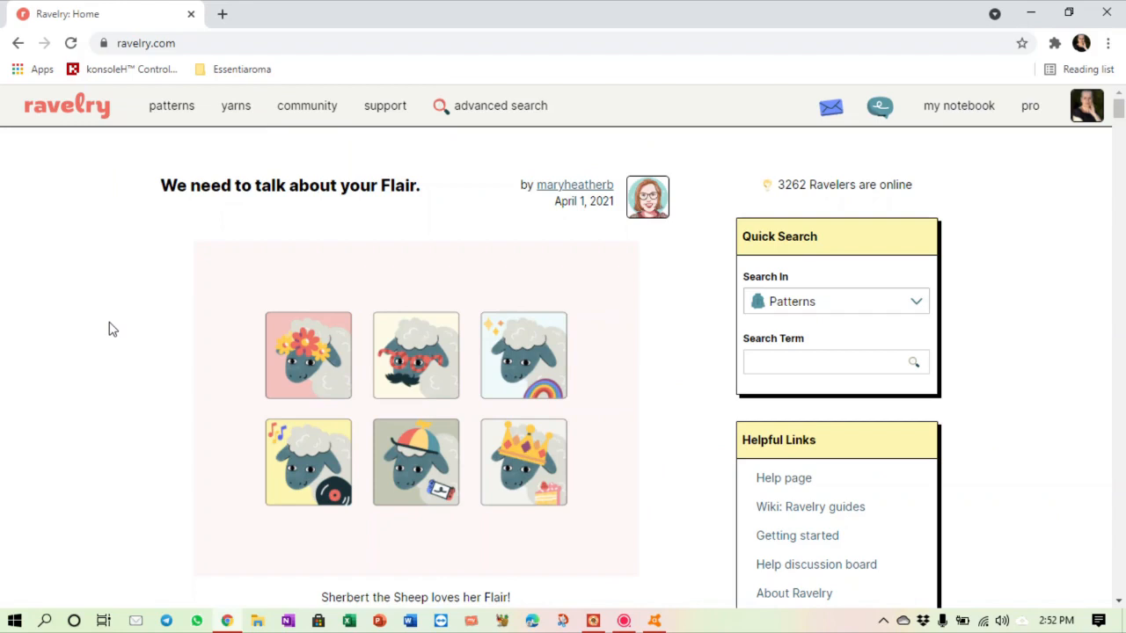
Step: Expand the community menu listing forums, messages, people, friends, groups and events
click(307, 106)
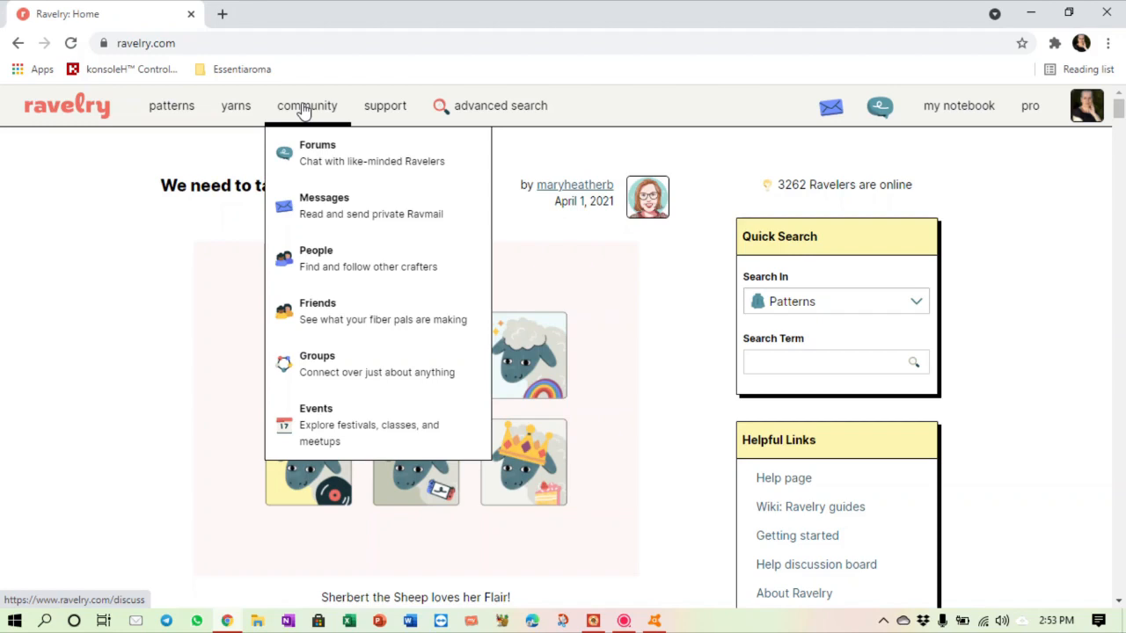
mouse_move(317, 151)
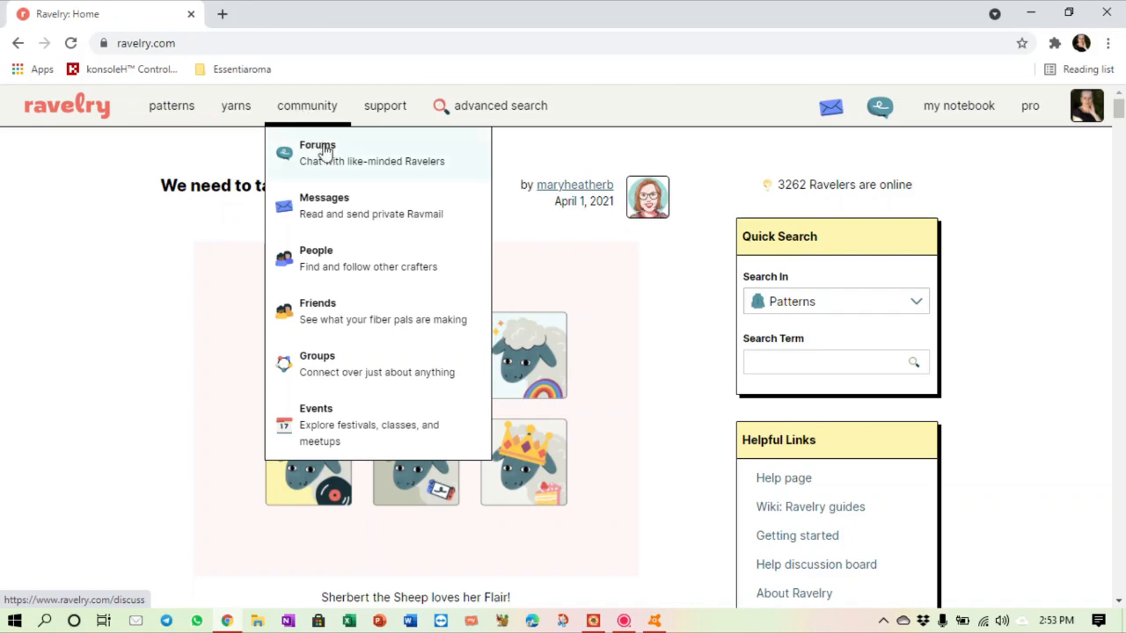
Step: Browse the Forums boards page past Patterns, Yarn & Fiber, Techniques and Loose Ends
click(317, 151)
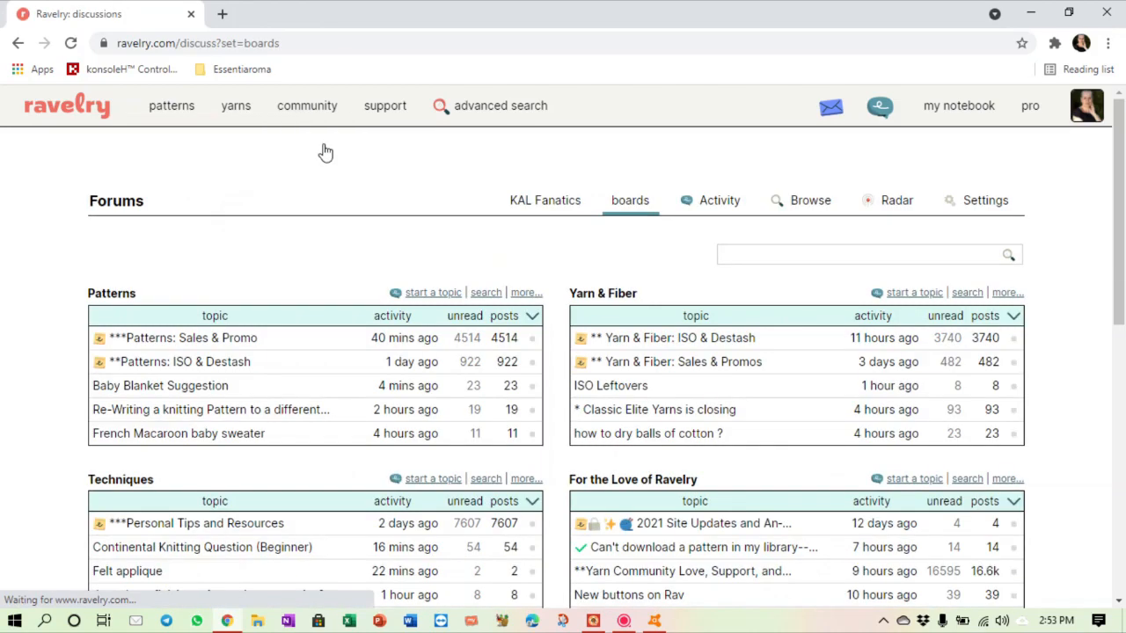
scroll(down, 3)
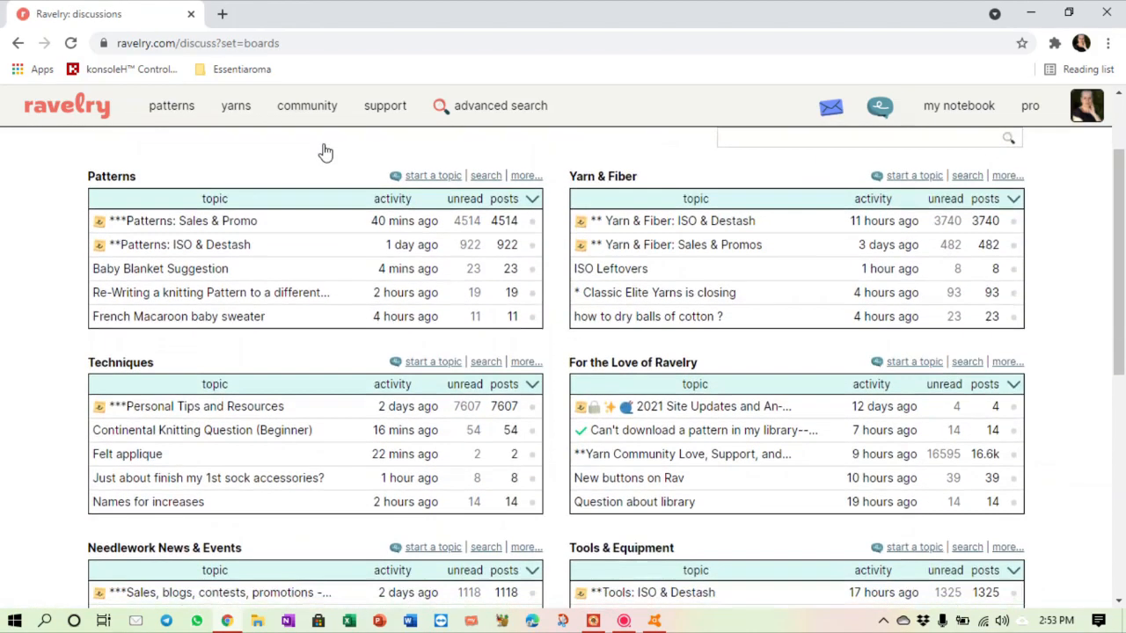
scroll(down, 3)
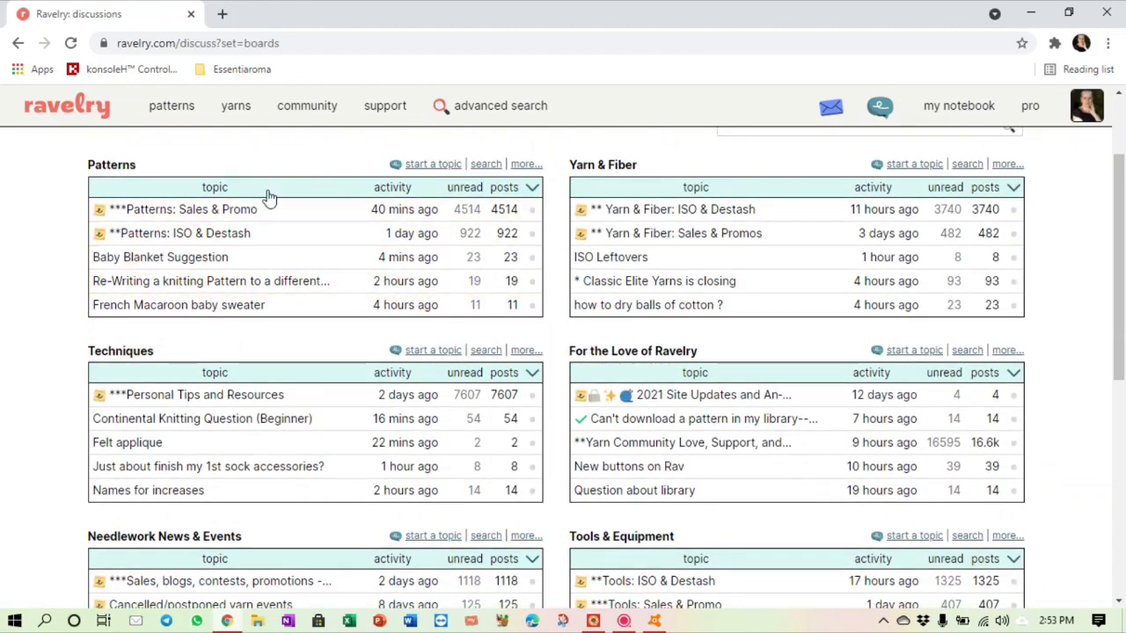
mouse_move(649, 164)
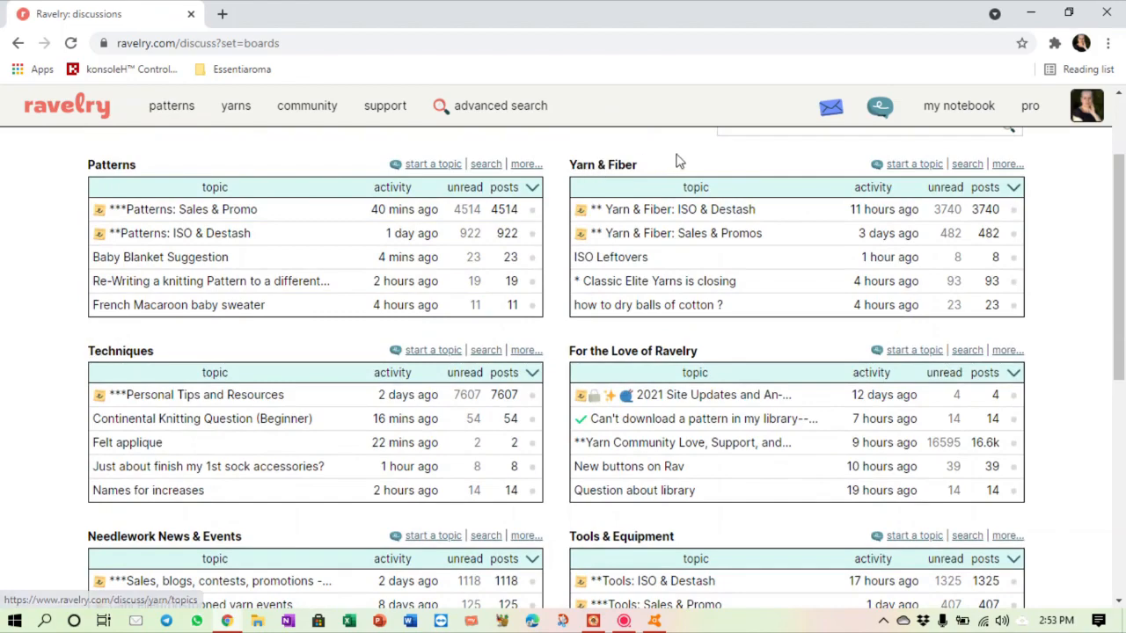
scroll(down, 3)
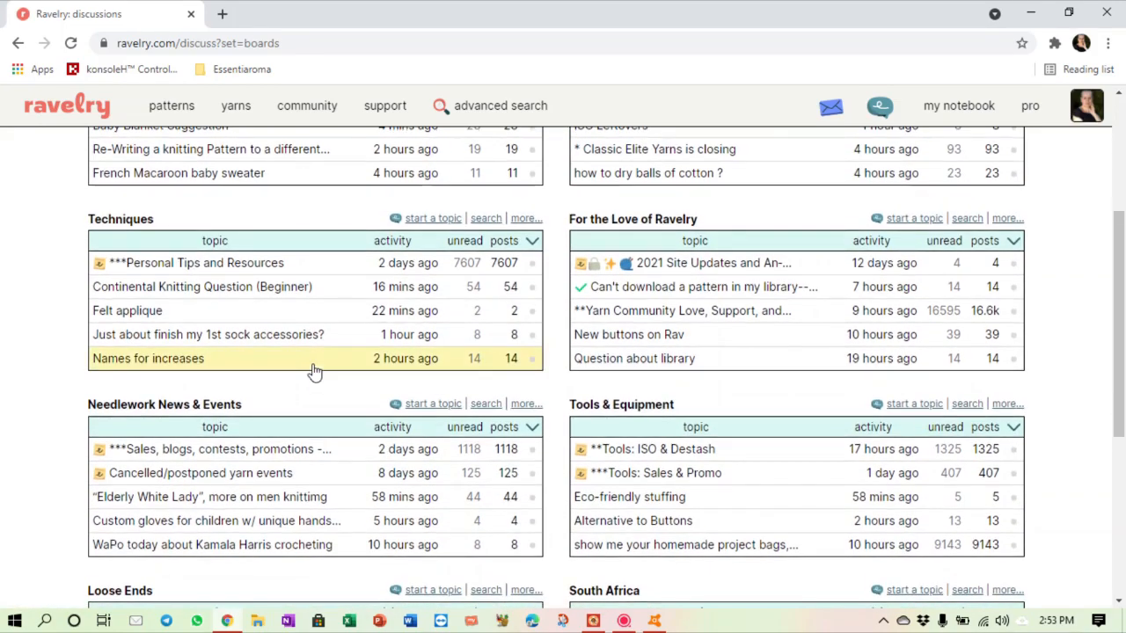
scroll(down, 3)
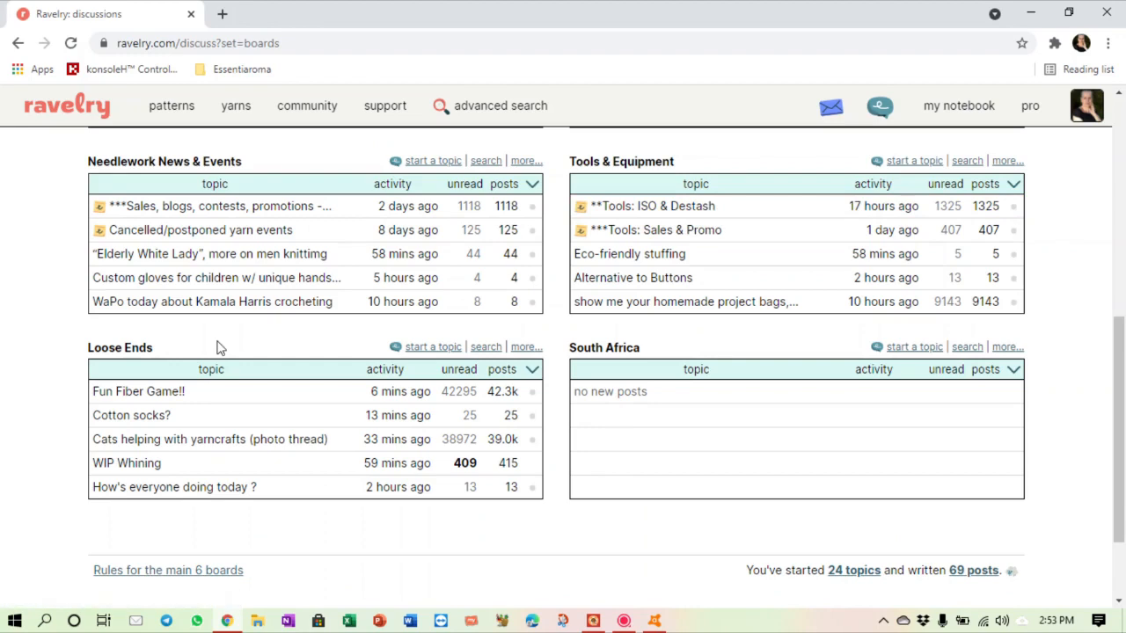
mouse_move(546, 303)
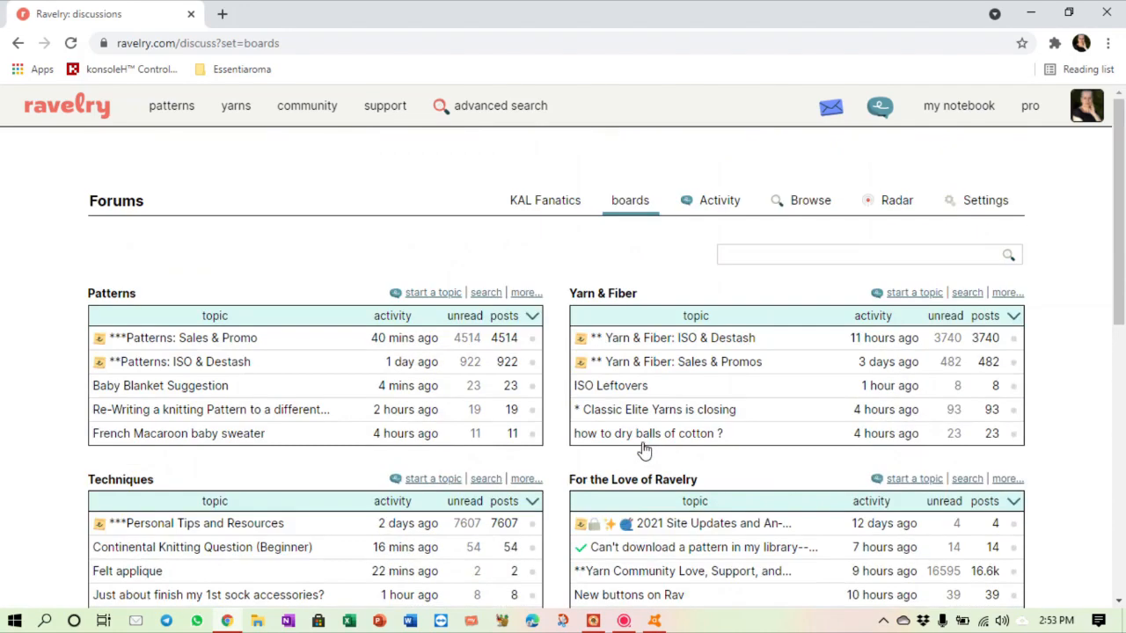
mouse_move(355, 415)
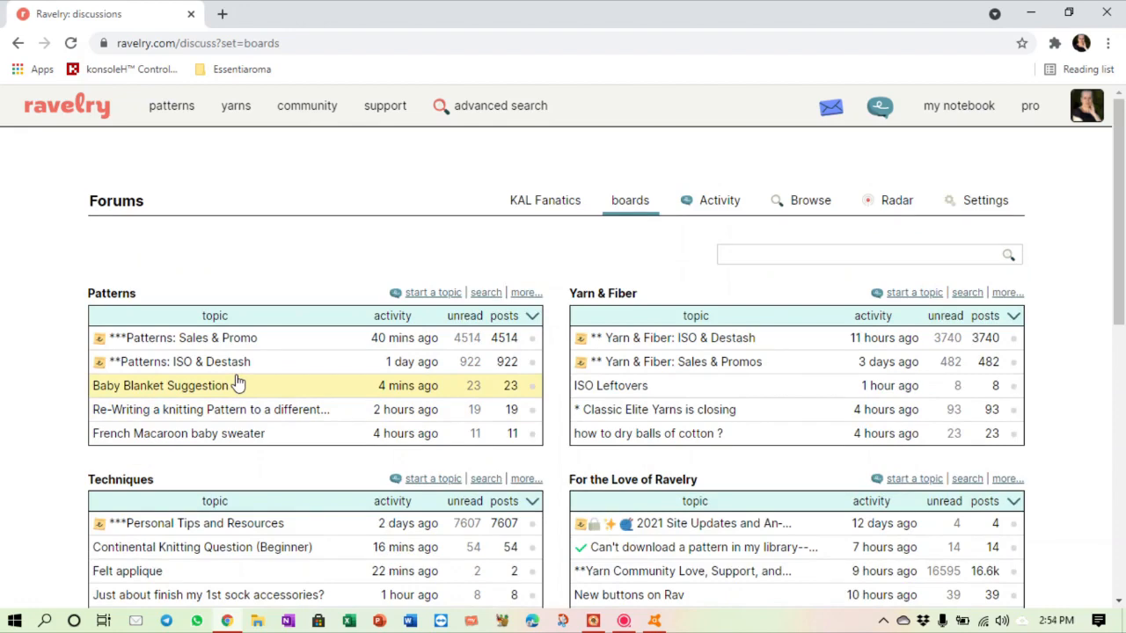
scroll(down, 3)
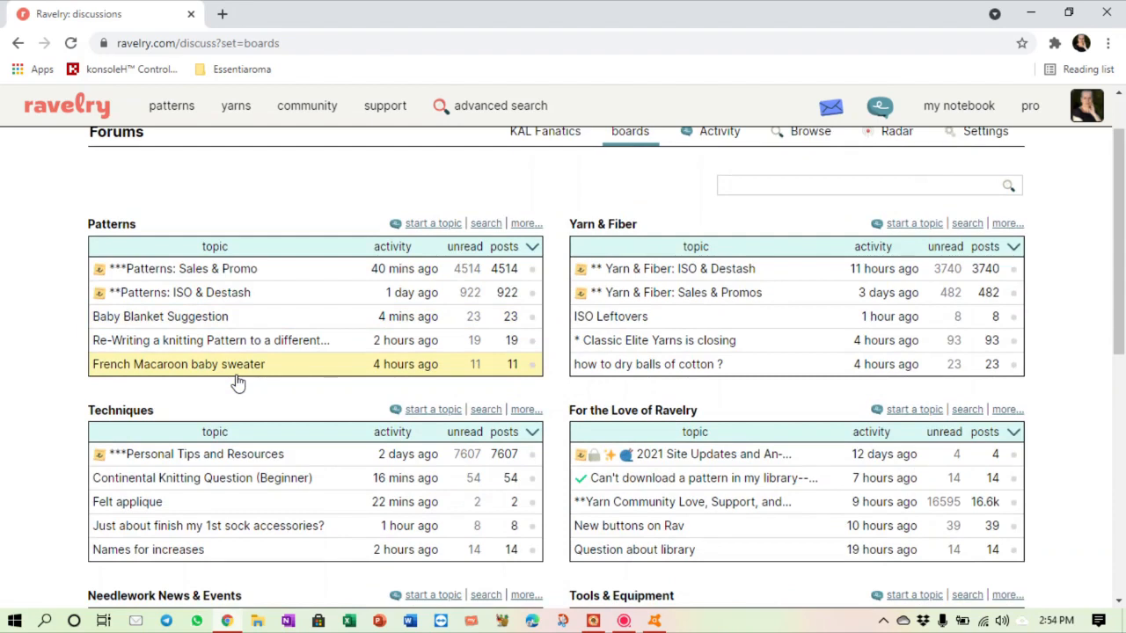
mouse_move(433, 221)
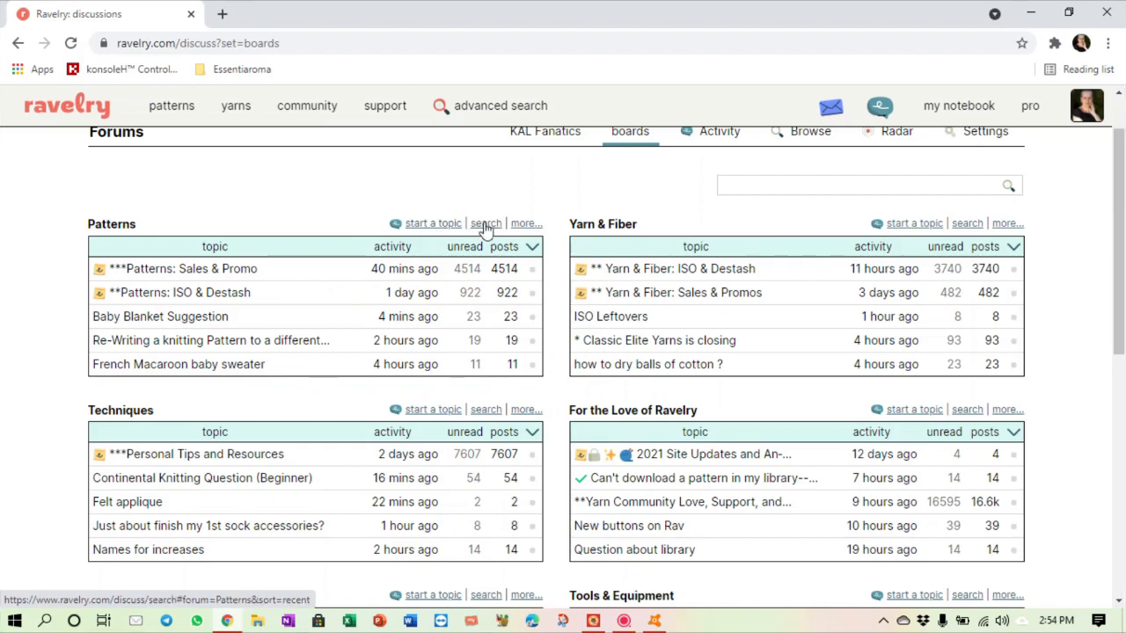
mouse_move(525, 222)
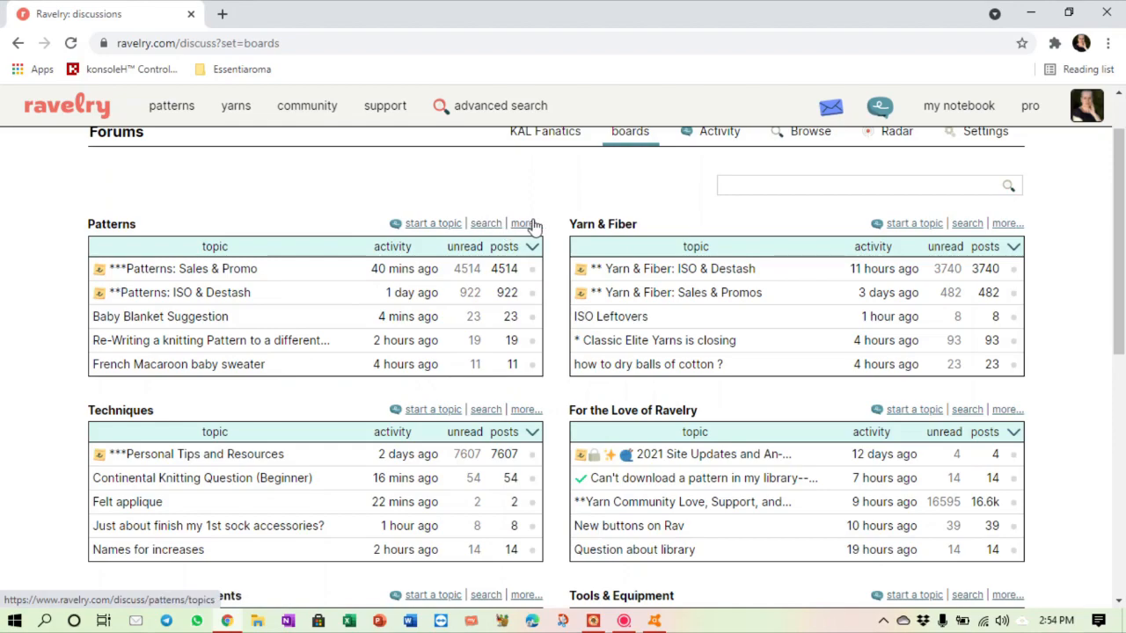
Step: Show every topic in the Patterns board via 'more...' and look through the list
click(521, 224)
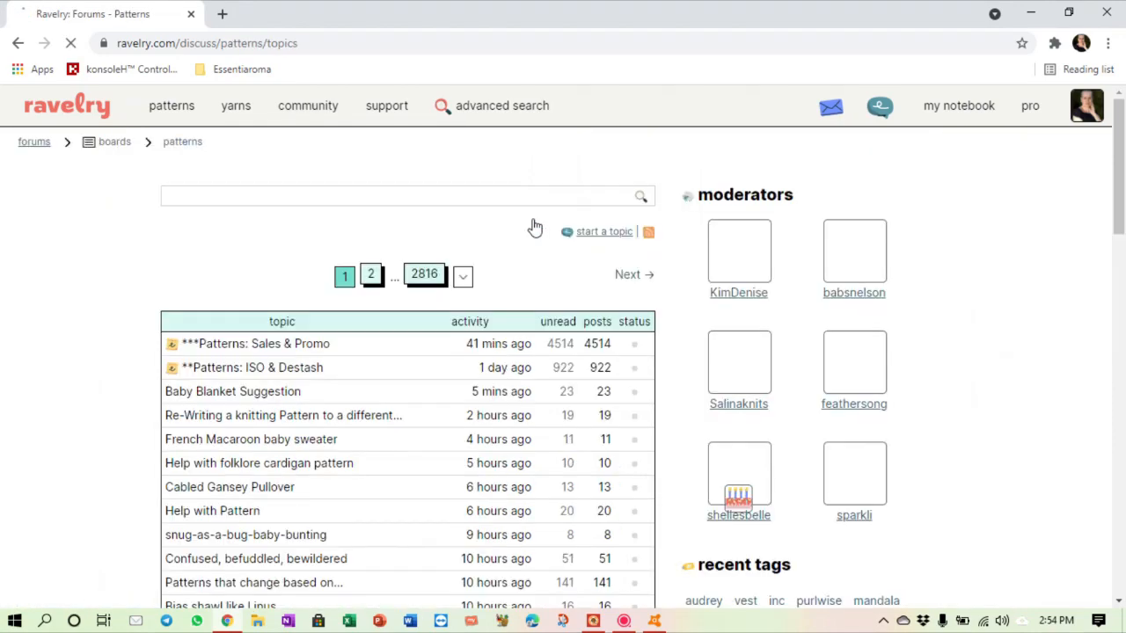
scroll(down, 3)
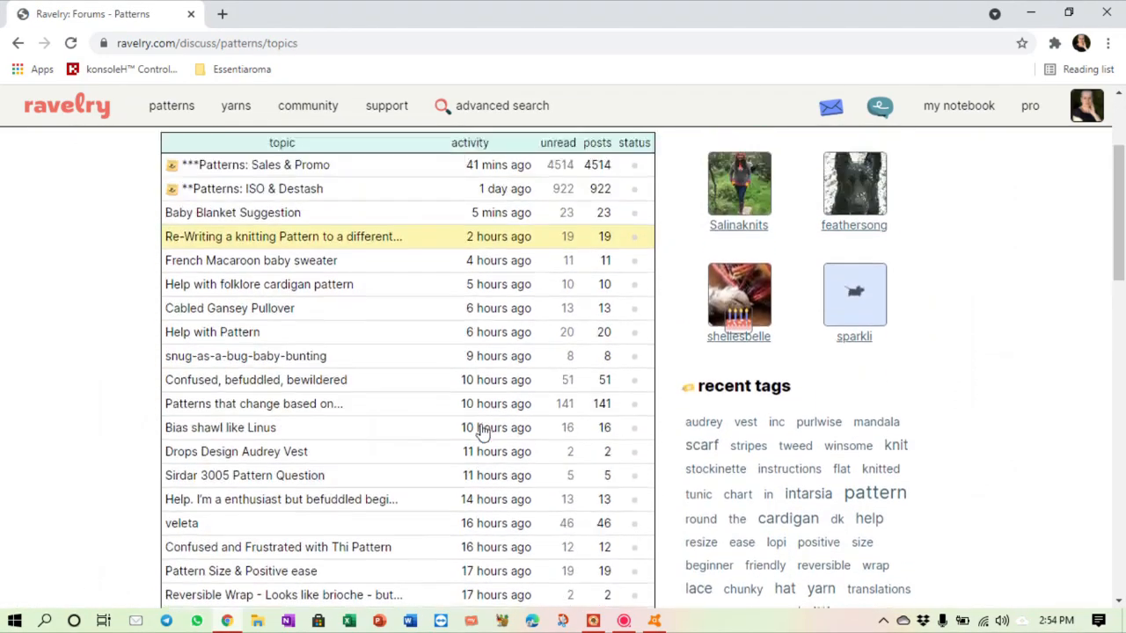
scroll(down, 3)
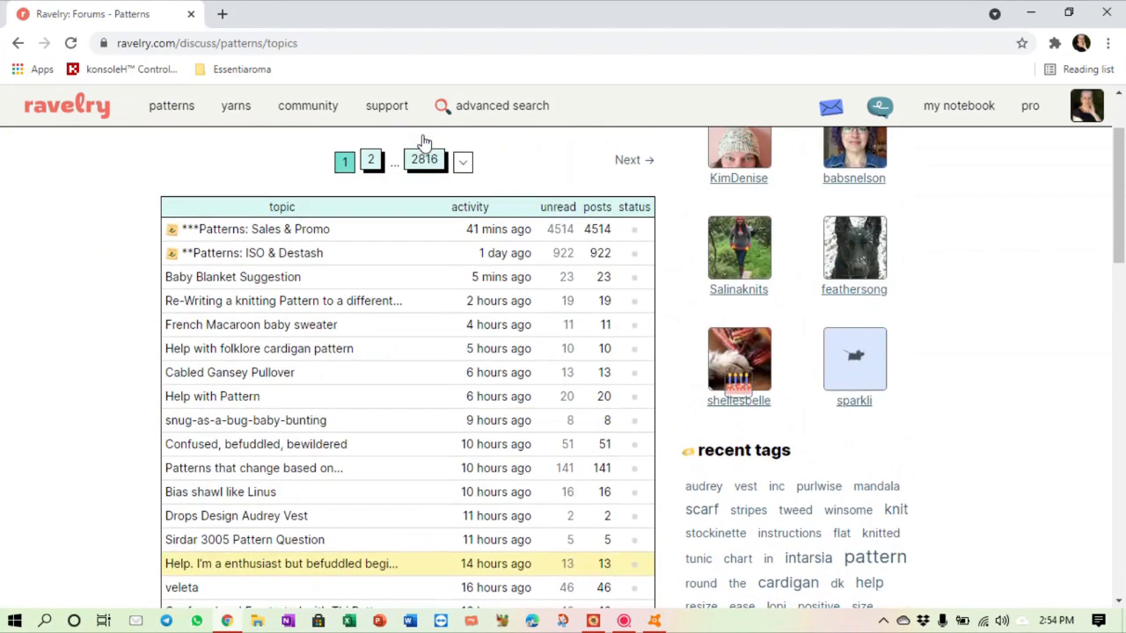
mouse_move(384, 387)
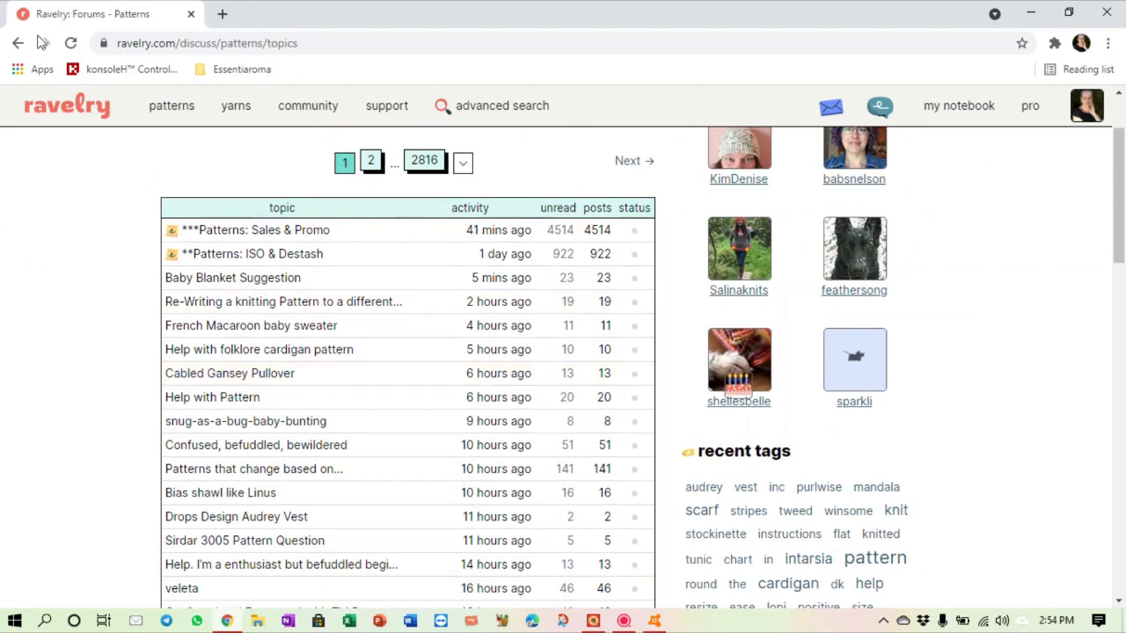
Step: Go back to the boards overview and expand the community menu again
click(630, 131)
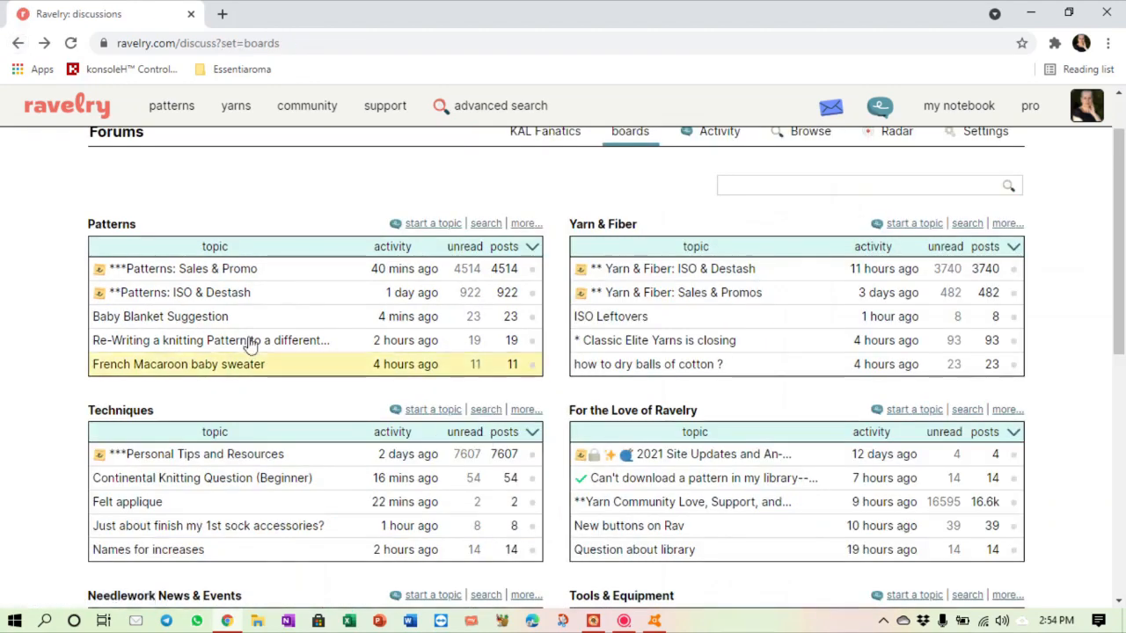
mouse_move(186, 360)
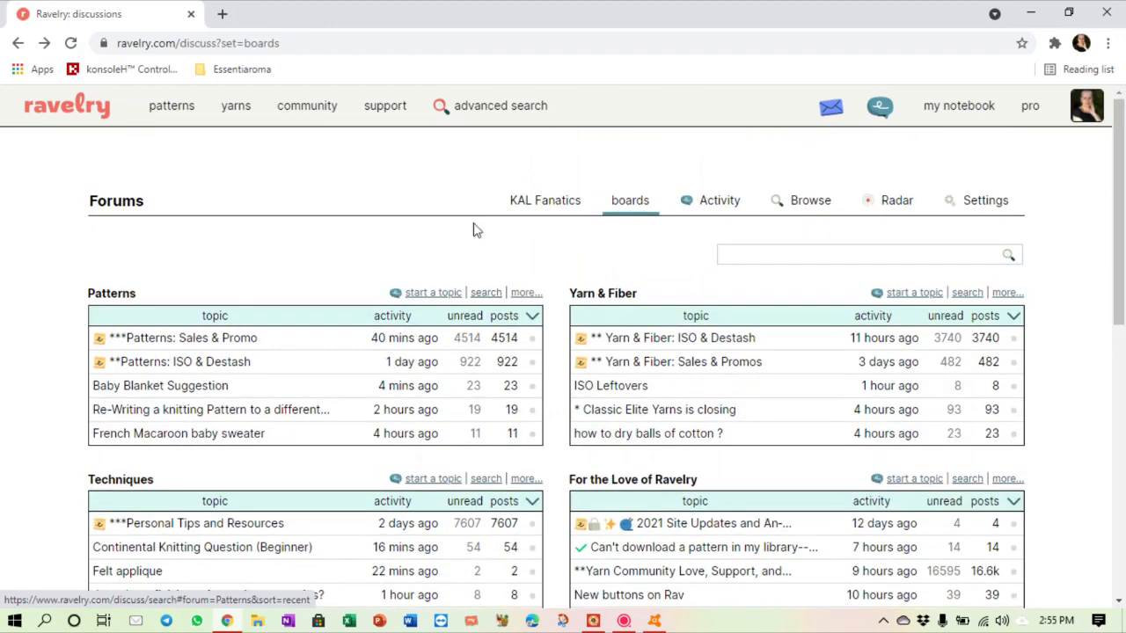
click(306, 106)
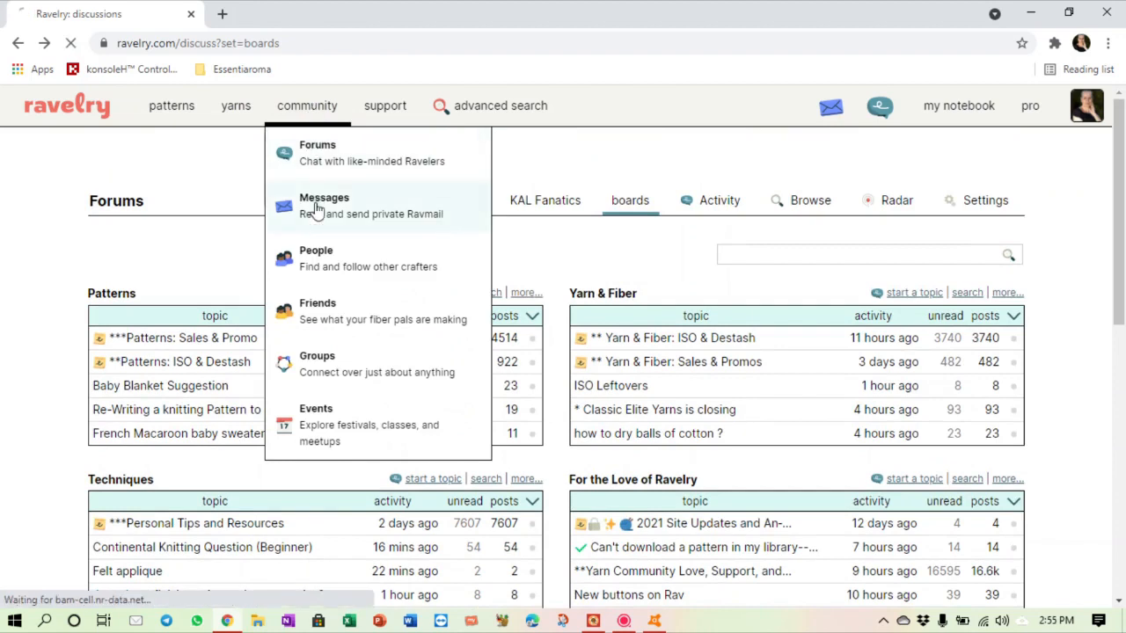
Step: View the empty Ravmail inbox, then head to the patterns section
click(324, 204)
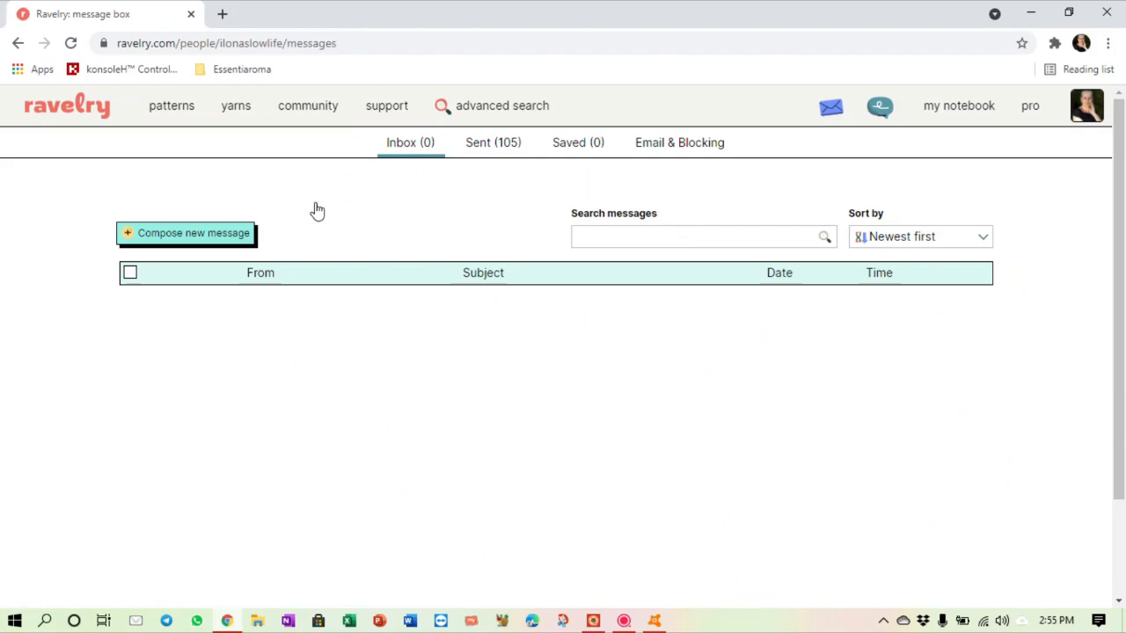
click(173, 106)
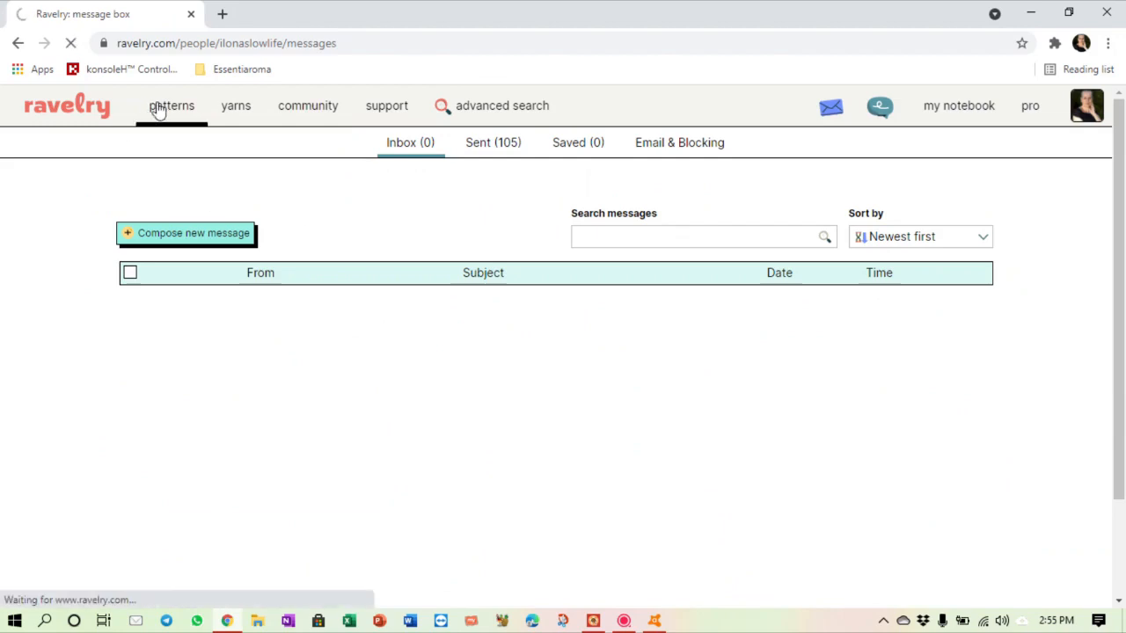
Step: From the Skeleton Top pattern reach Betty Maeva's portfolio and then yttebbb's member profile
click(171, 105)
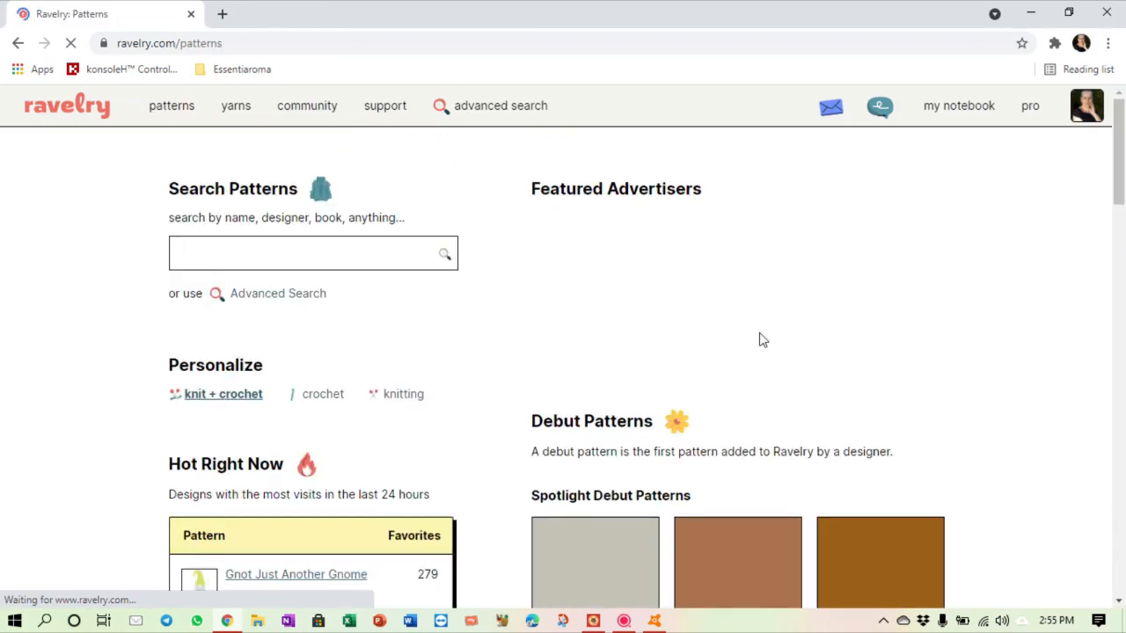
scroll(down, 3)
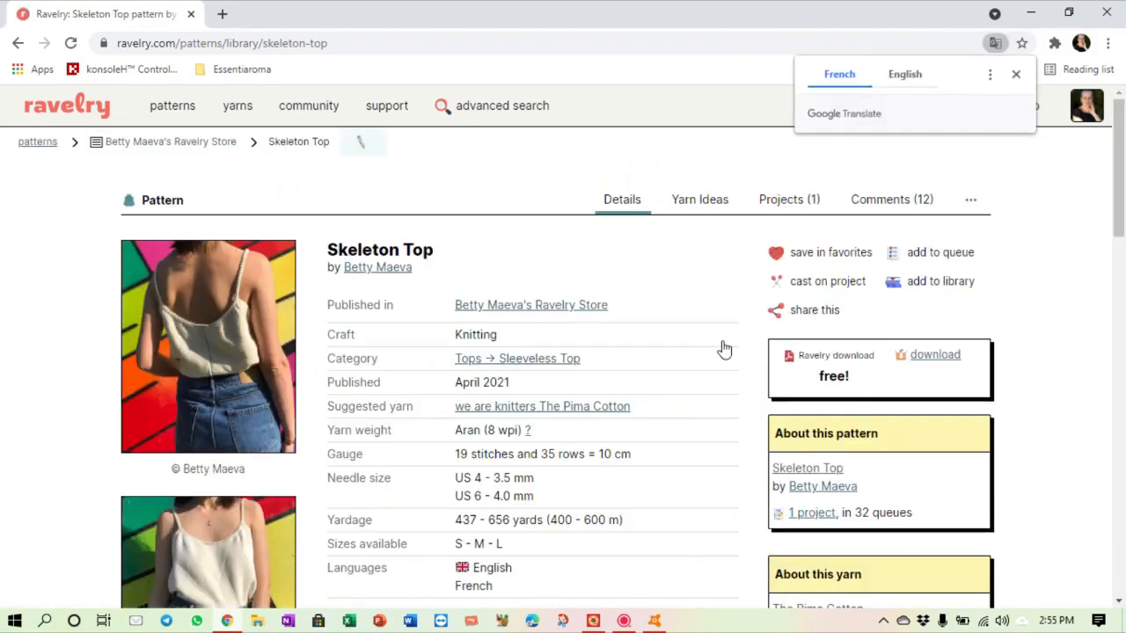
mouse_move(554, 275)
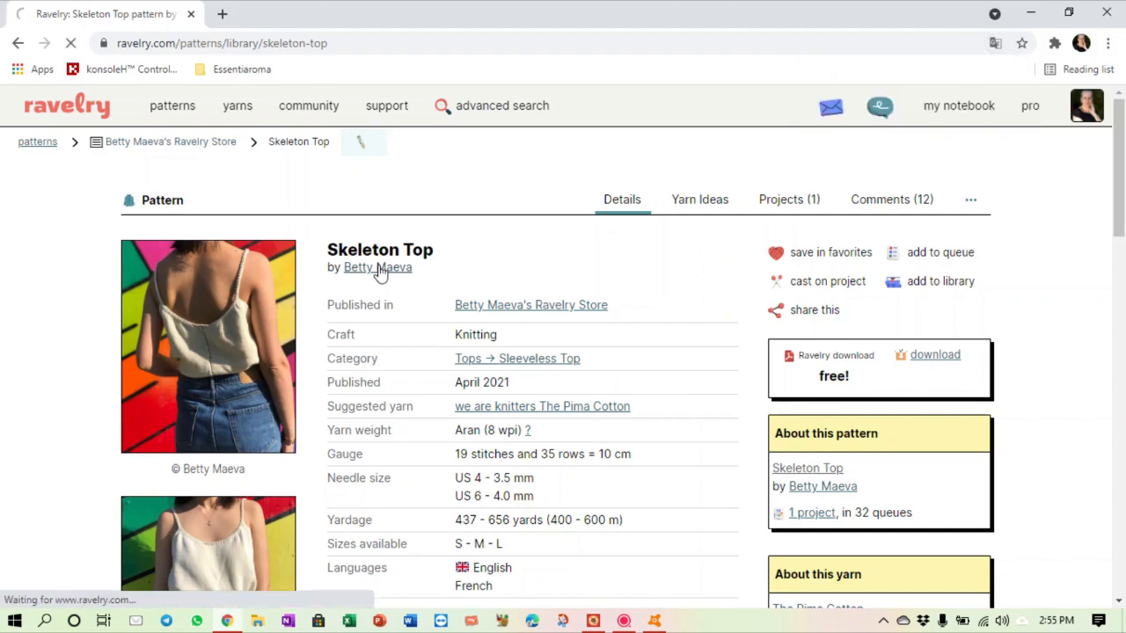
click(377, 267)
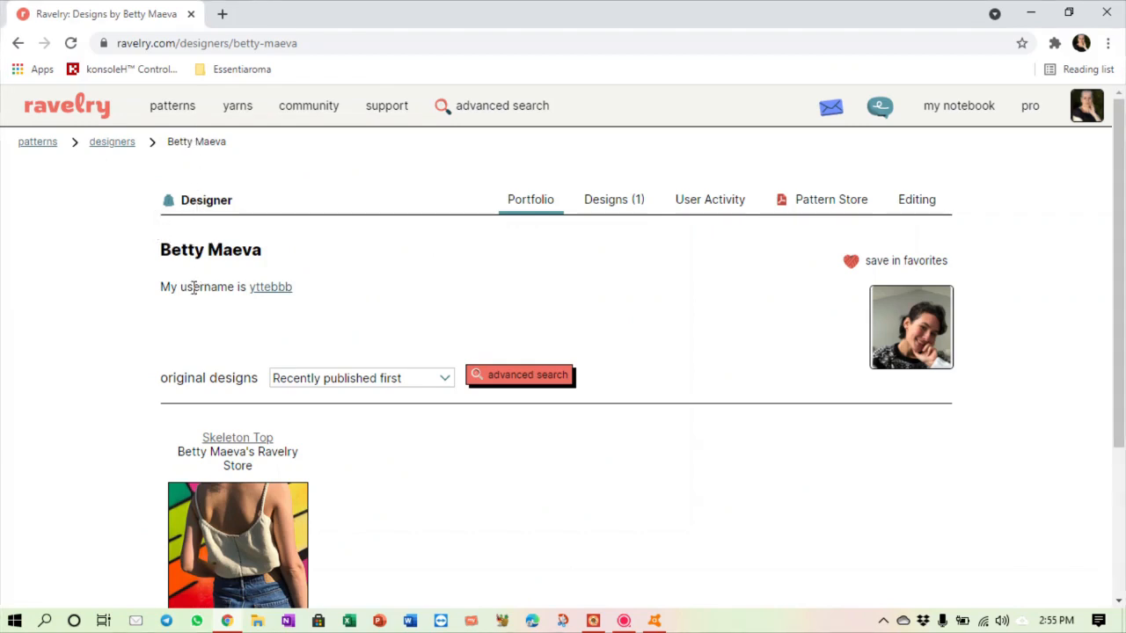
mouse_move(271, 286)
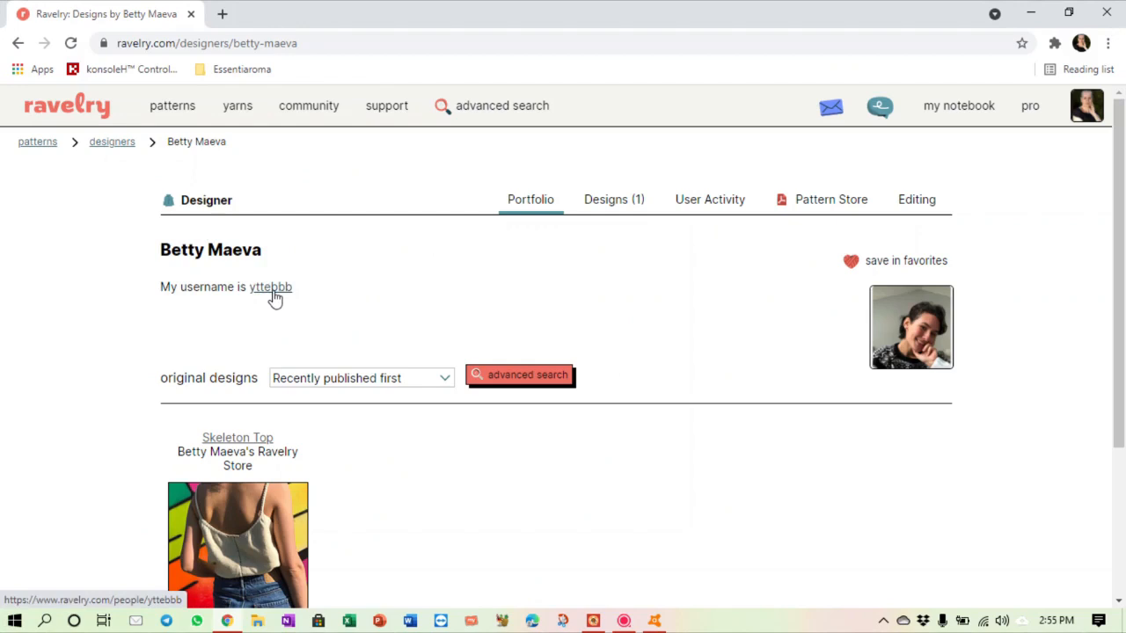
click(271, 287)
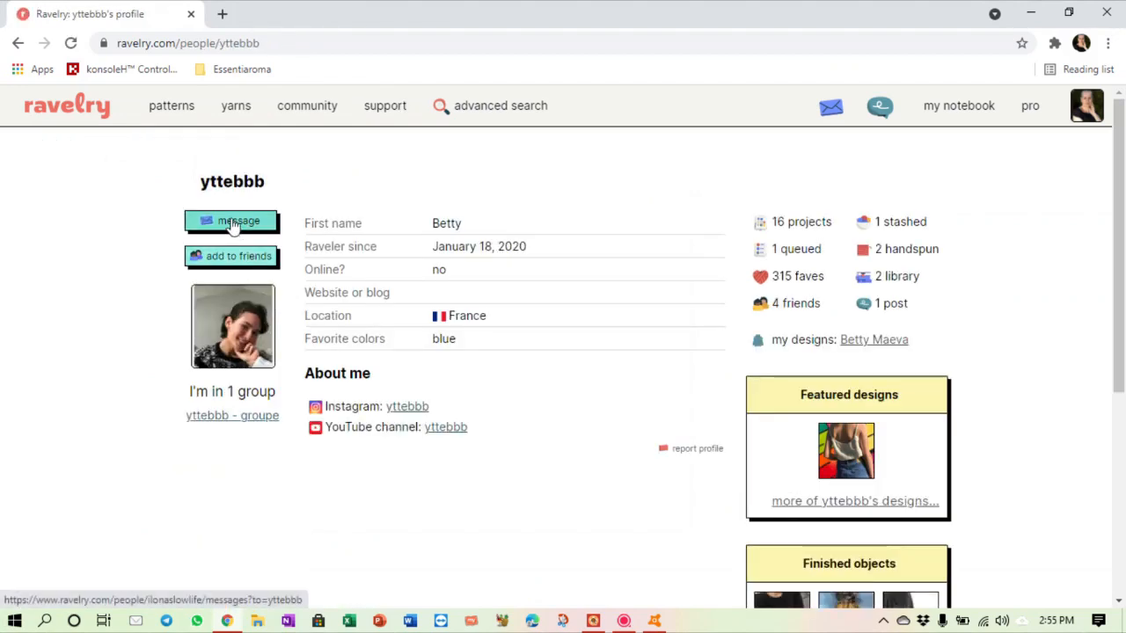
click(232, 222)
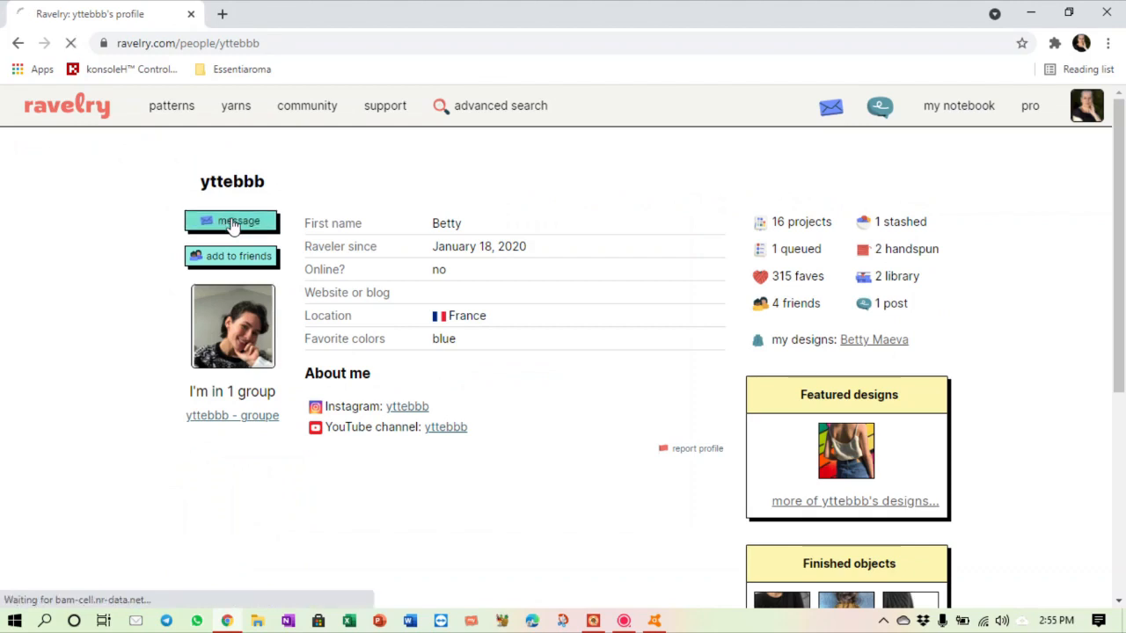
click(232, 222)
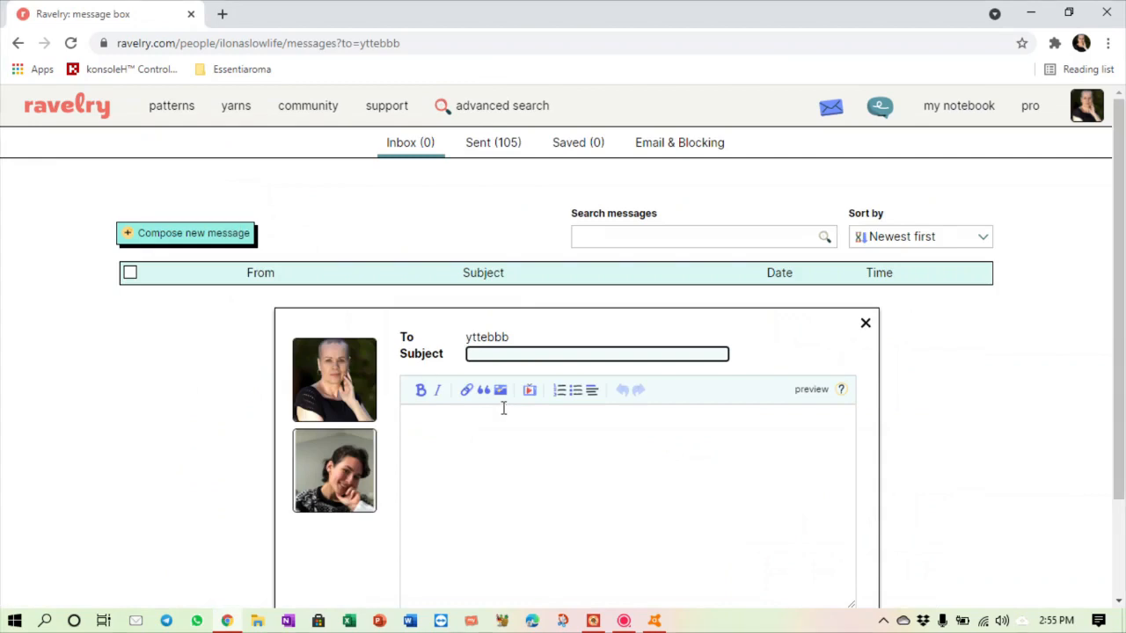
mouse_move(478, 507)
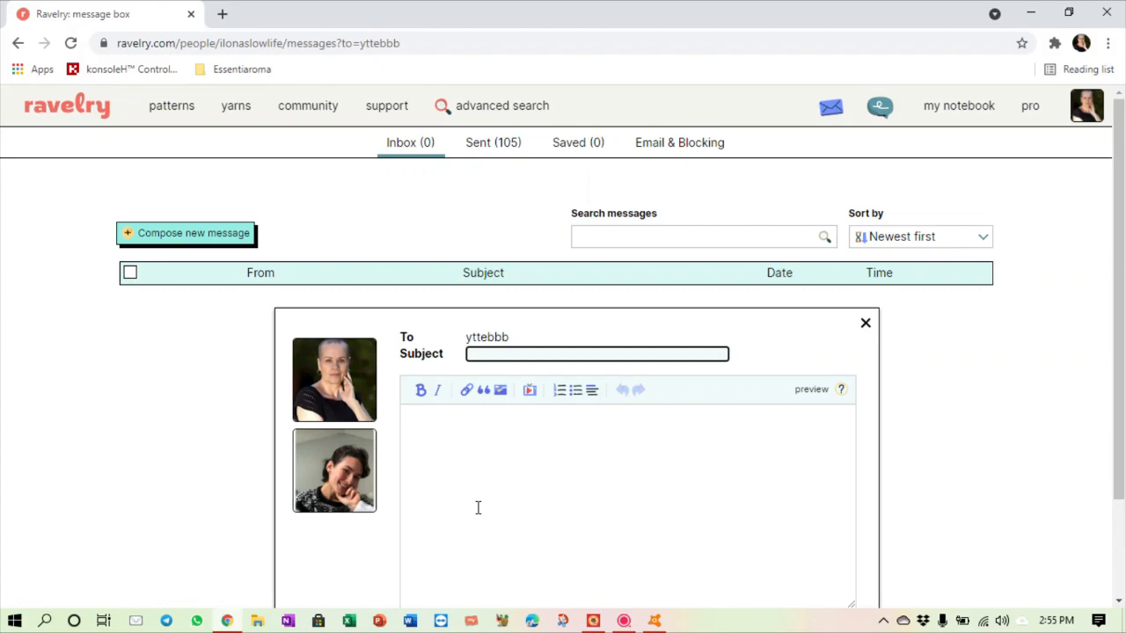
click(308, 106)
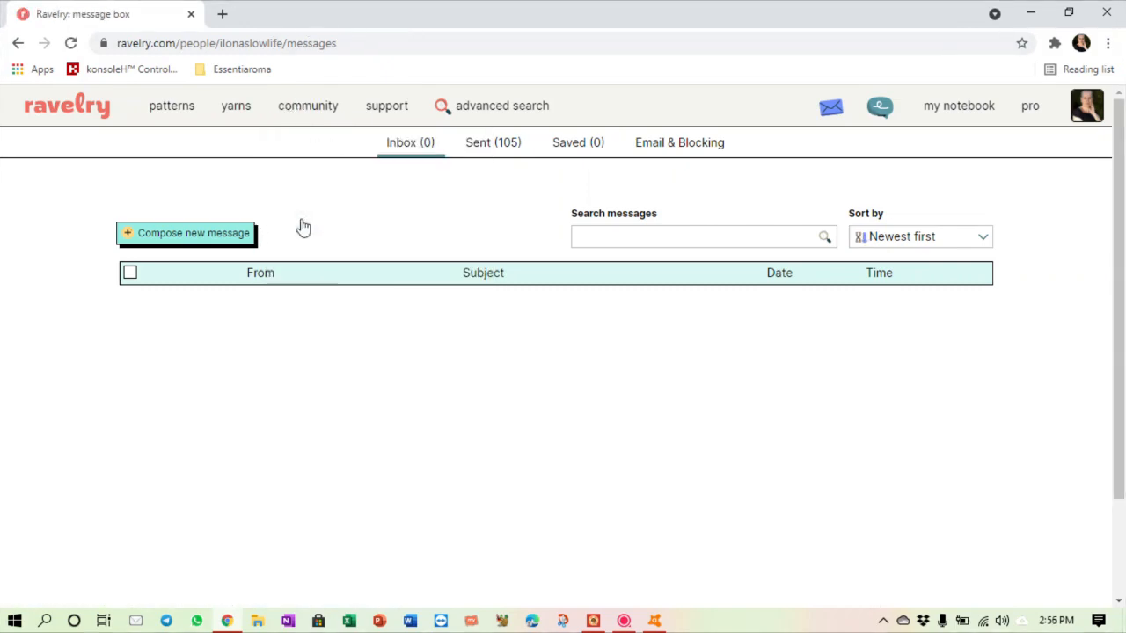
mouse_move(491, 169)
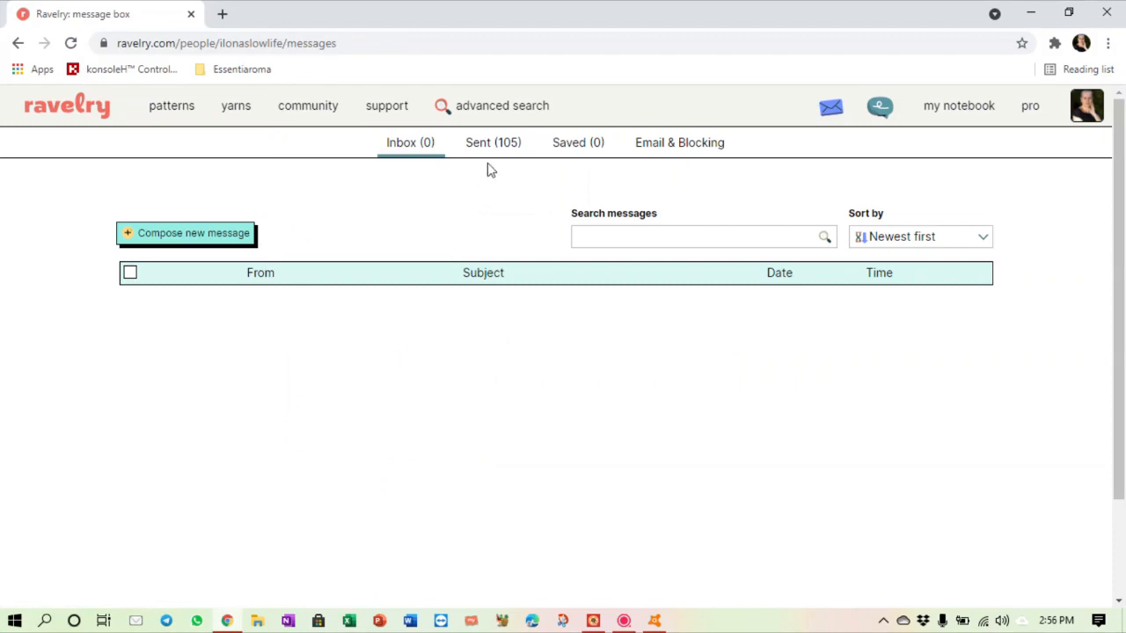
mouse_move(493, 142)
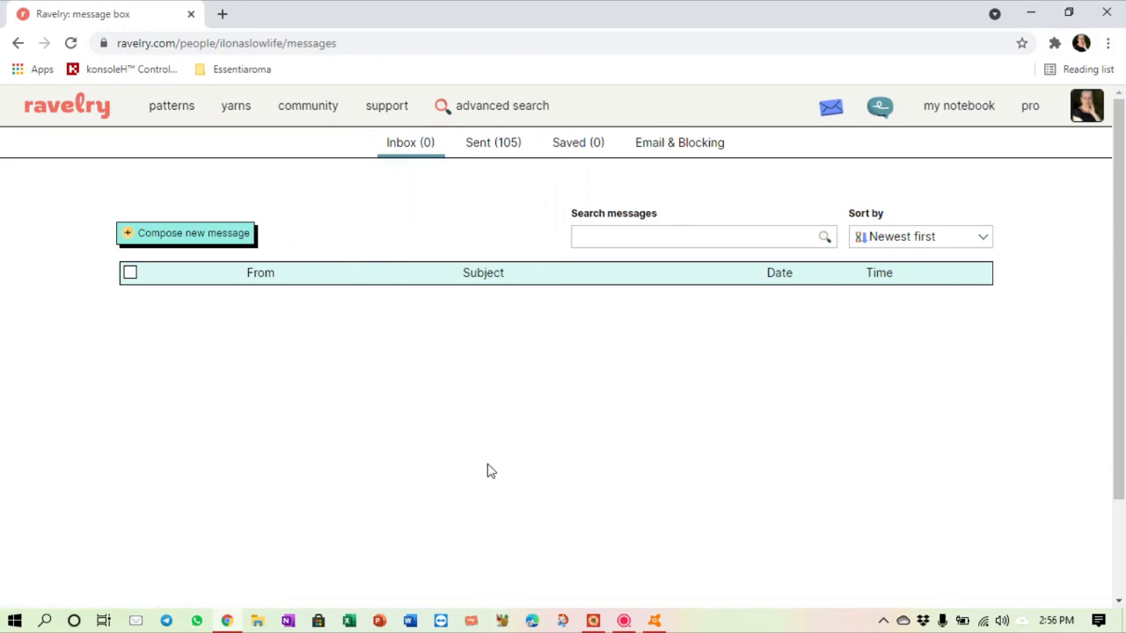
mouse_move(325, 88)
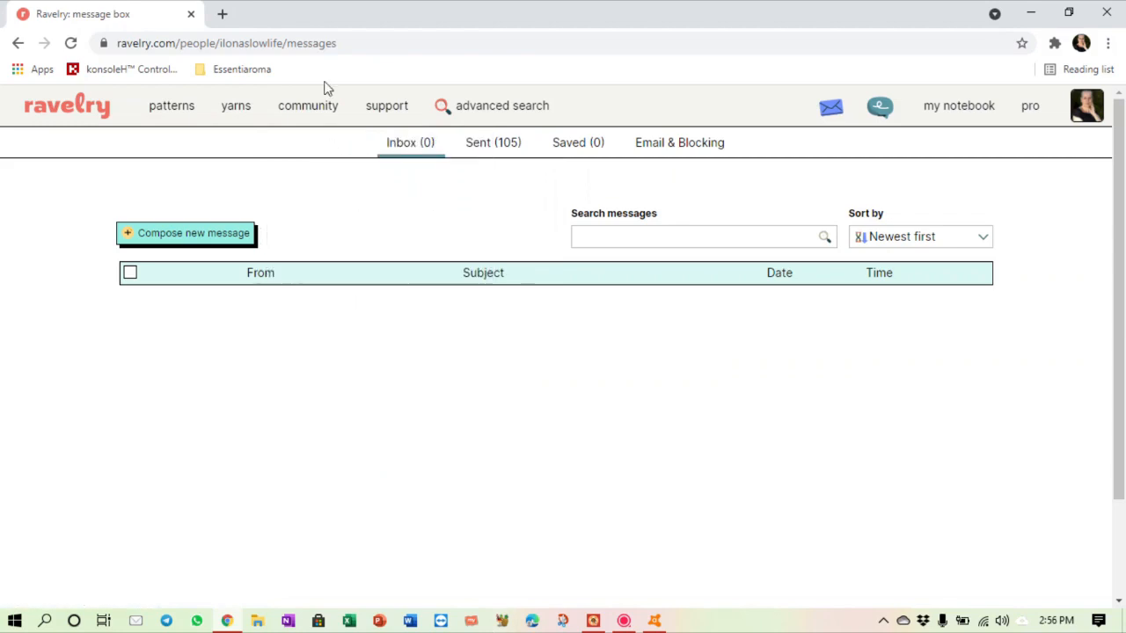
click(306, 105)
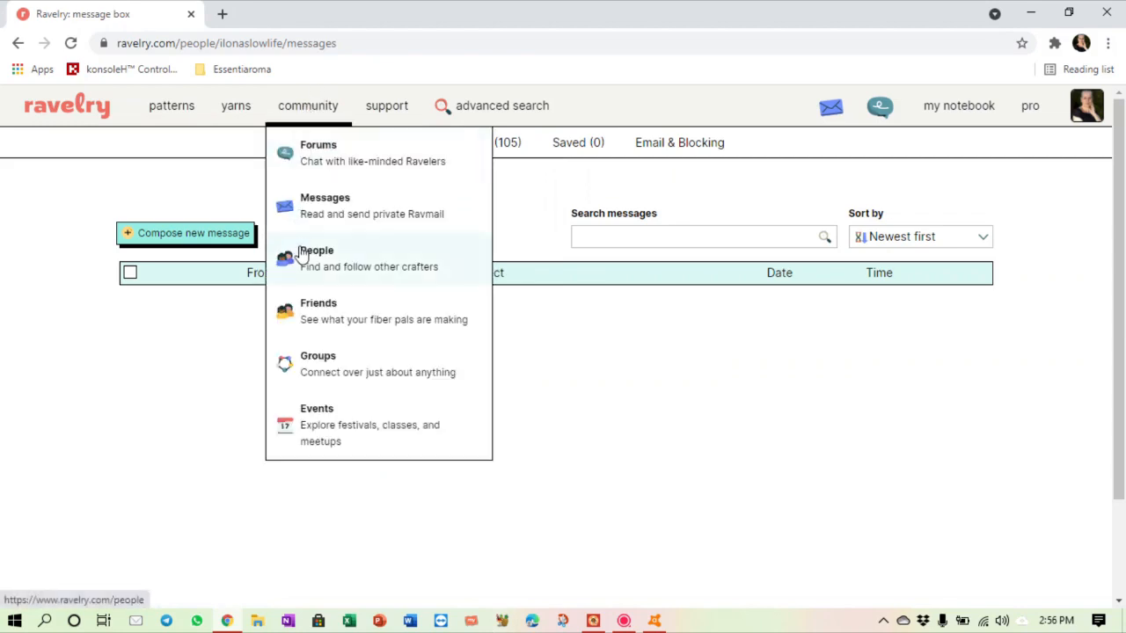
click(315, 257)
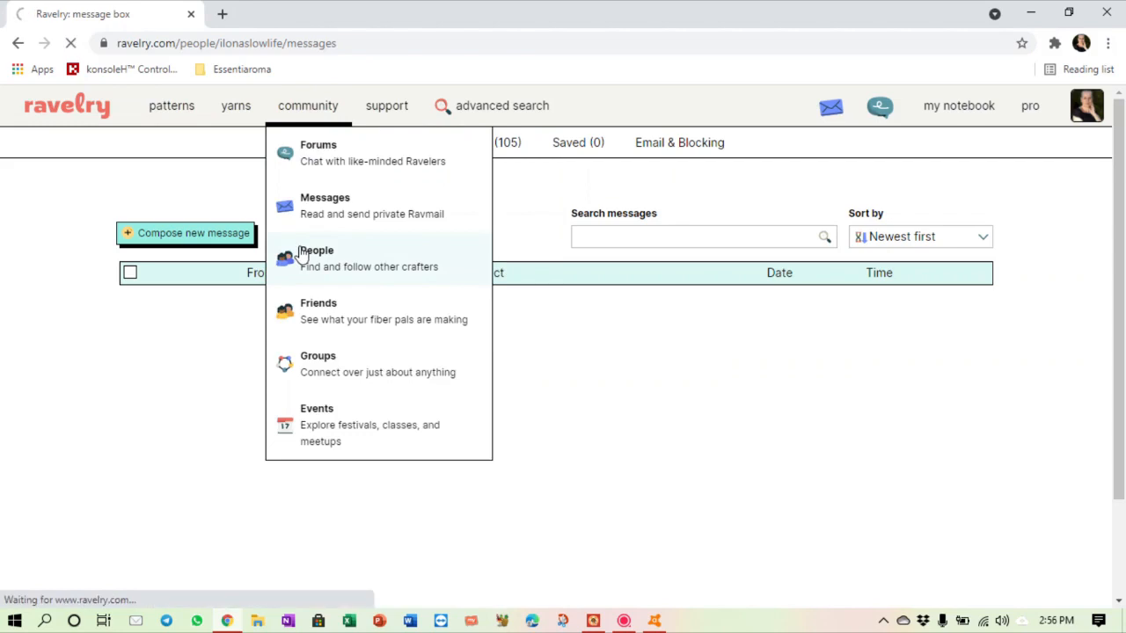
click(317, 250)
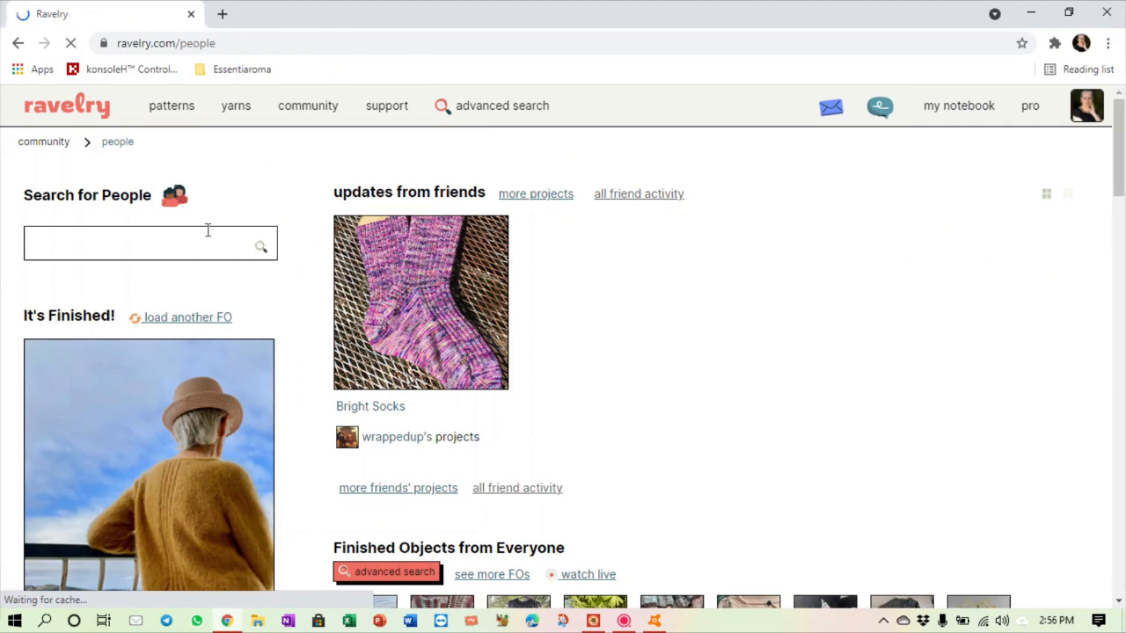
click(141, 243)
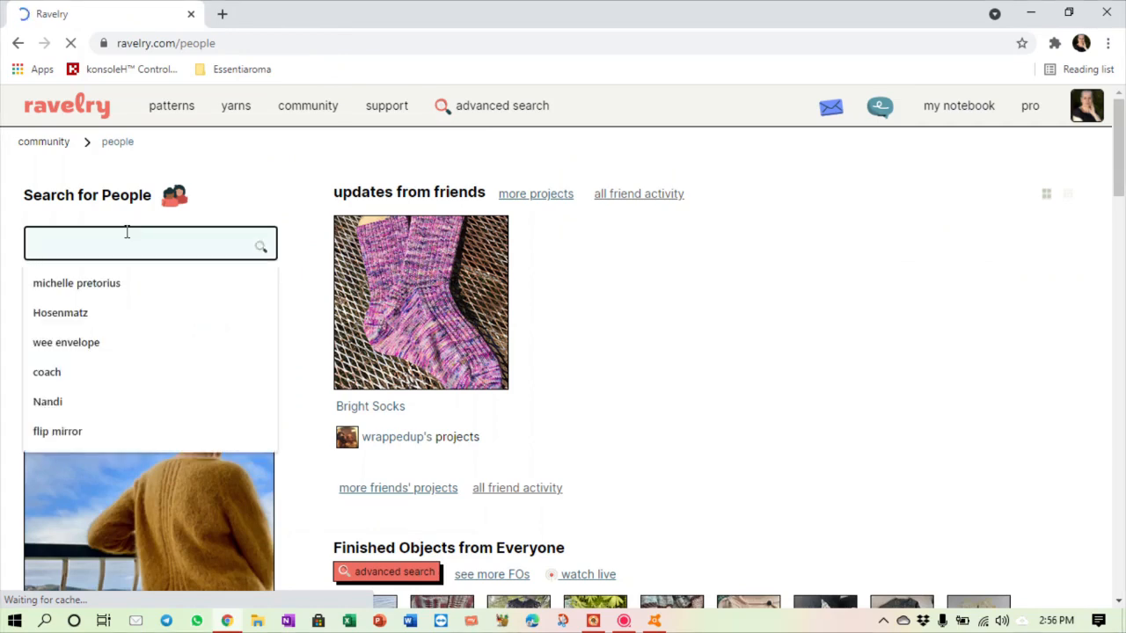
text(noma)
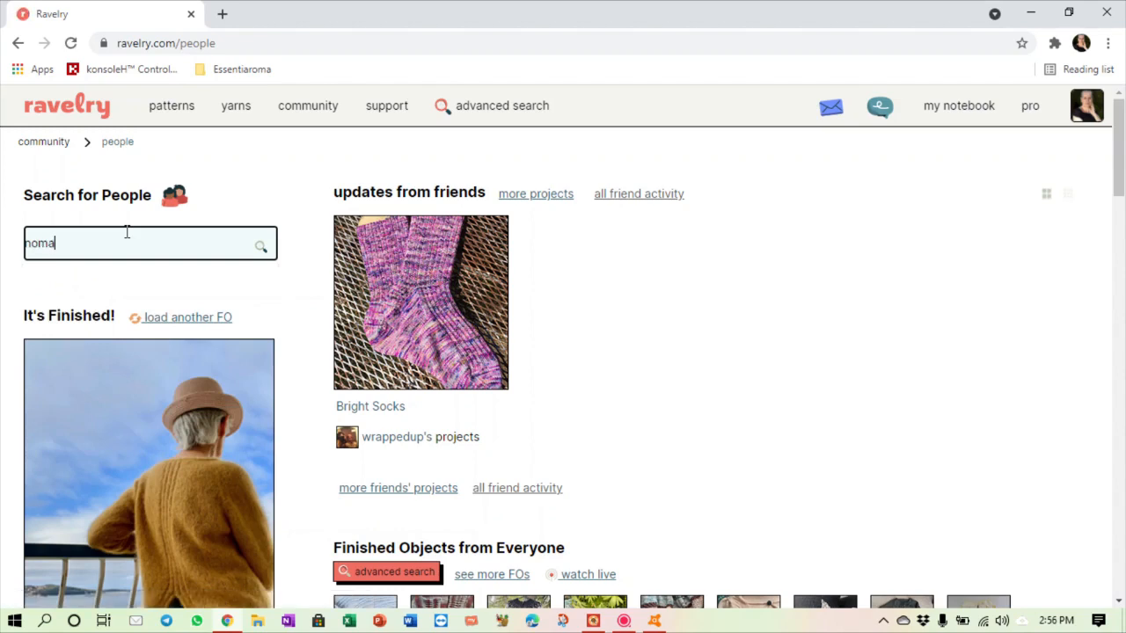
text(n)
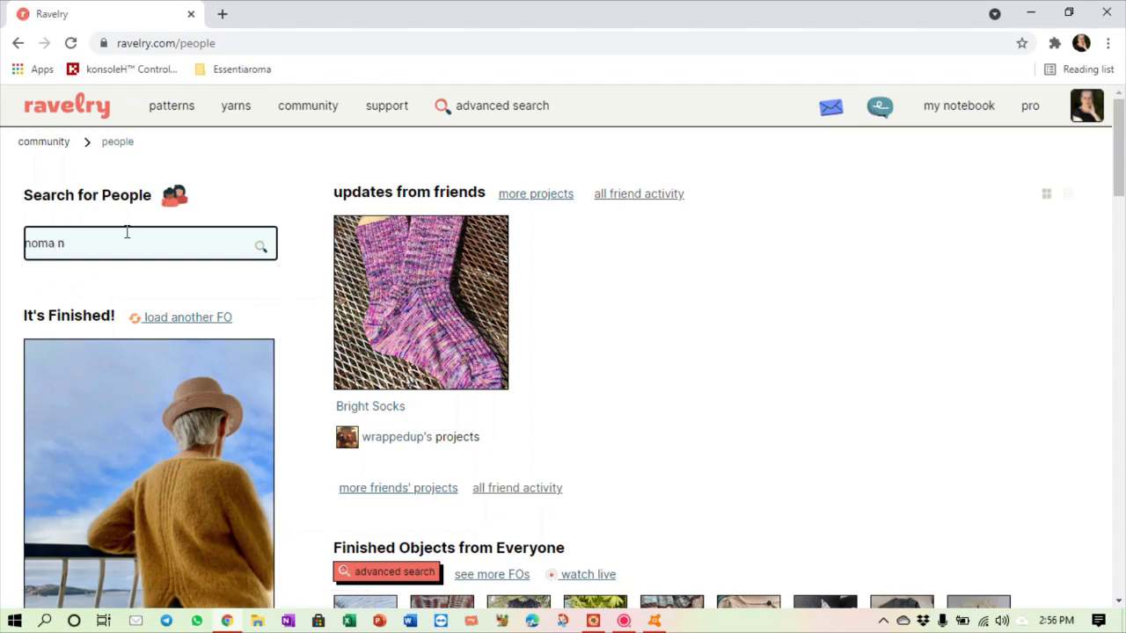
text(dlovu)
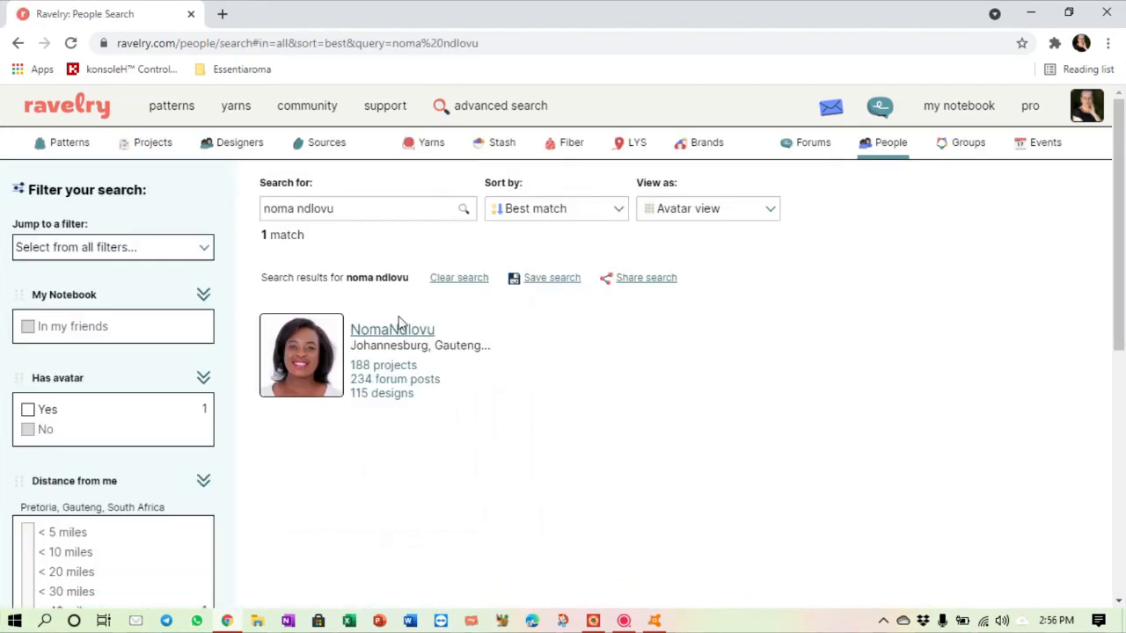
mouse_move(392, 330)
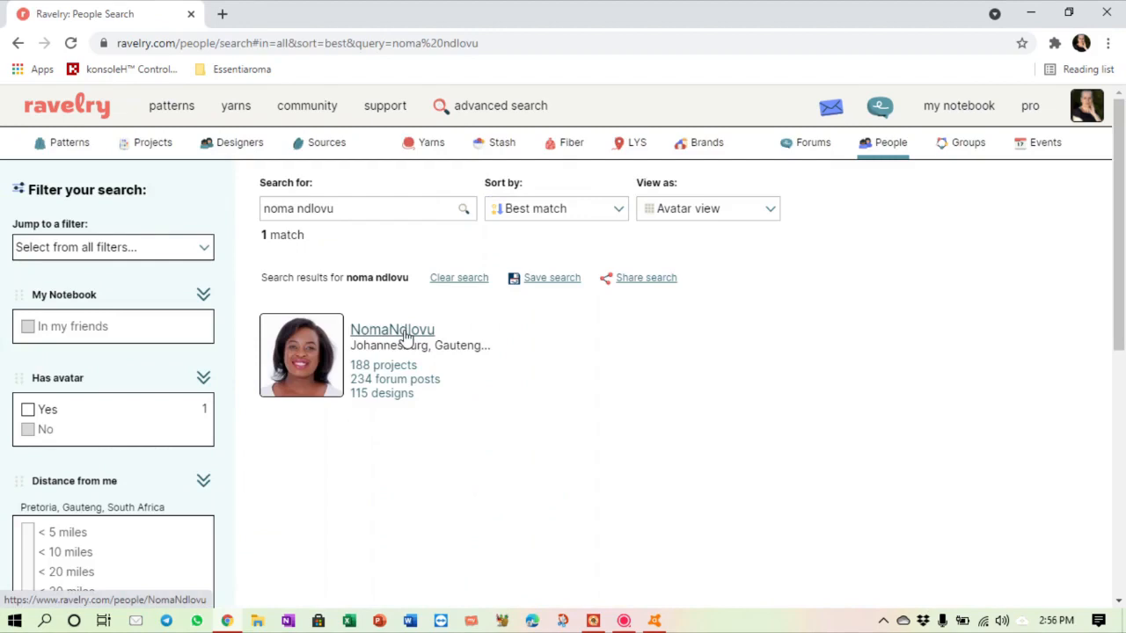
click(390, 329)
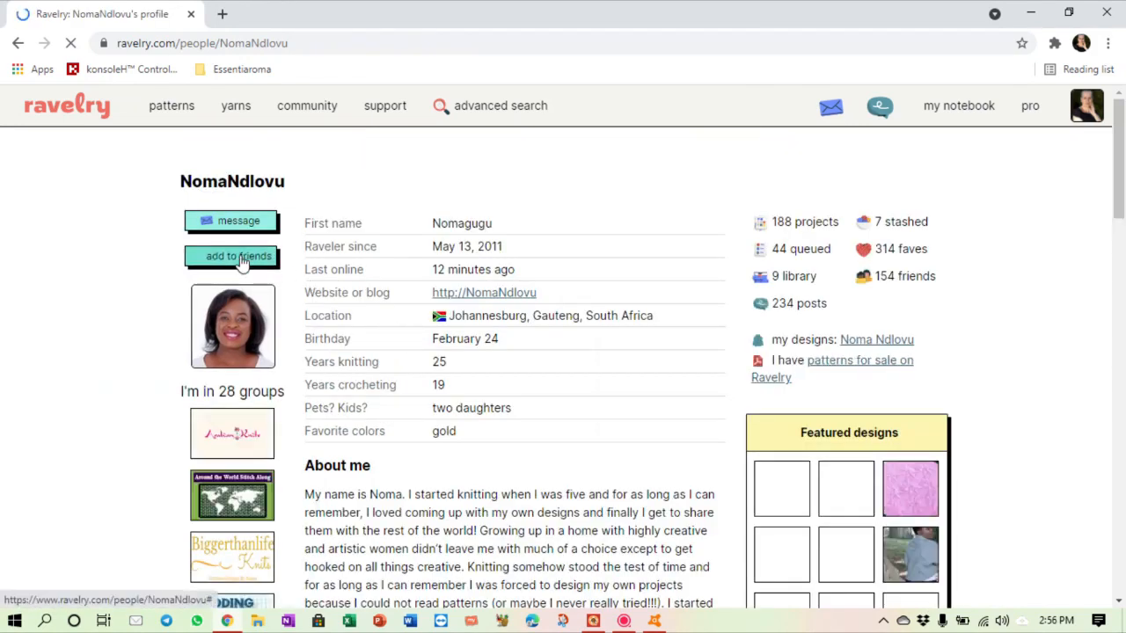
click(233, 257)
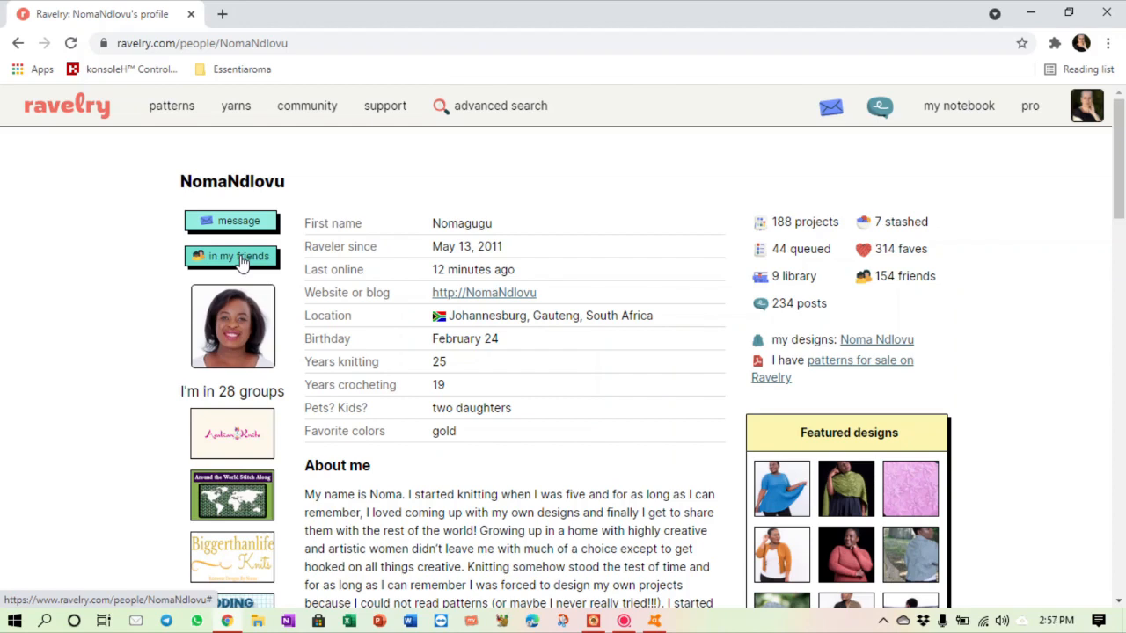
click(306, 105)
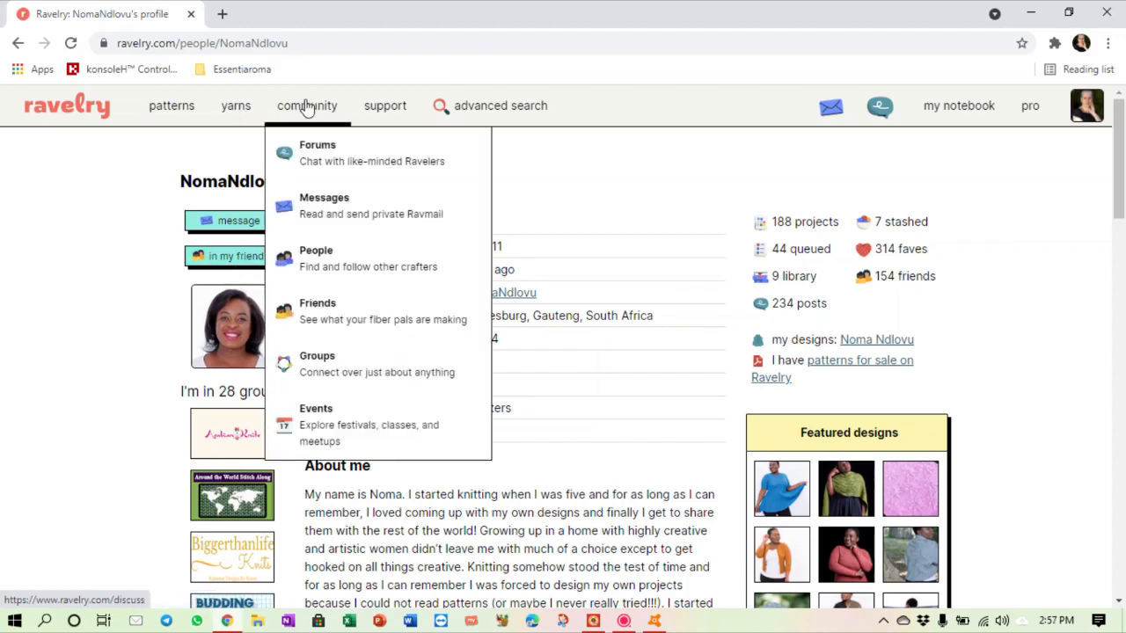
mouse_move(316, 310)
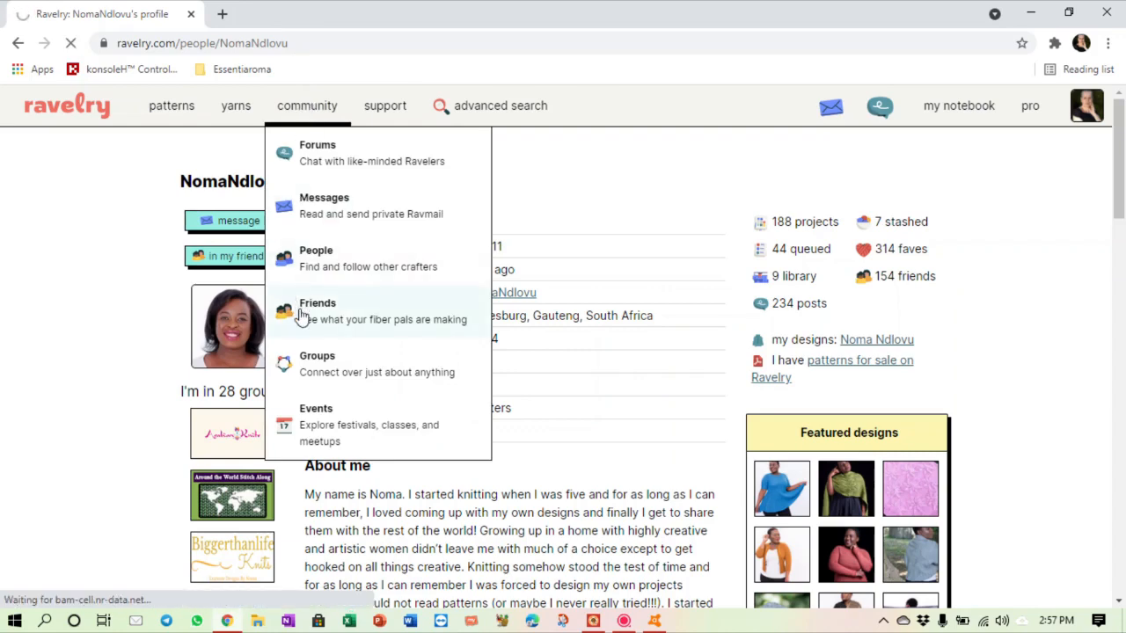
click(317, 303)
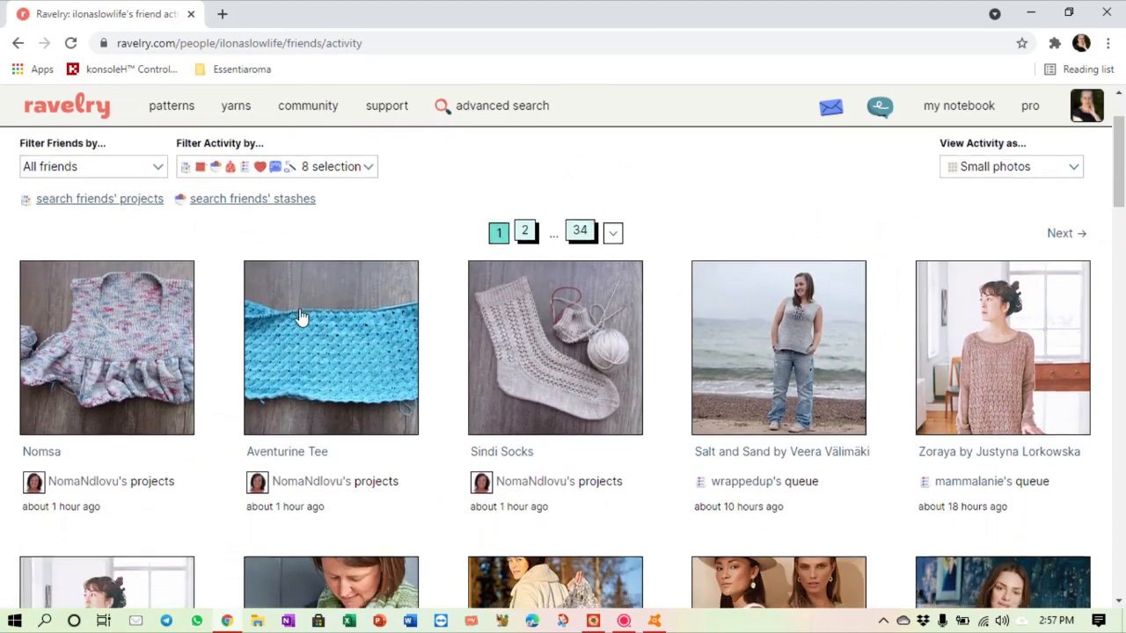
scroll(down, 3)
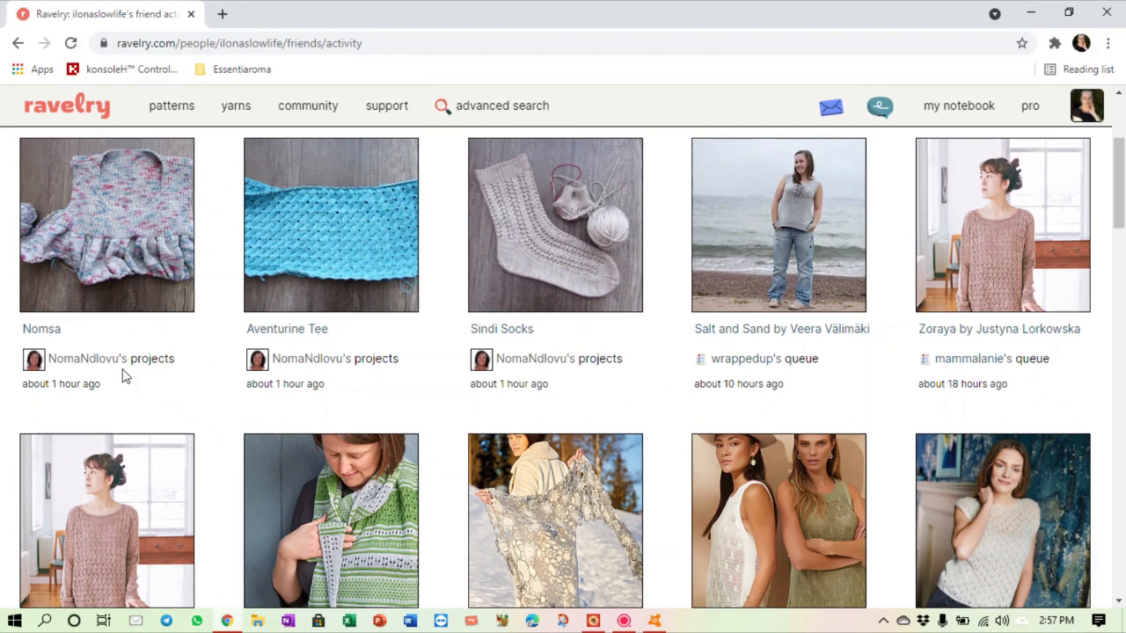
mouse_move(173, 370)
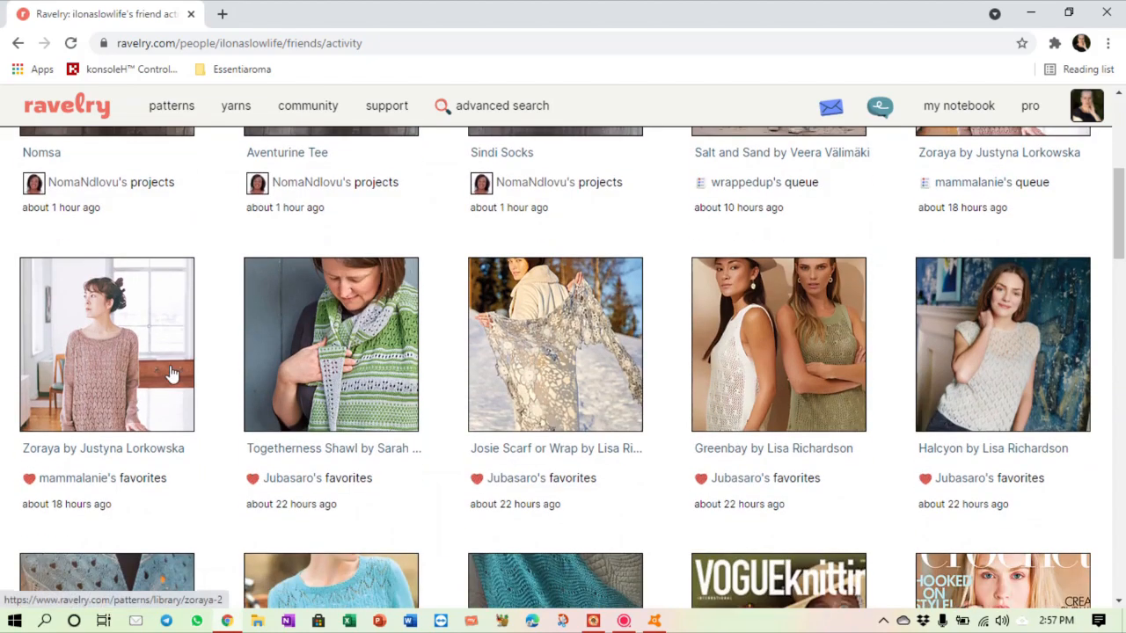
mouse_move(127, 472)
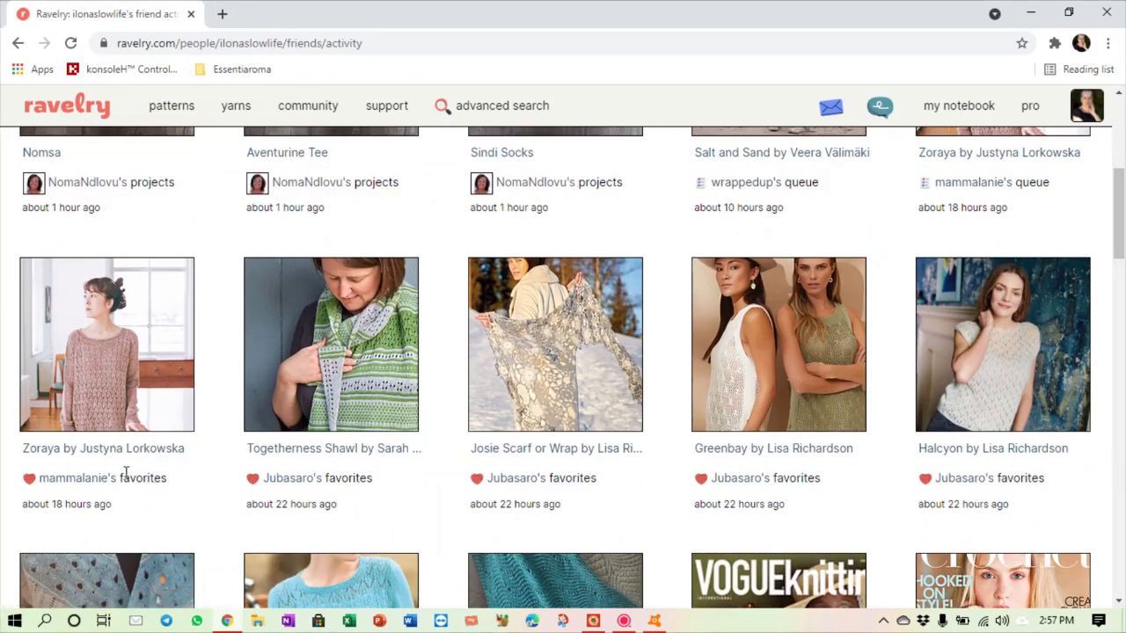
mouse_move(98, 403)
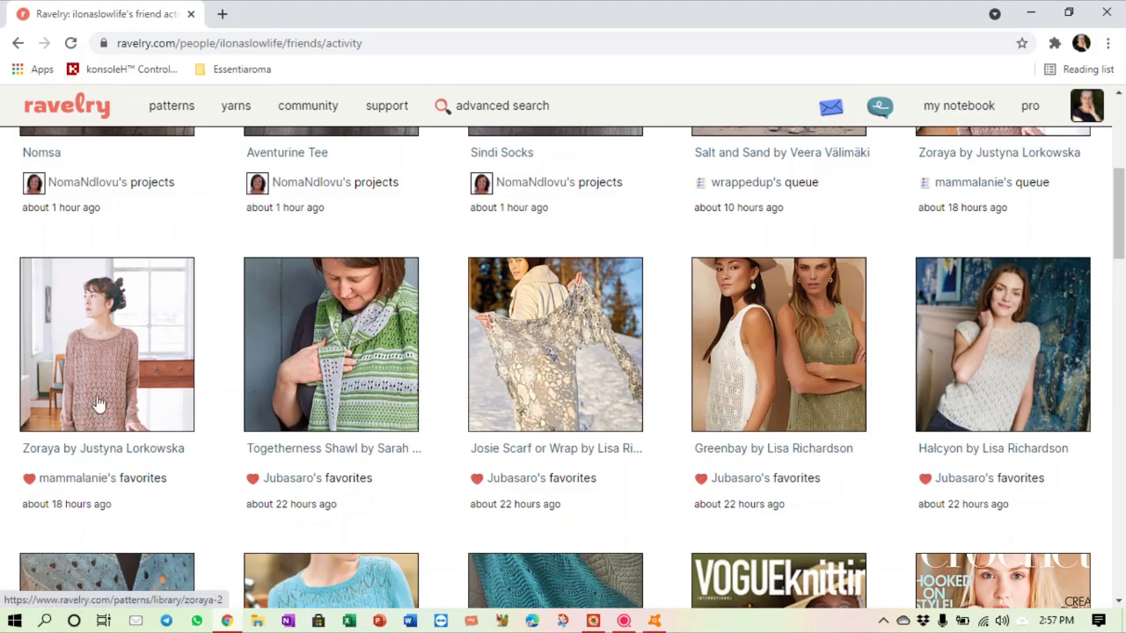
mouse_move(105, 486)
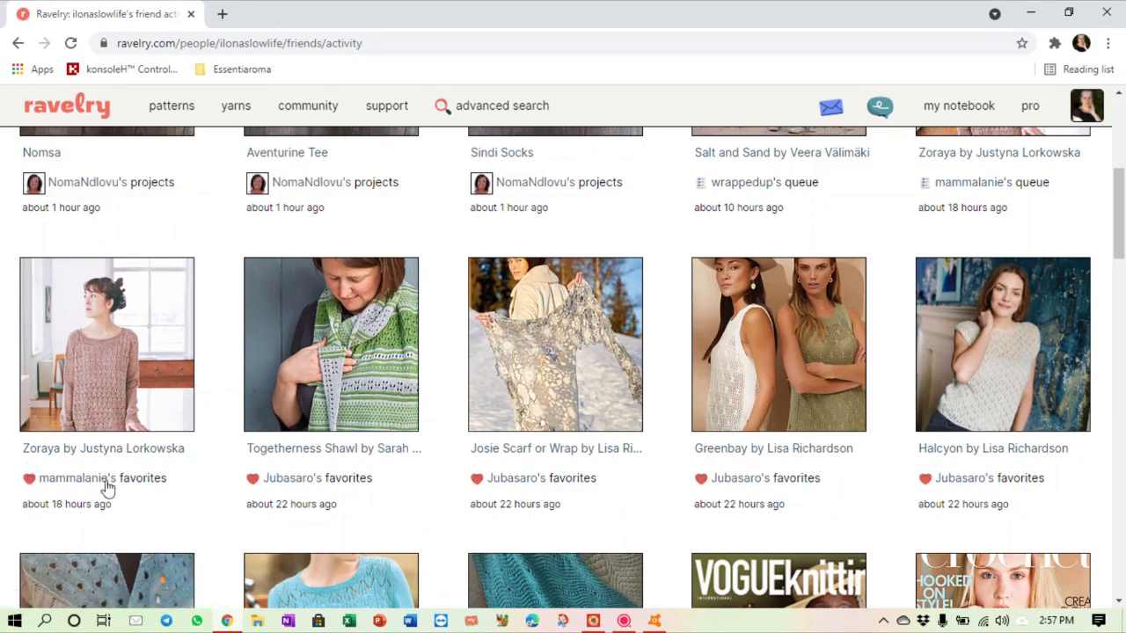
mouse_move(130, 377)
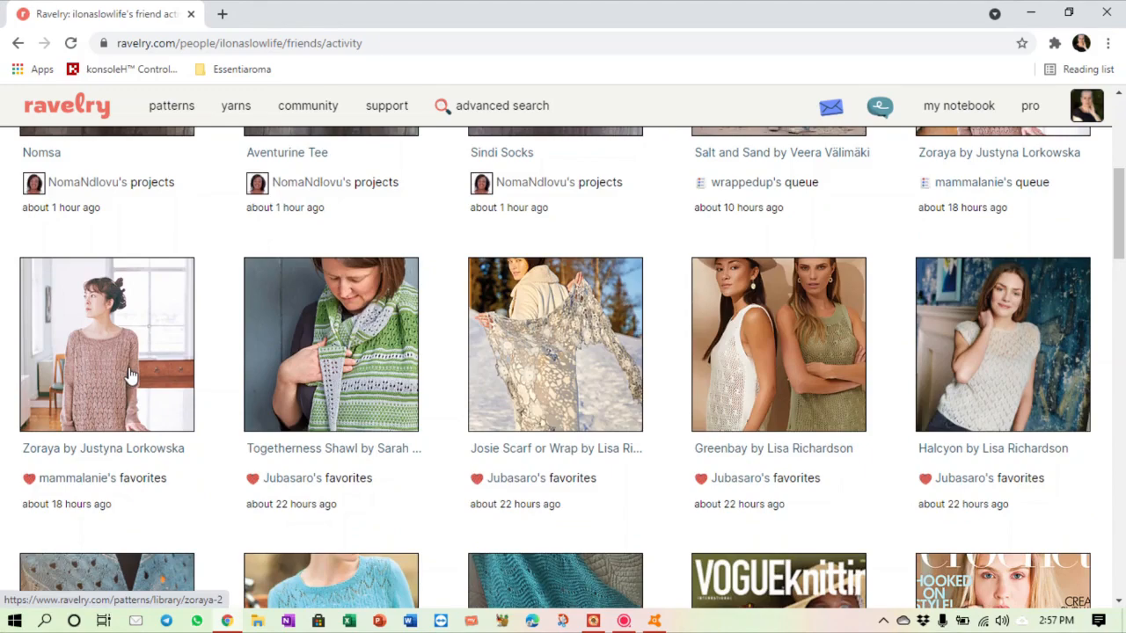
scroll(down, 3)
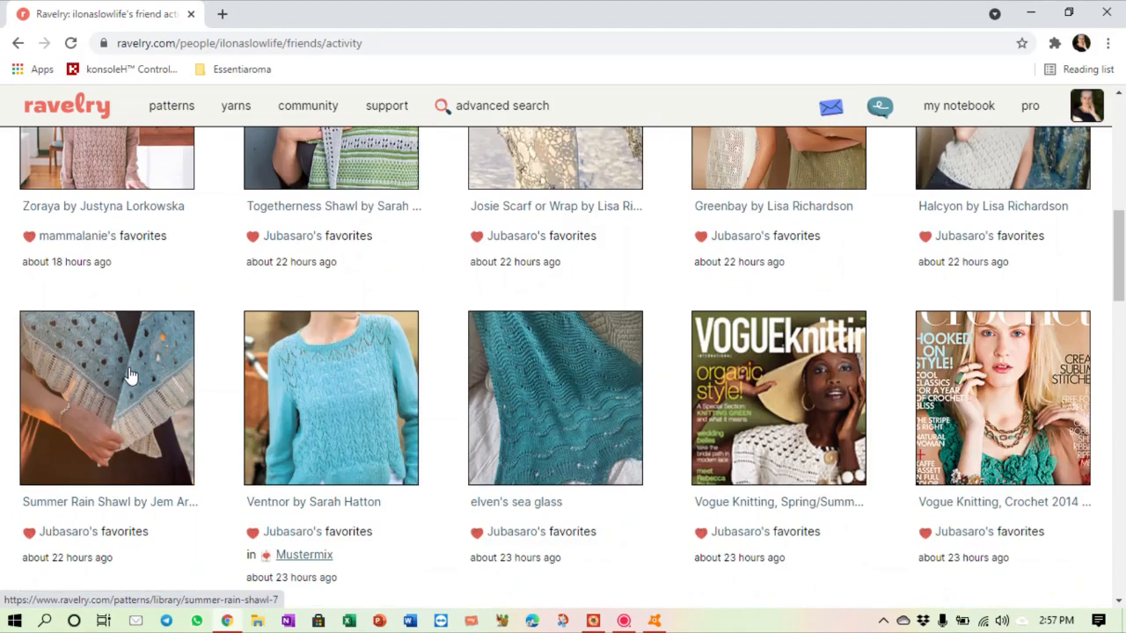
scroll(down, 3)
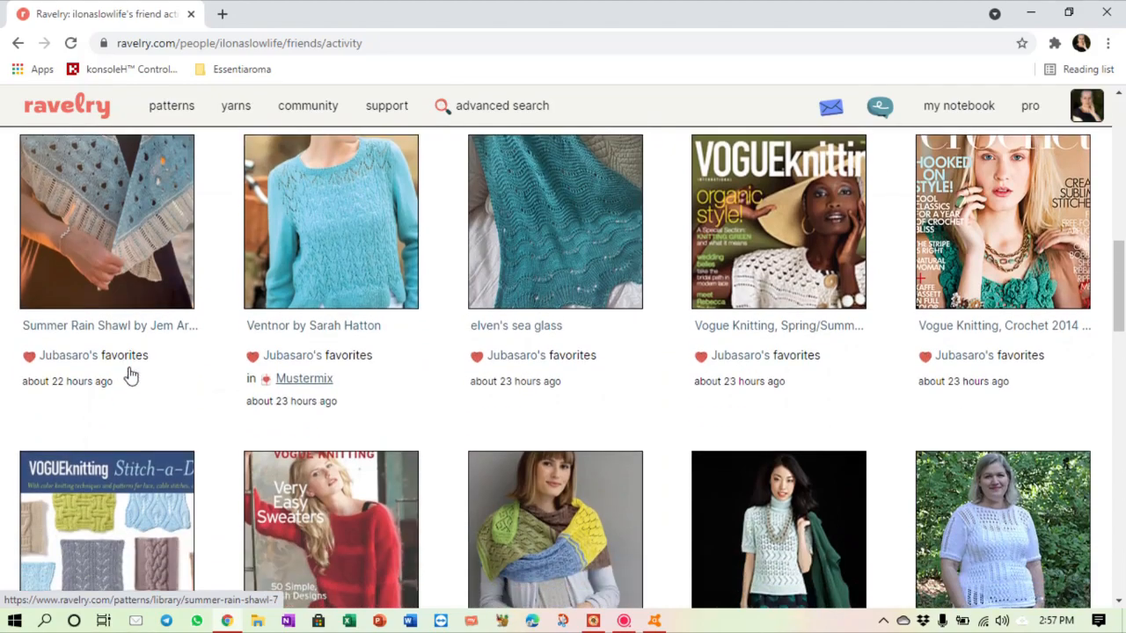
scroll(down, 3)
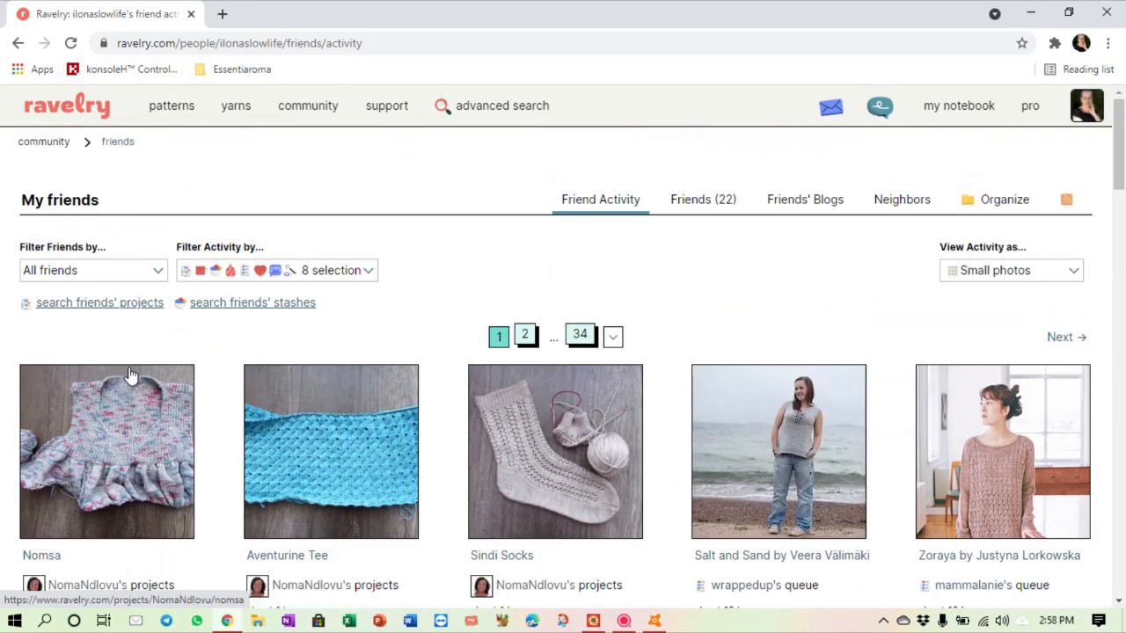
mouse_move(303, 84)
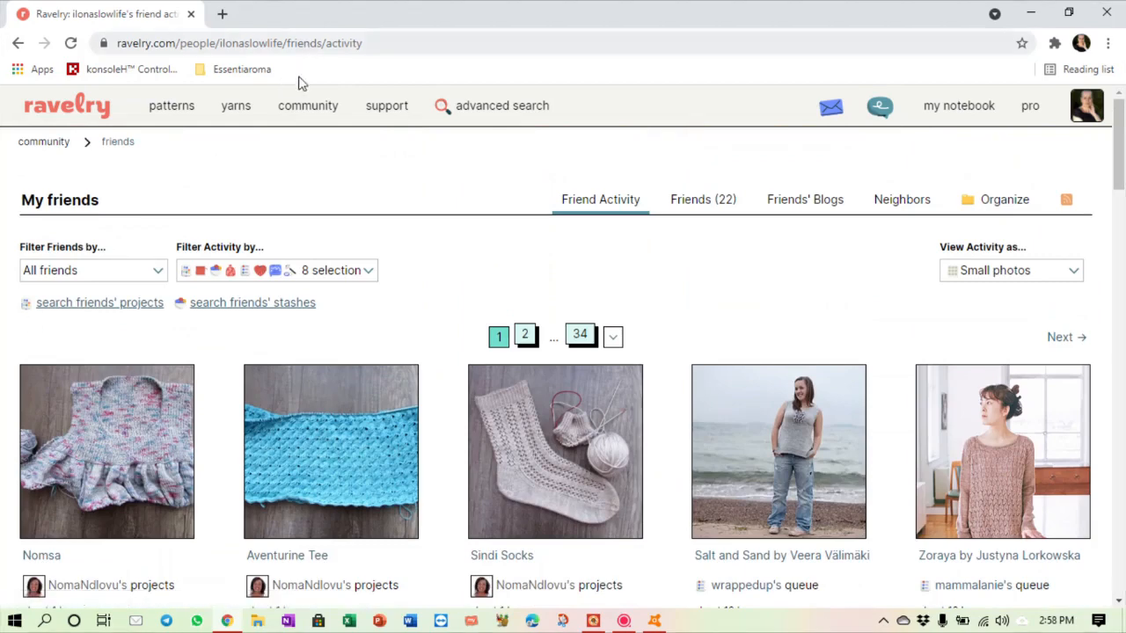
Step: Search groups for 'interlocking' and review the 3 matches, including Double Filet/Interlocking Crochet
click(306, 106)
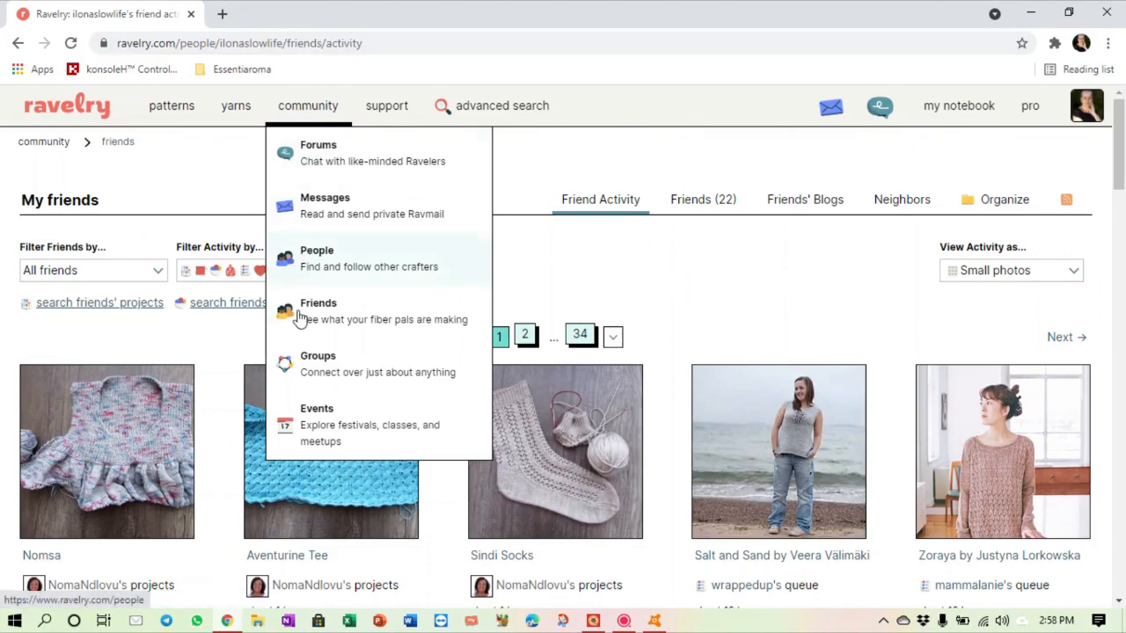
click(318, 355)
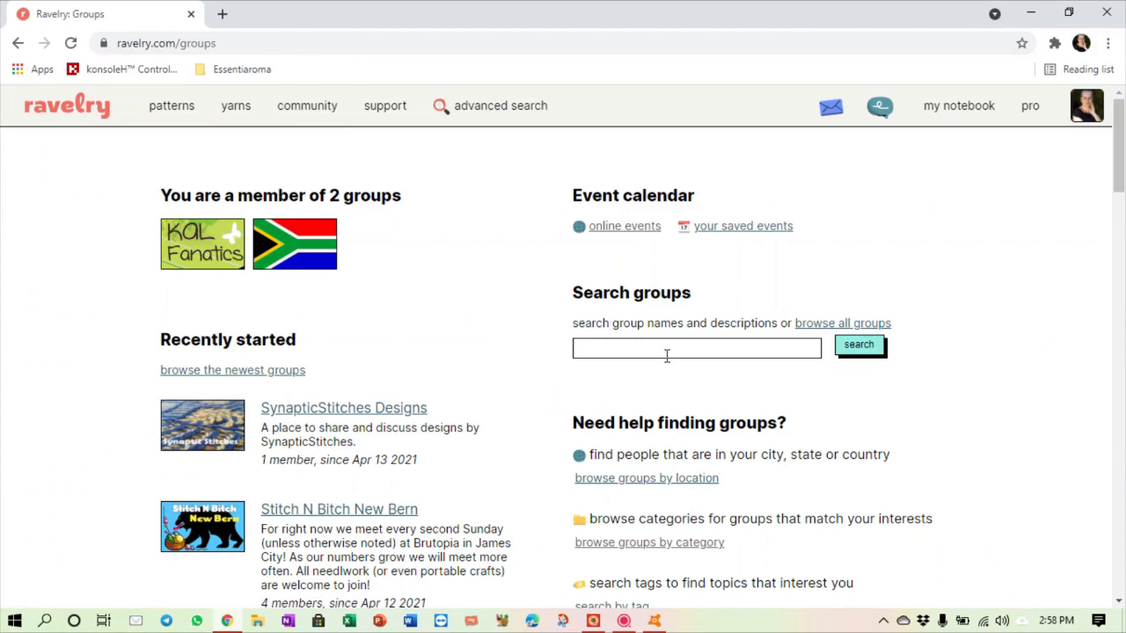
click(696, 348)
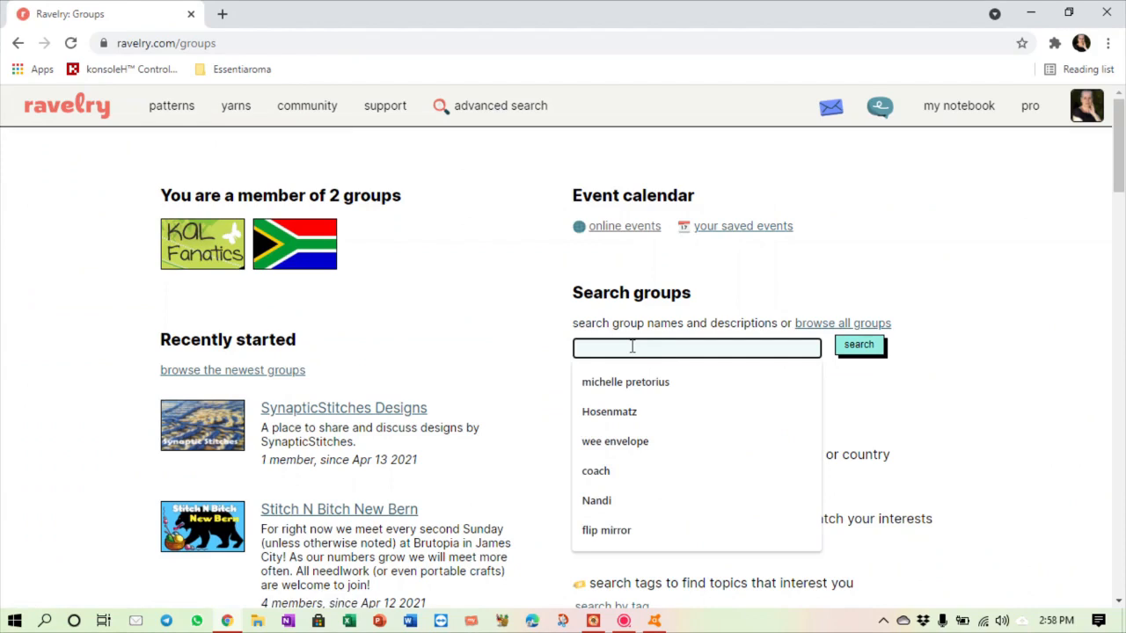
text(interlocking)
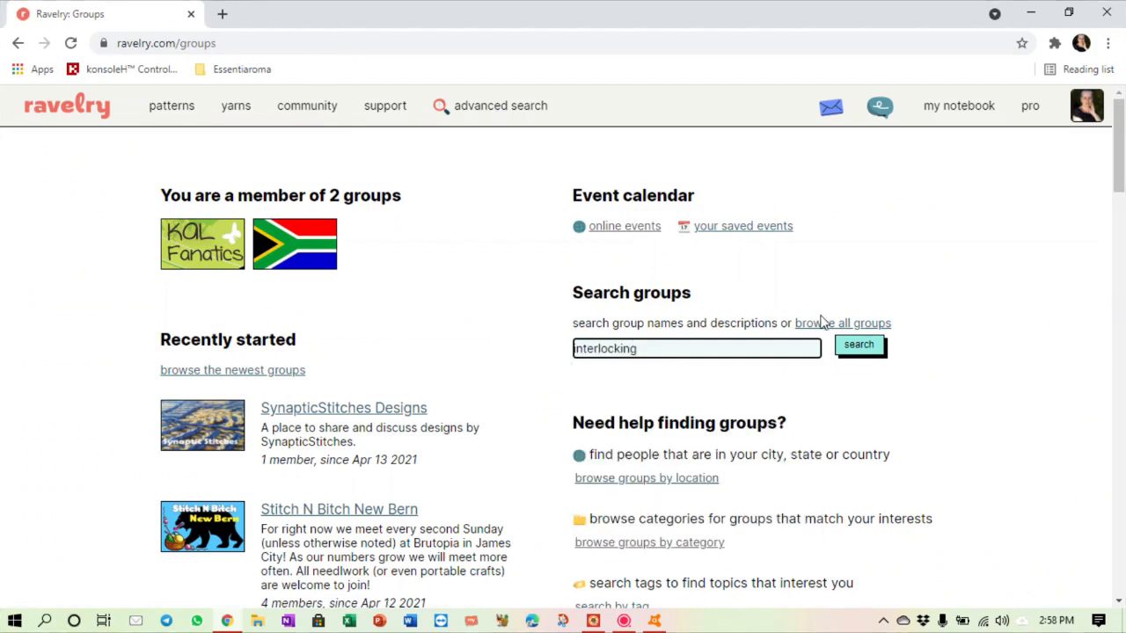
click(859, 343)
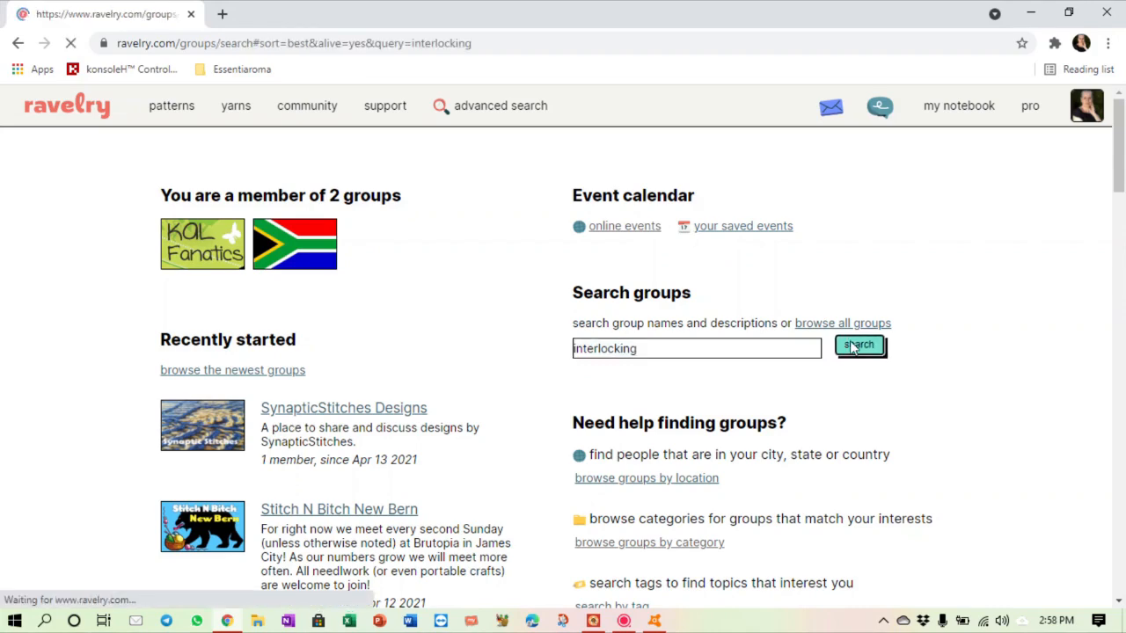
click(859, 343)
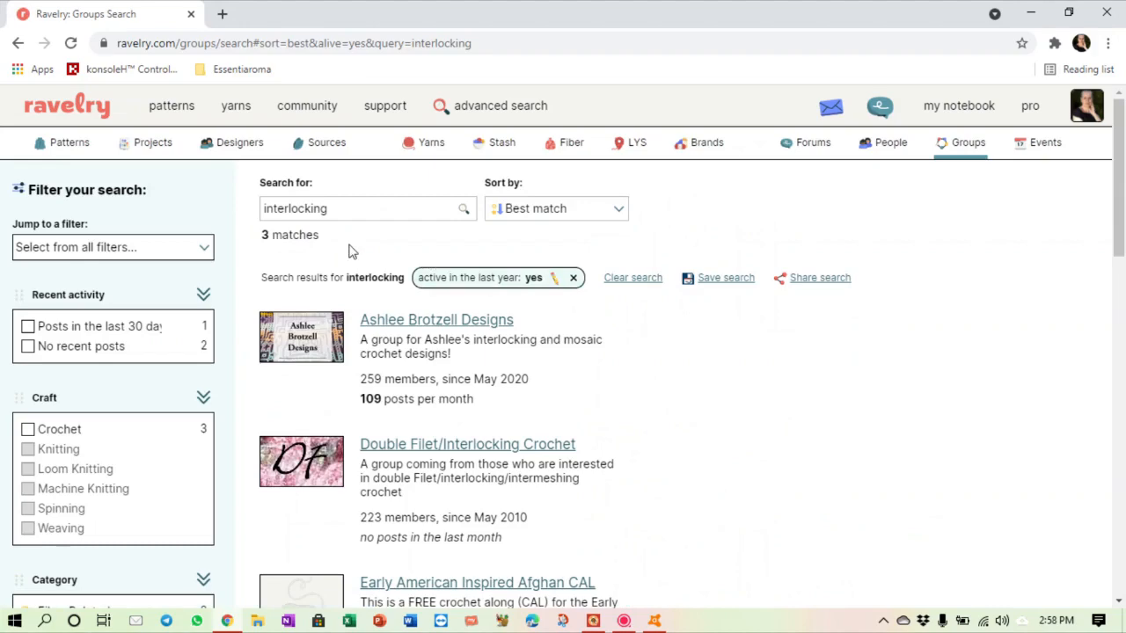
mouse_move(436, 320)
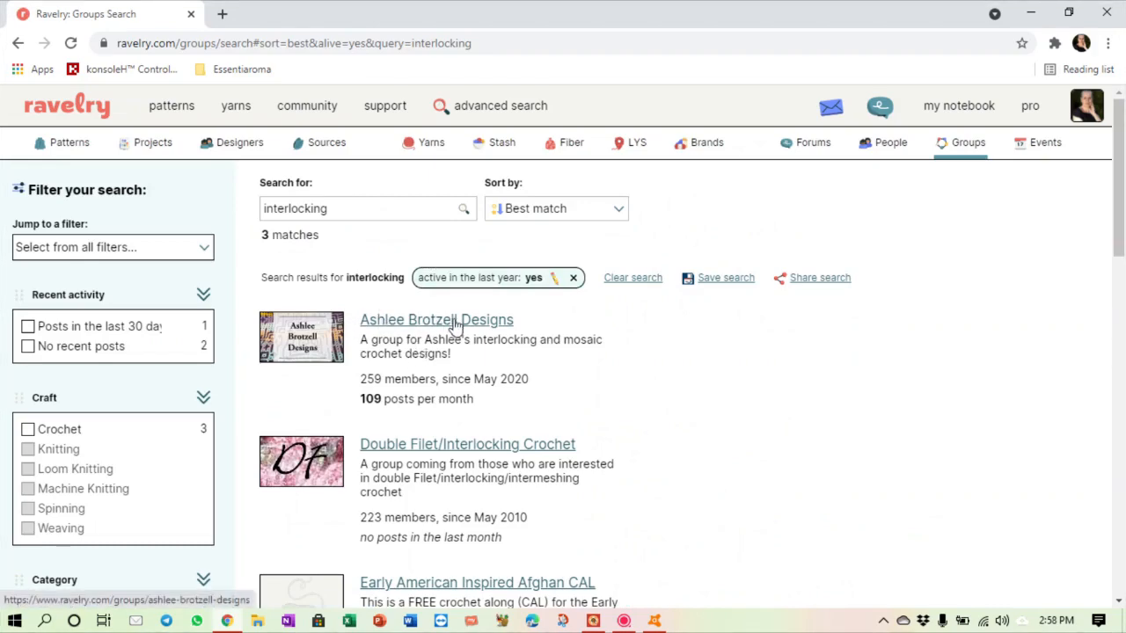
scroll(down, 3)
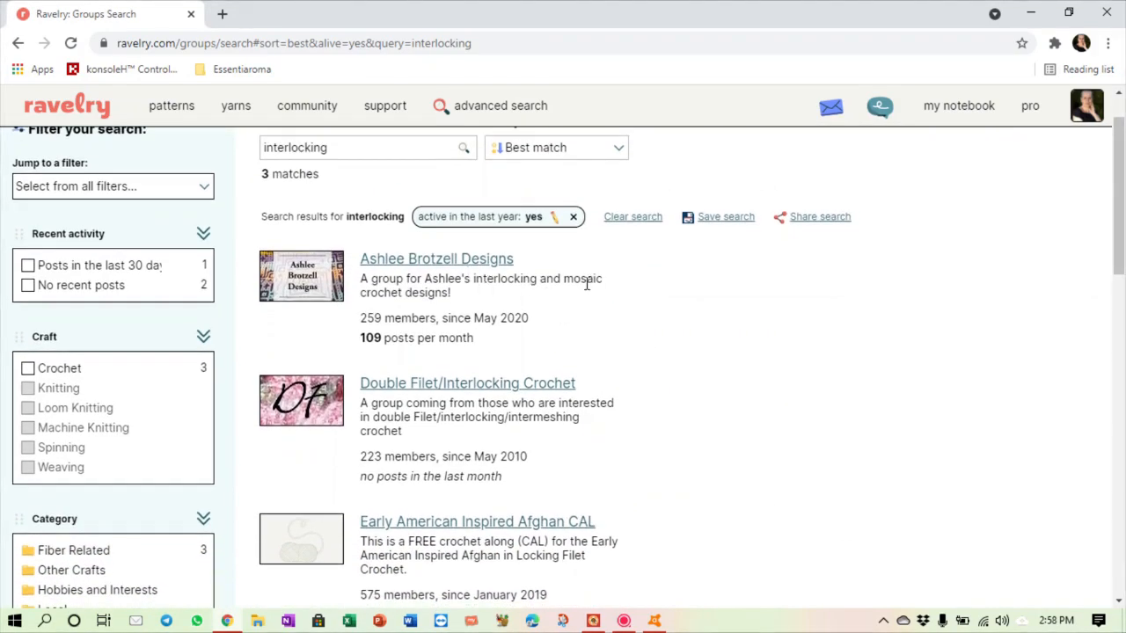
scroll(down, 3)
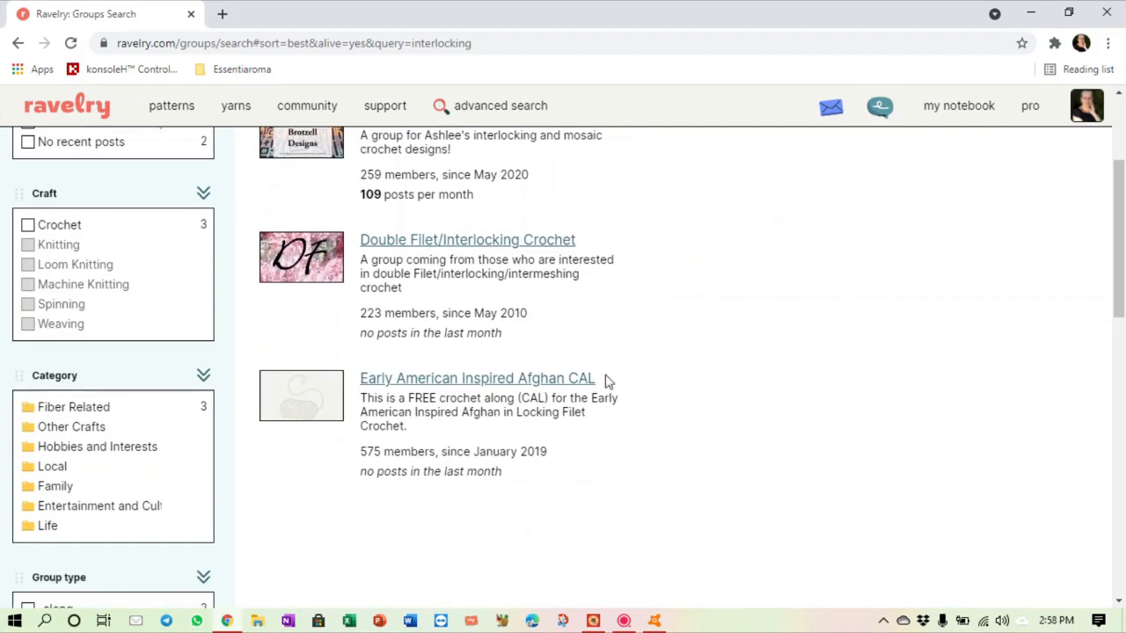
mouse_move(525, 264)
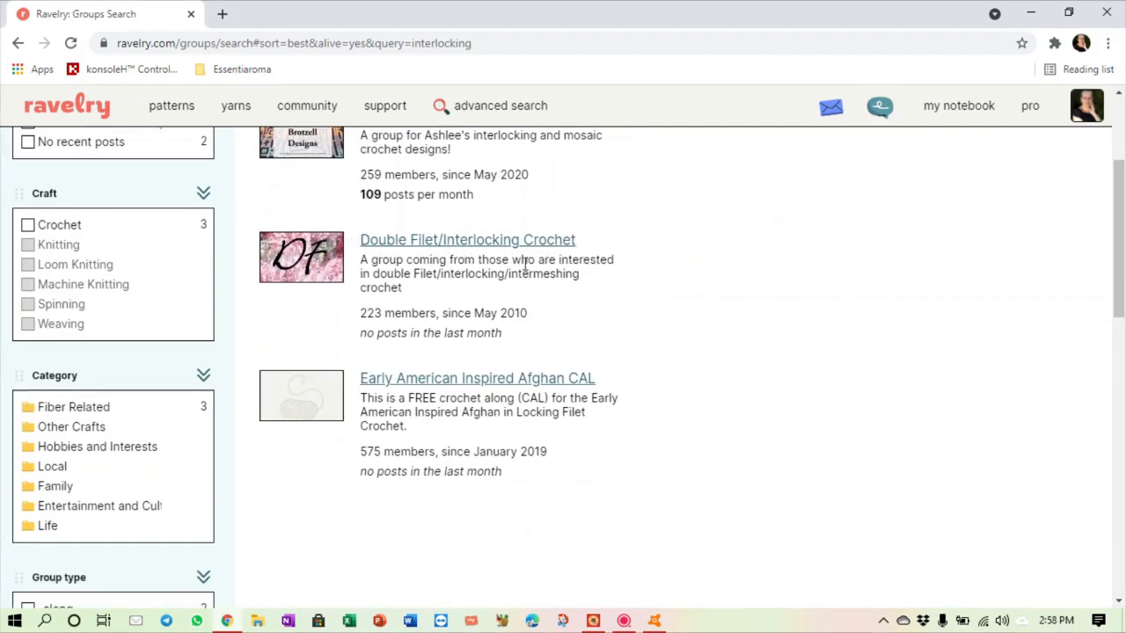
mouse_move(429, 394)
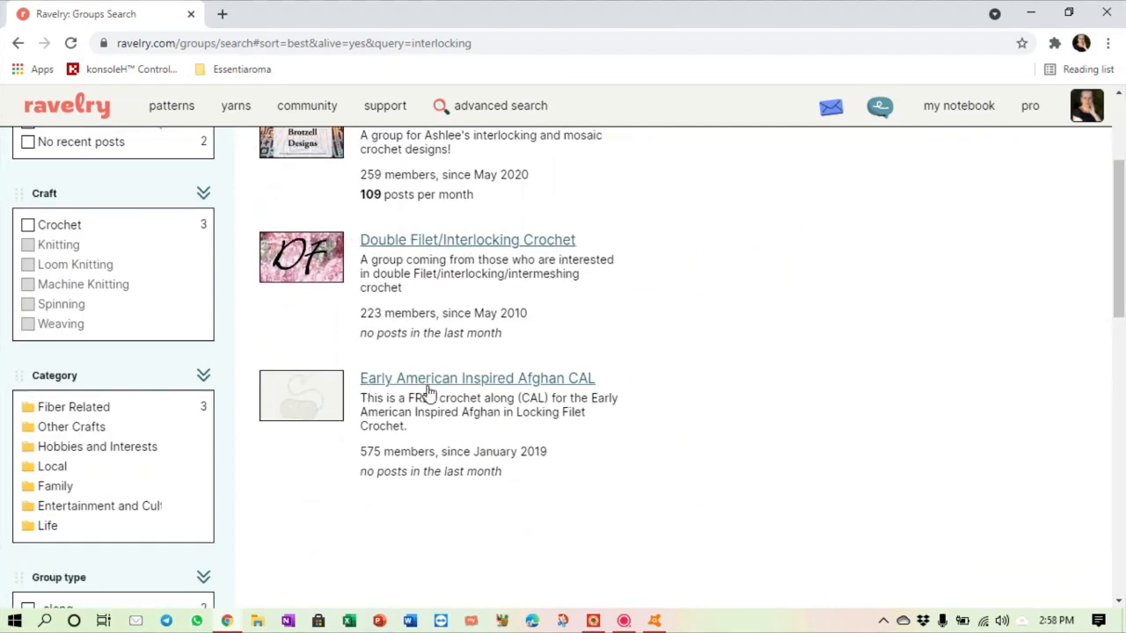
mouse_move(624, 389)
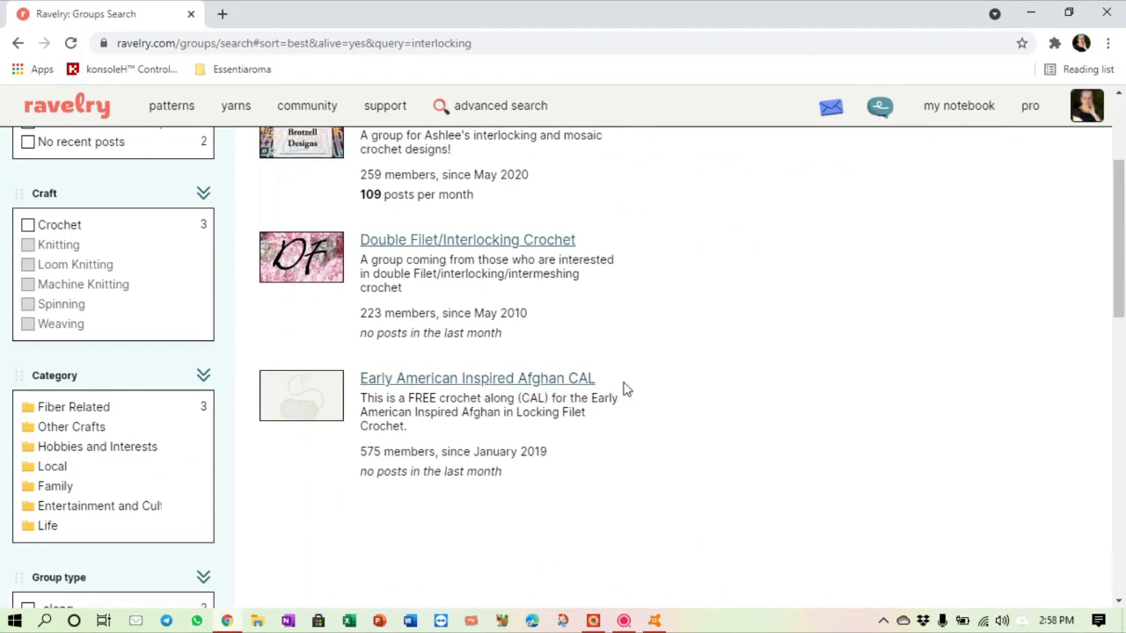
scroll(up, 3)
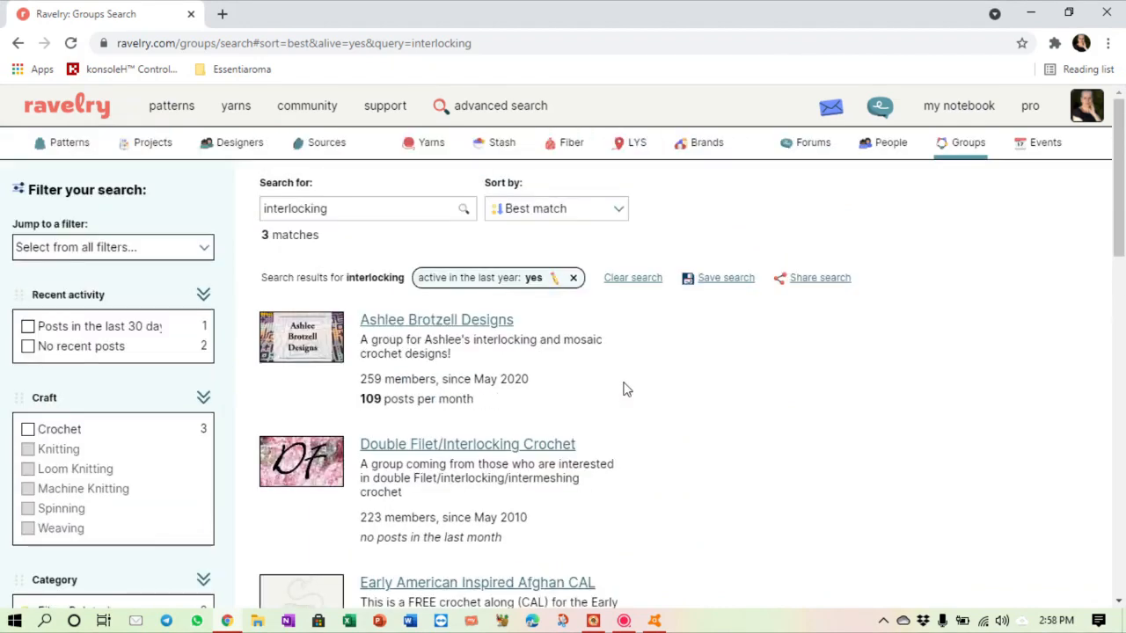
mouse_move(602, 369)
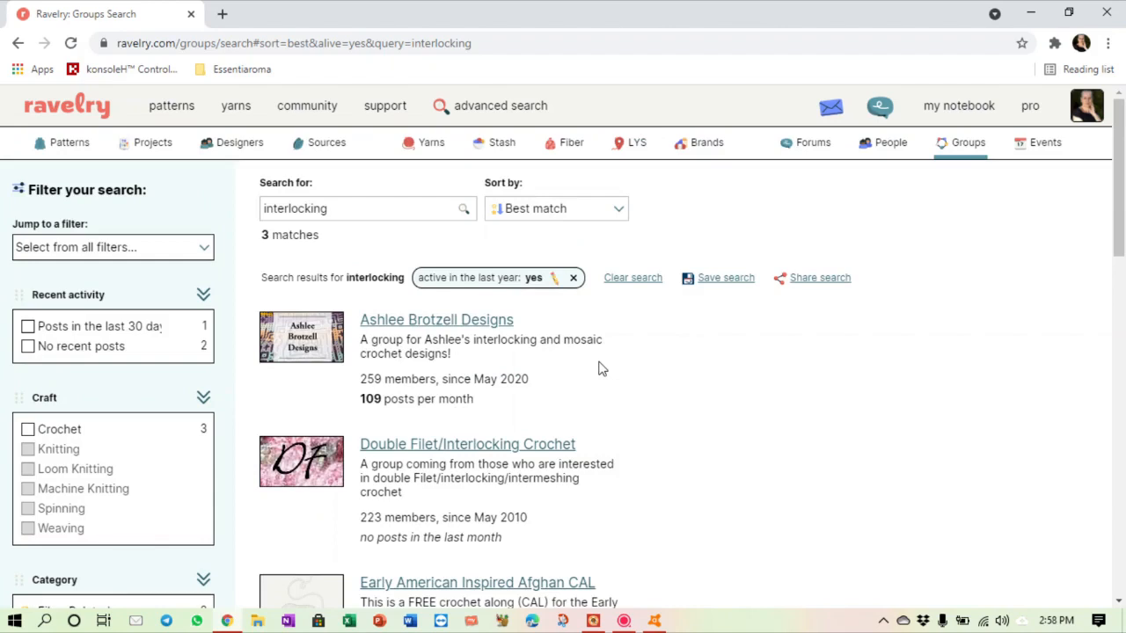
mouse_move(454, 318)
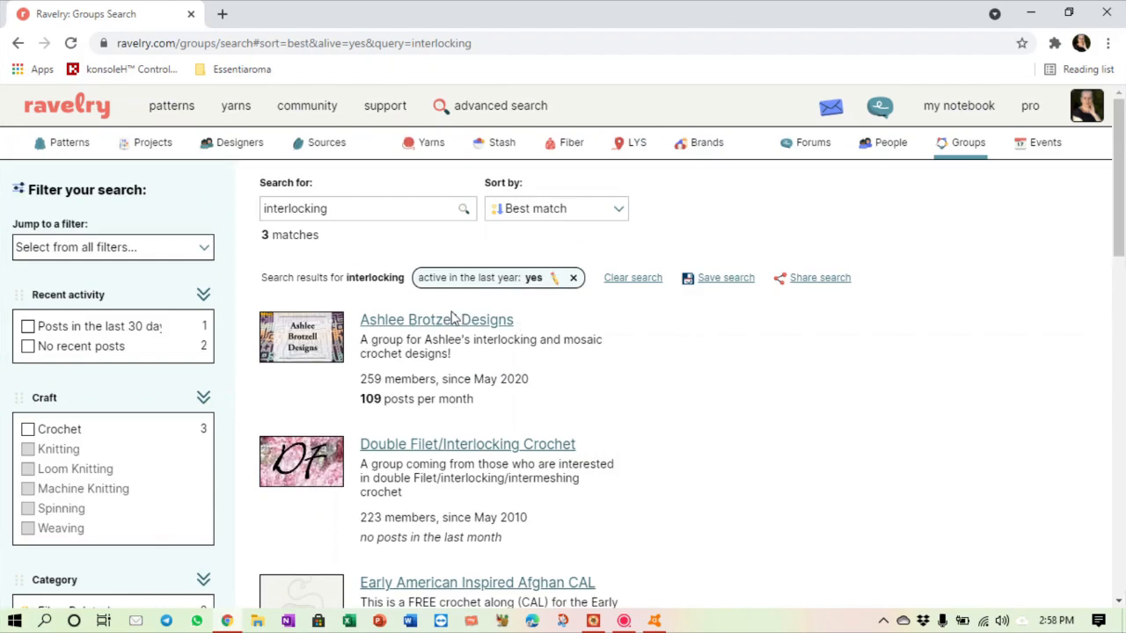
Step: Browse the Ashlee Brotzell Designs group page through its members, threads, founder and moderators
click(437, 320)
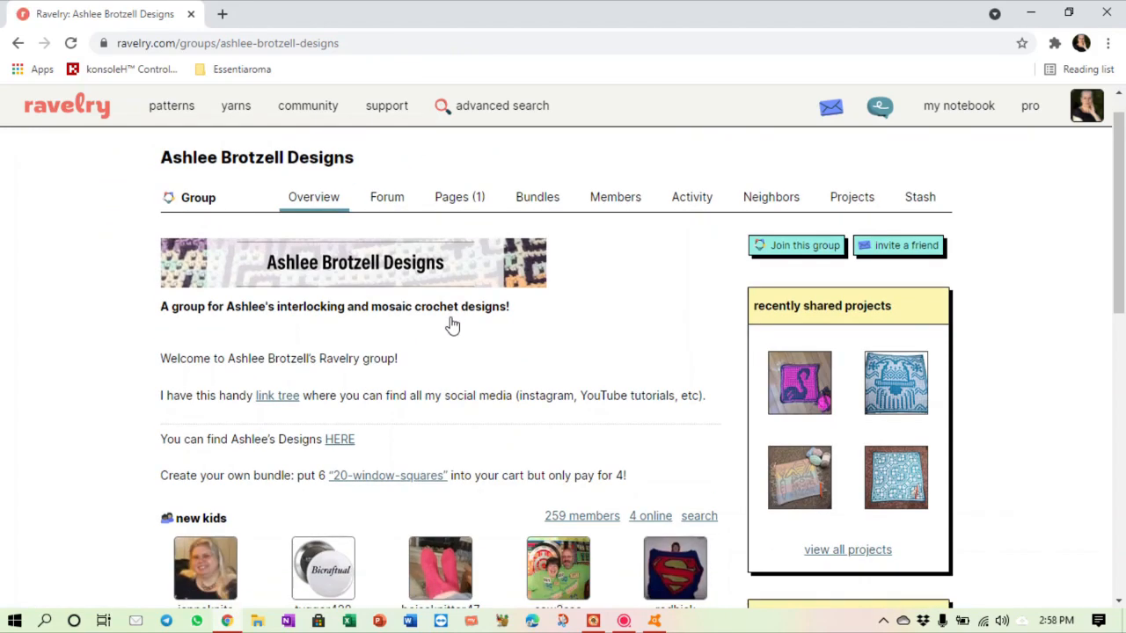
scroll(down, 3)
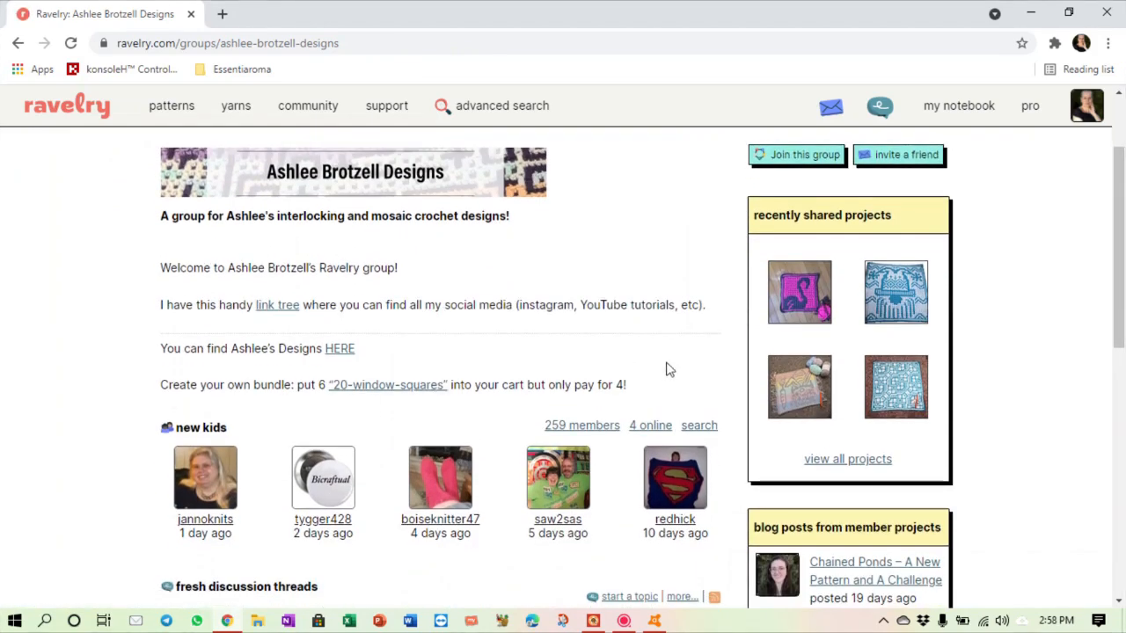
scroll(down, 3)
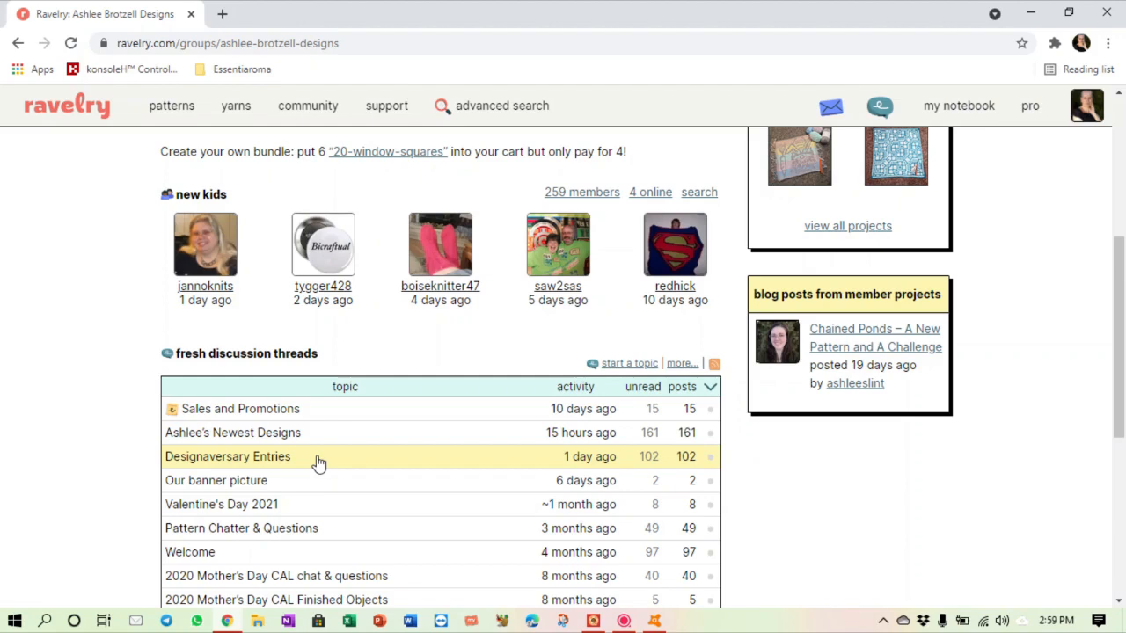
scroll(down, 3)
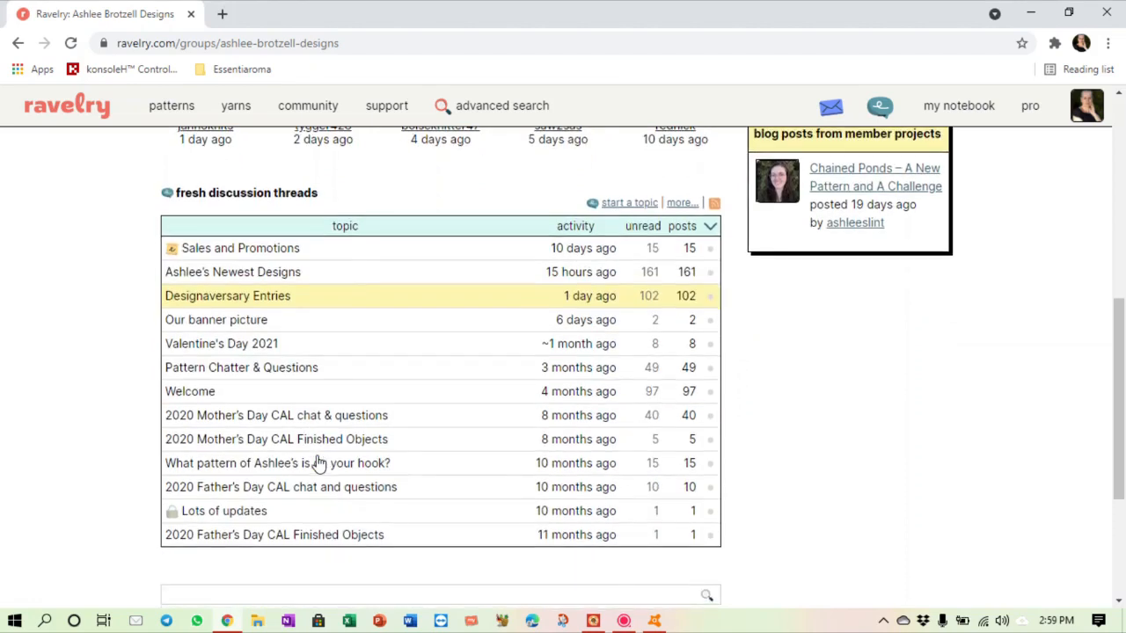
scroll(down, 3)
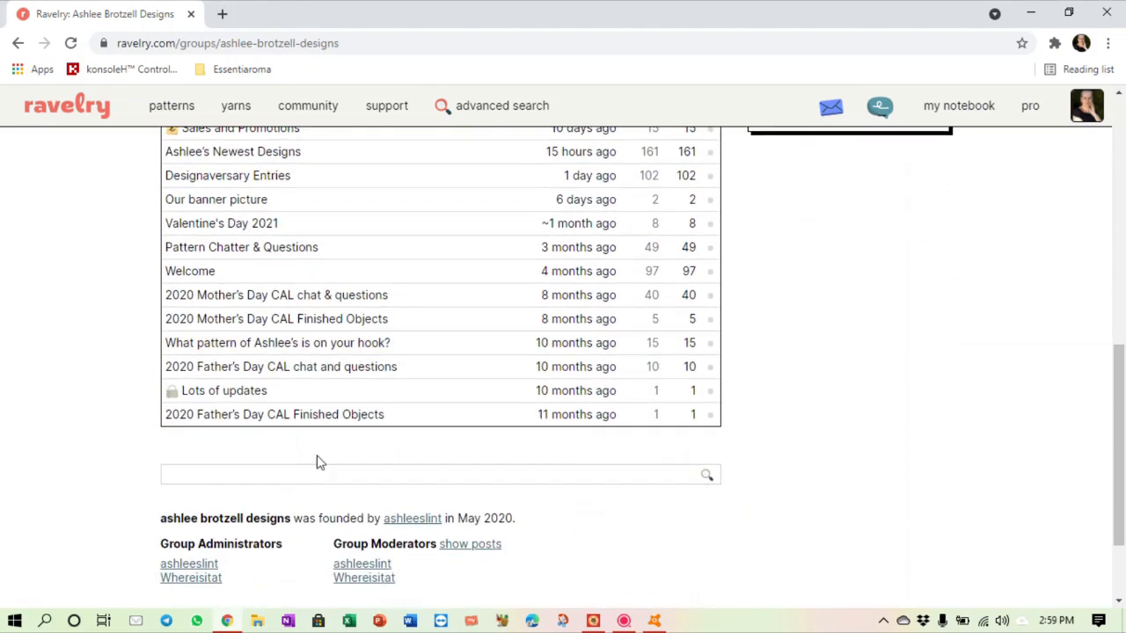
scroll(down, 3)
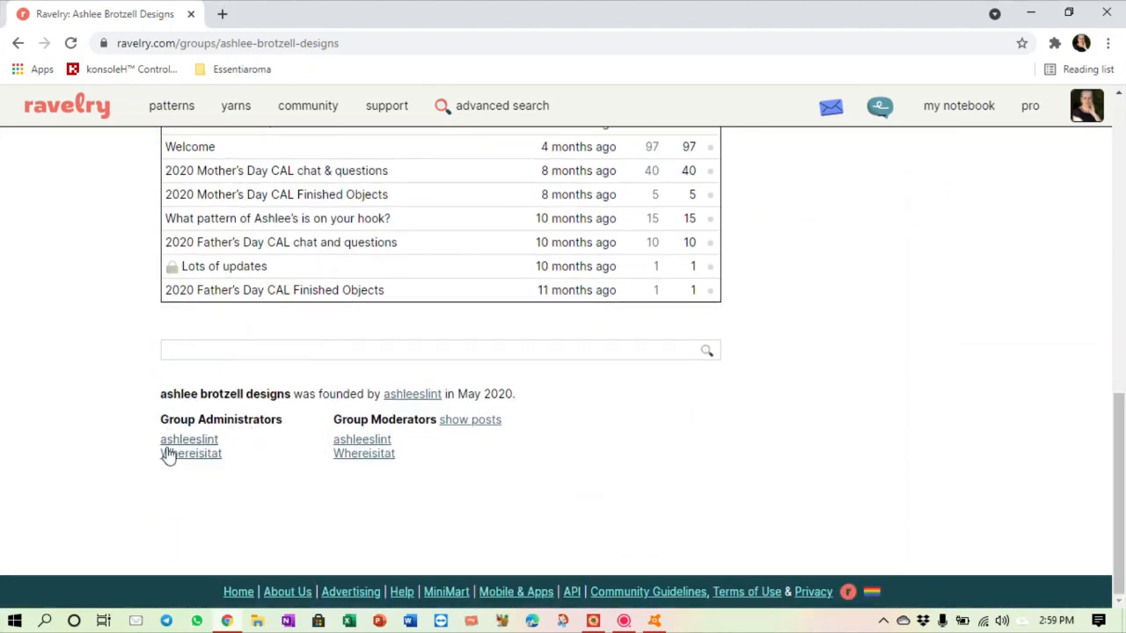
mouse_move(517, 440)
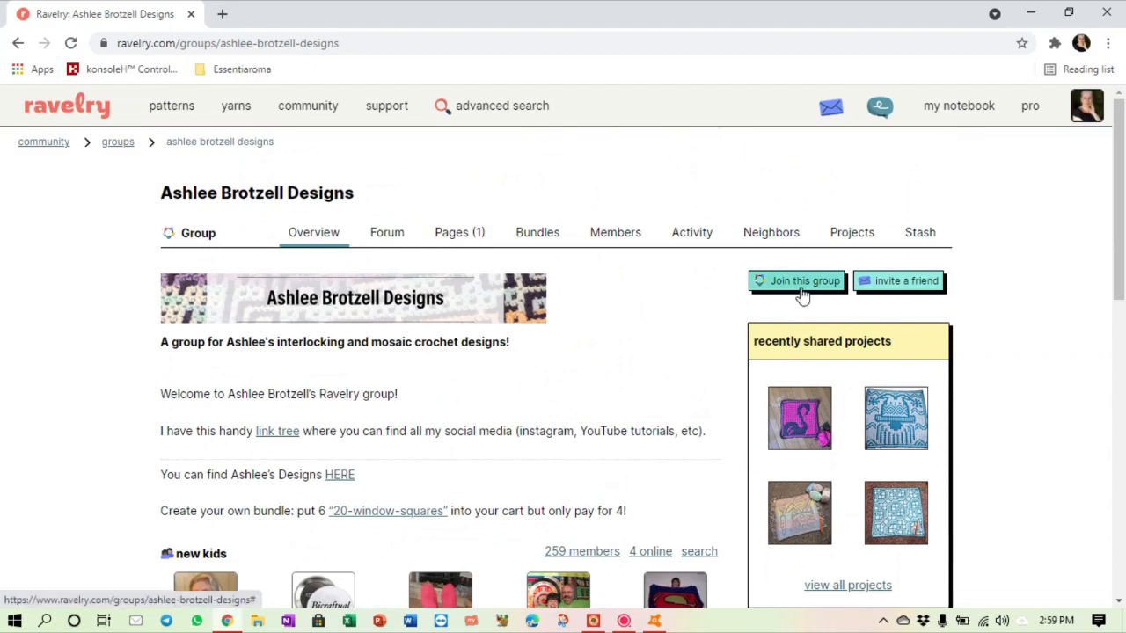
mouse_move(887, 290)
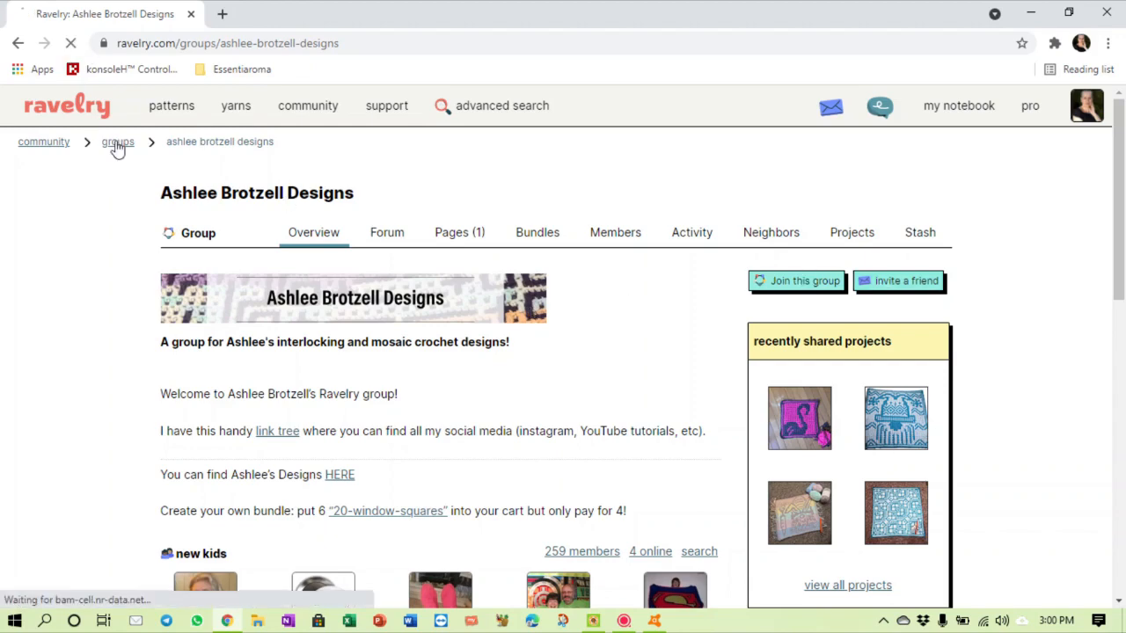
Step: Return to the groups page and enter the KAL Fanatics group
click(118, 141)
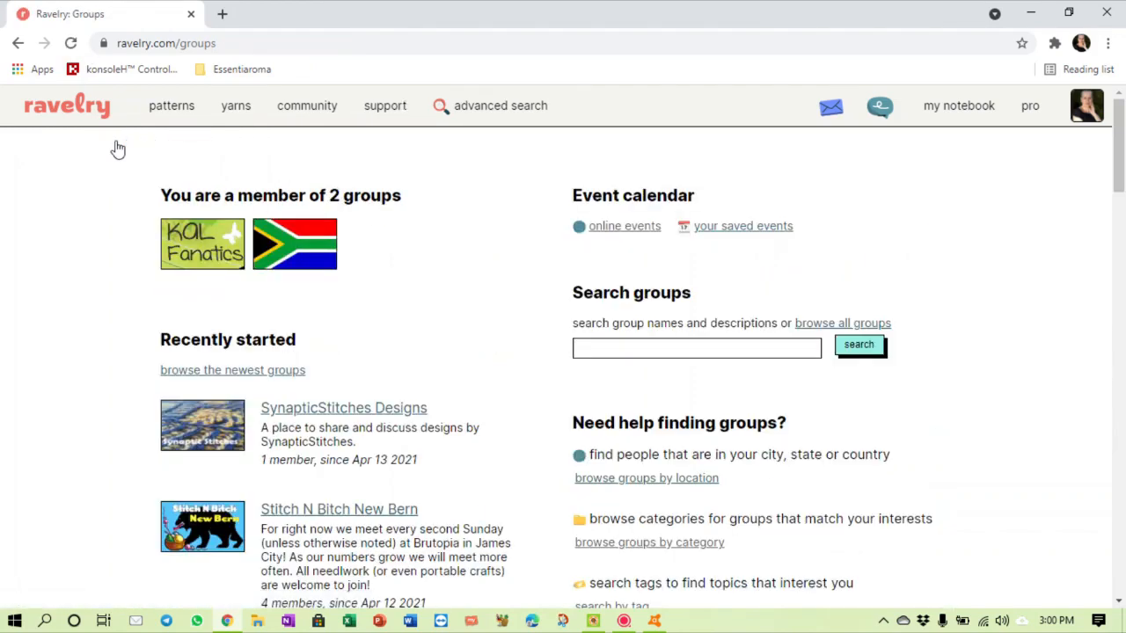
click(200, 243)
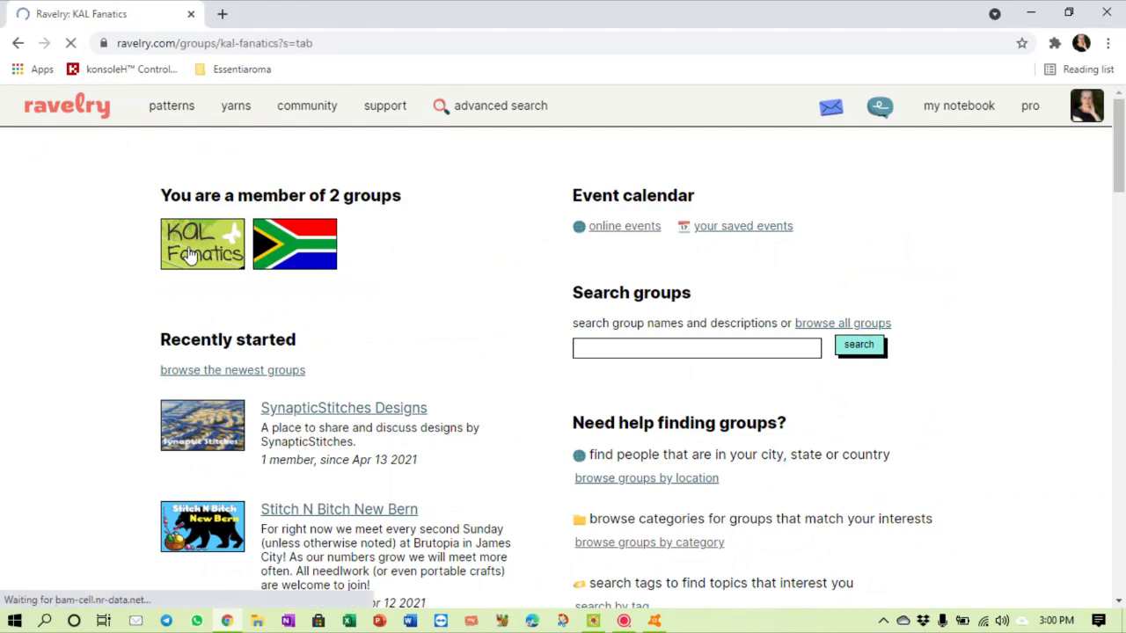
click(202, 244)
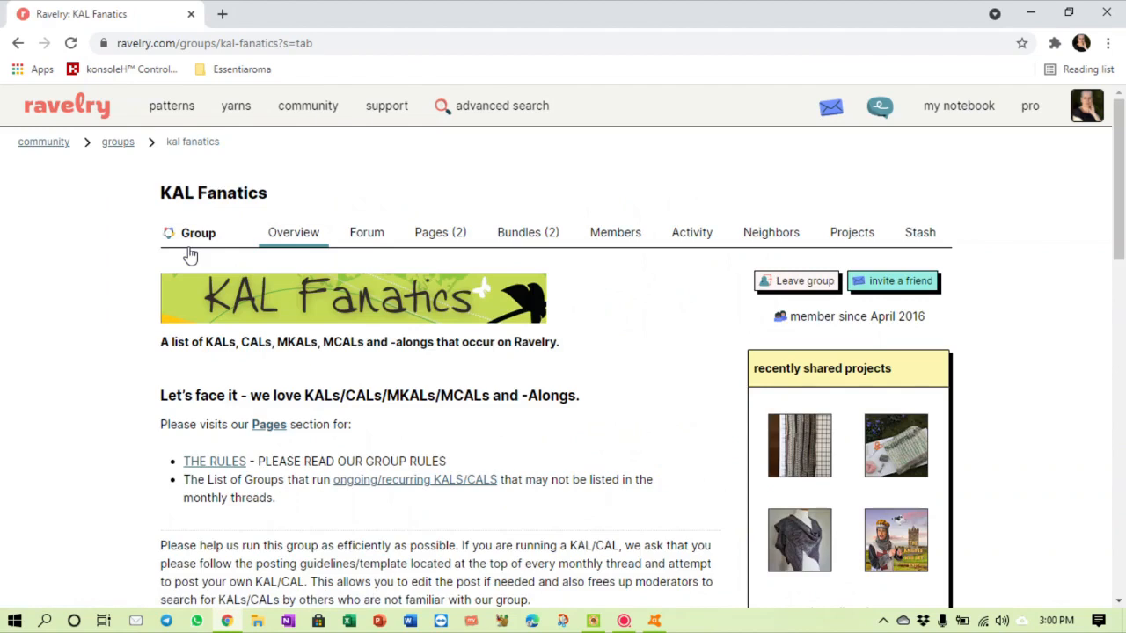
mouse_move(320, 402)
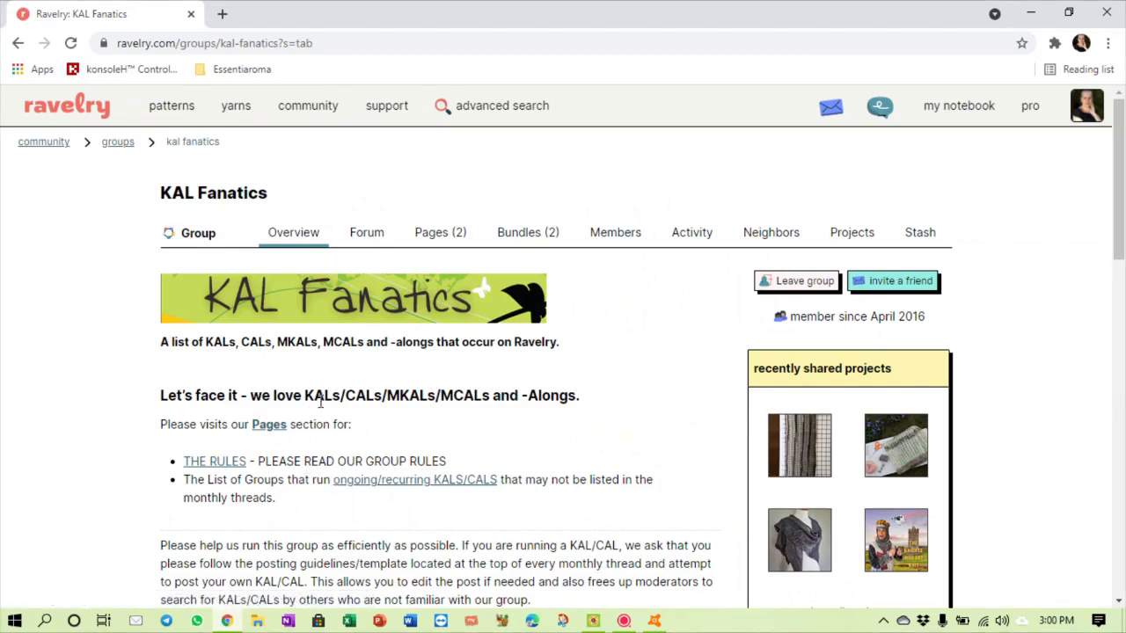
mouse_move(380, 397)
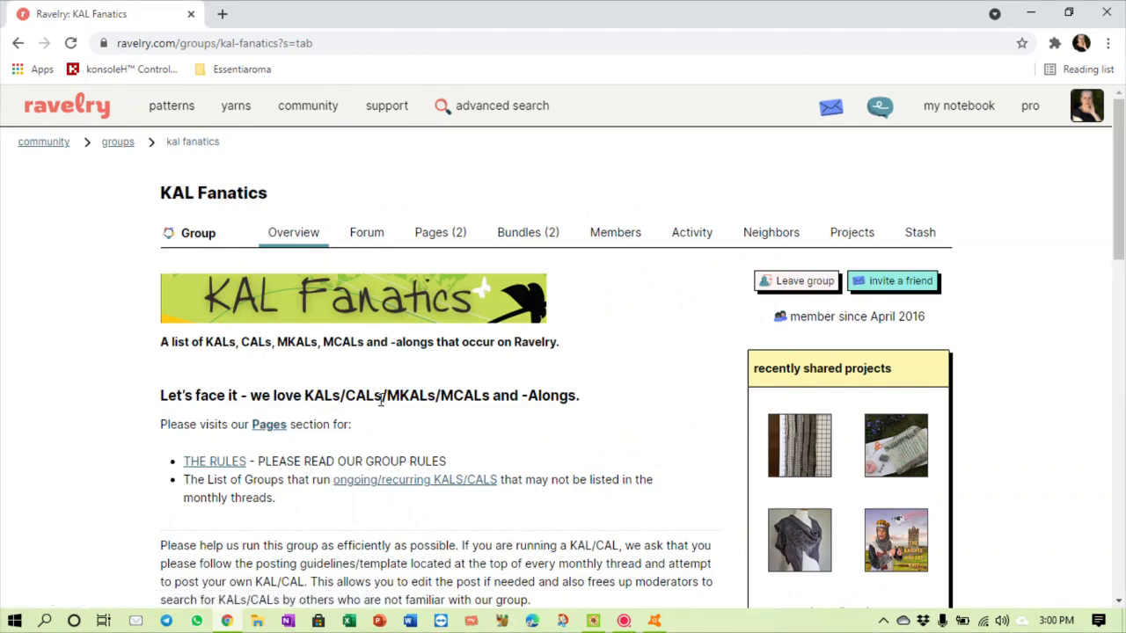
mouse_move(454, 394)
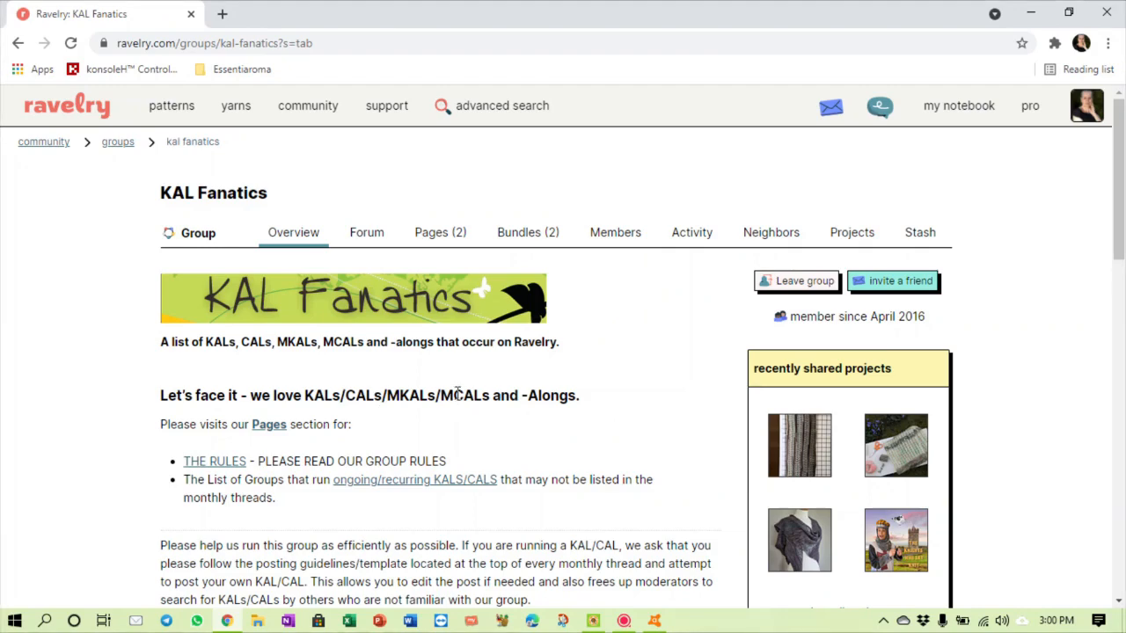
mouse_move(475, 394)
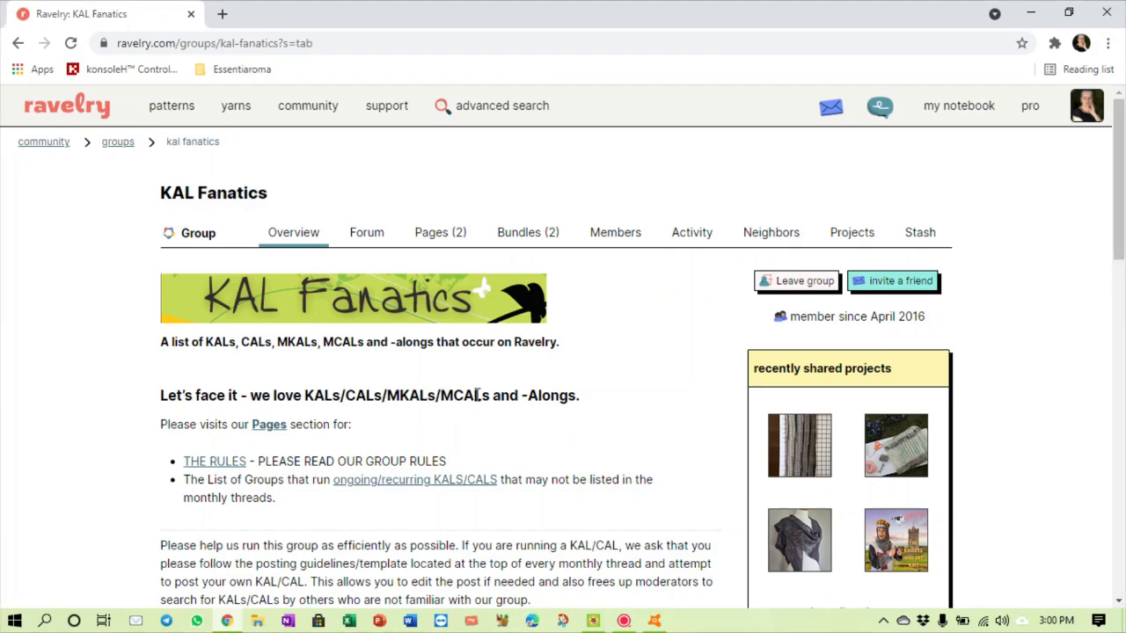
mouse_move(430, 420)
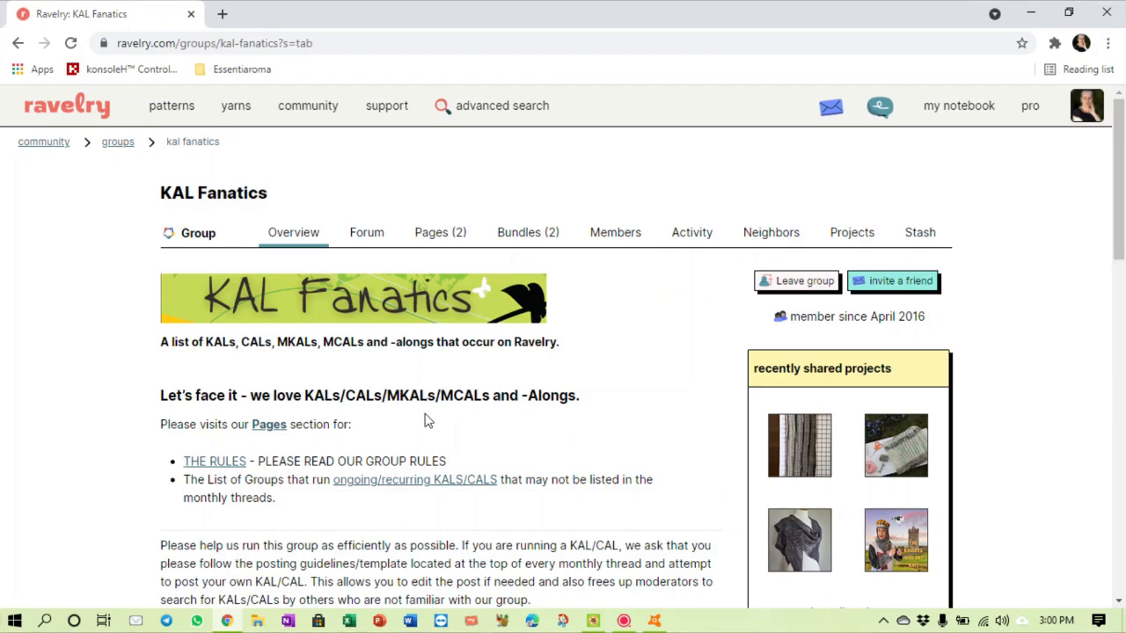
Step: Read down the KAL Fanatics page past its rules and newest members to the fresh threads table
scroll(down, 3)
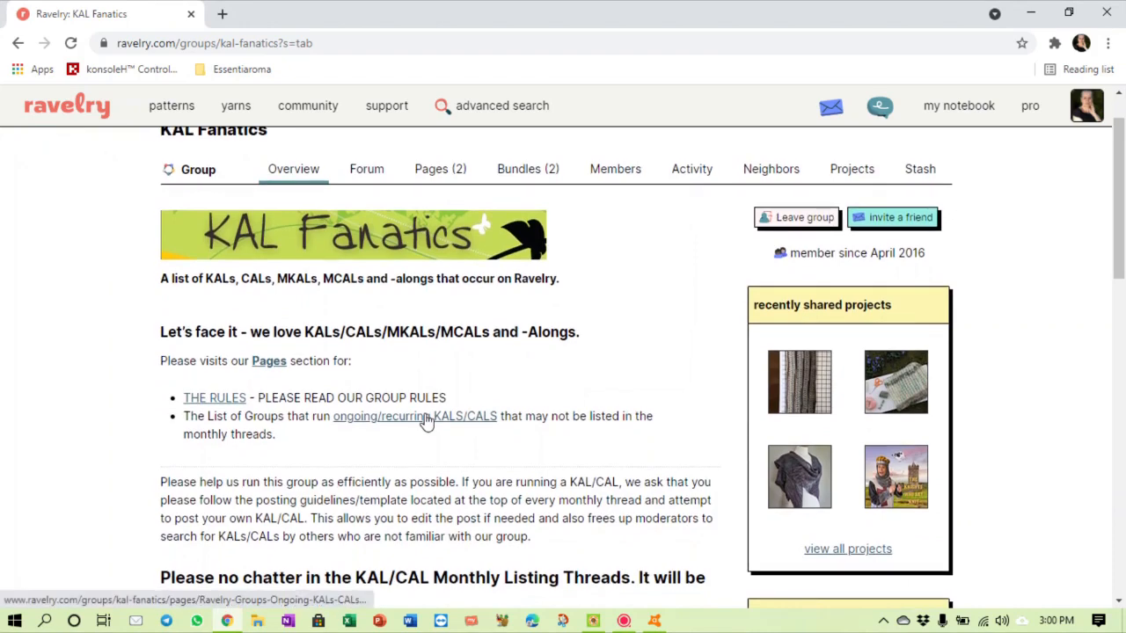
scroll(down, 3)
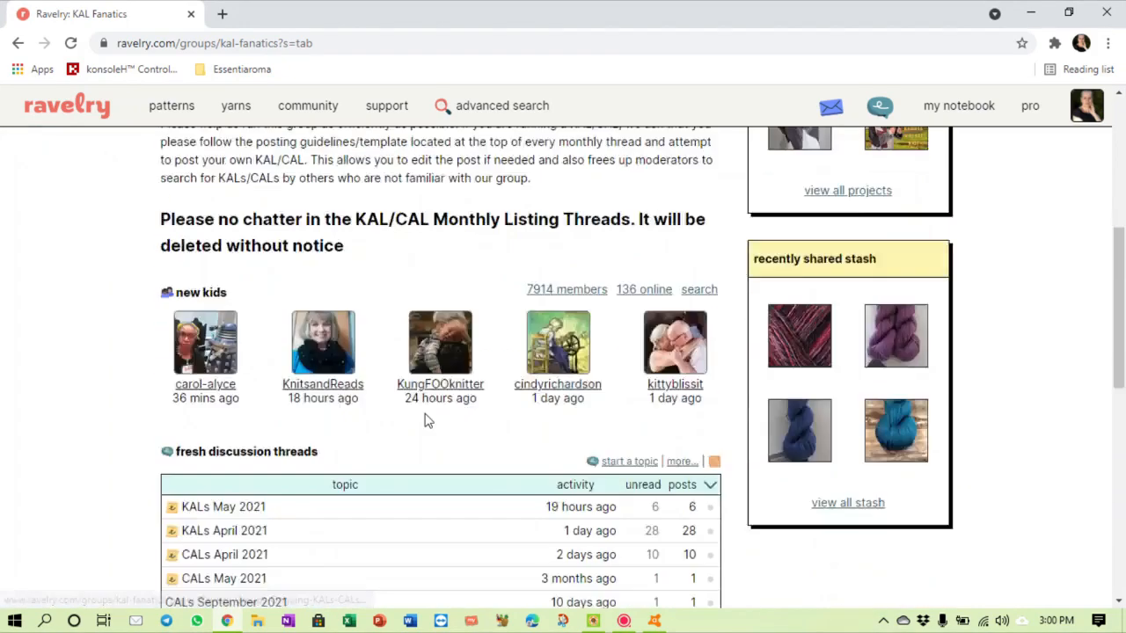
scroll(down, 3)
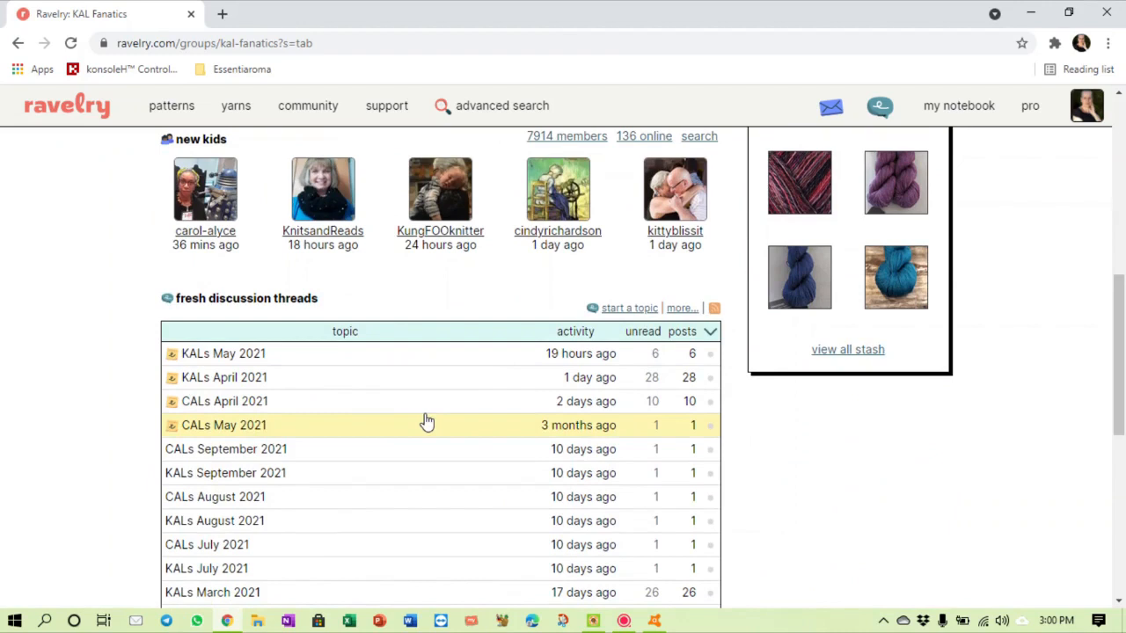
scroll(down, 3)
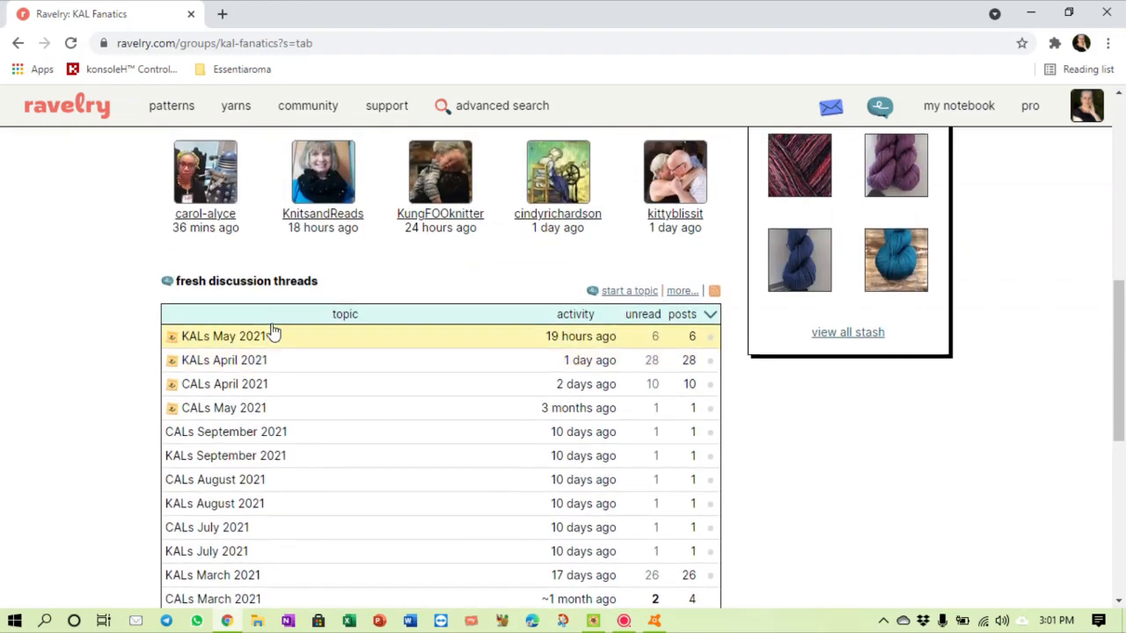
mouse_move(268, 359)
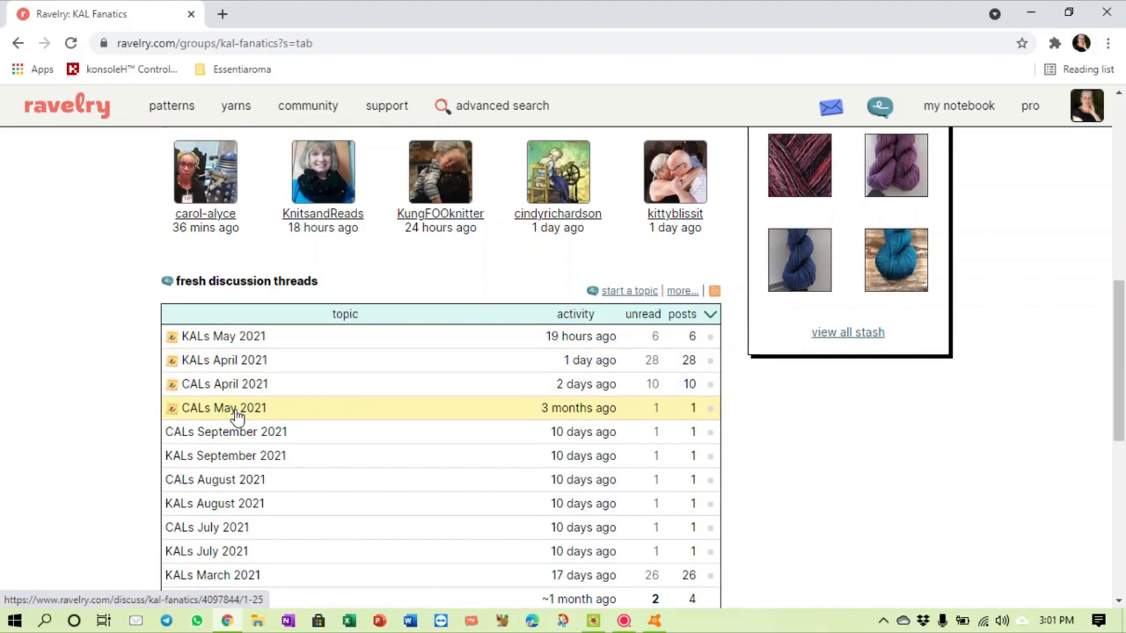
Step: Read the CALs May 2021 thread with its posting template and moderator's post
click(223, 408)
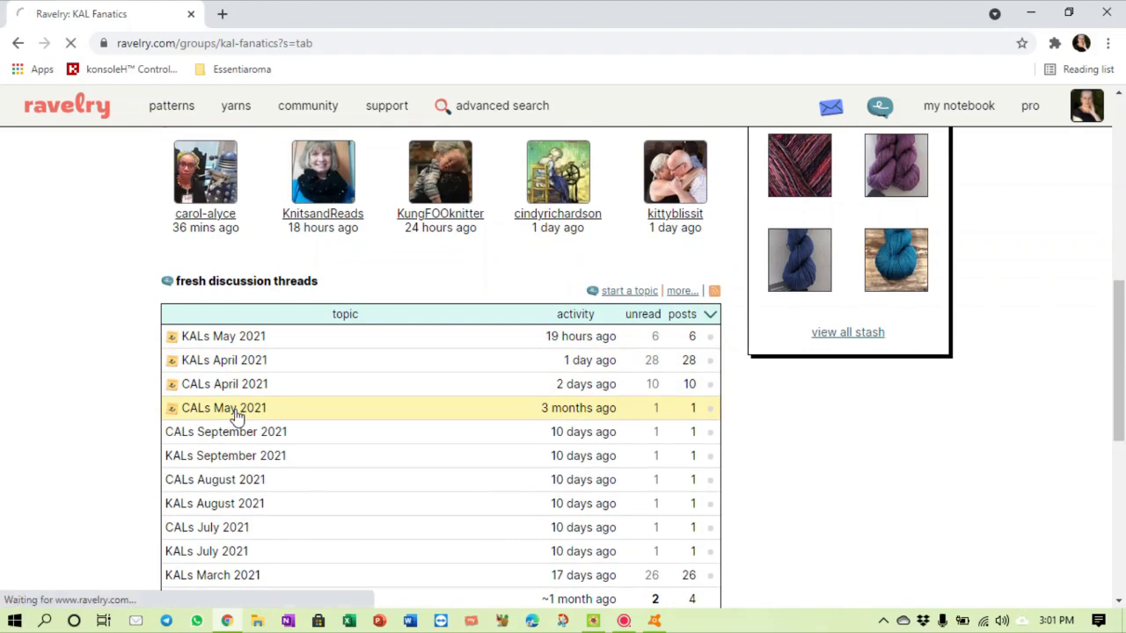
click(223, 408)
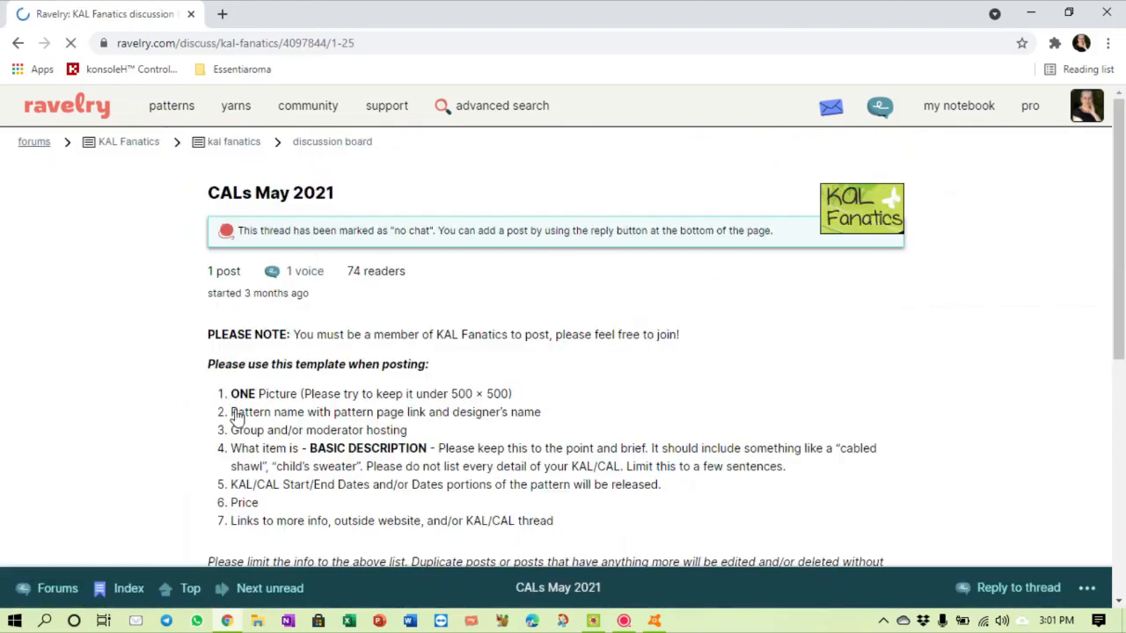
scroll(down, 3)
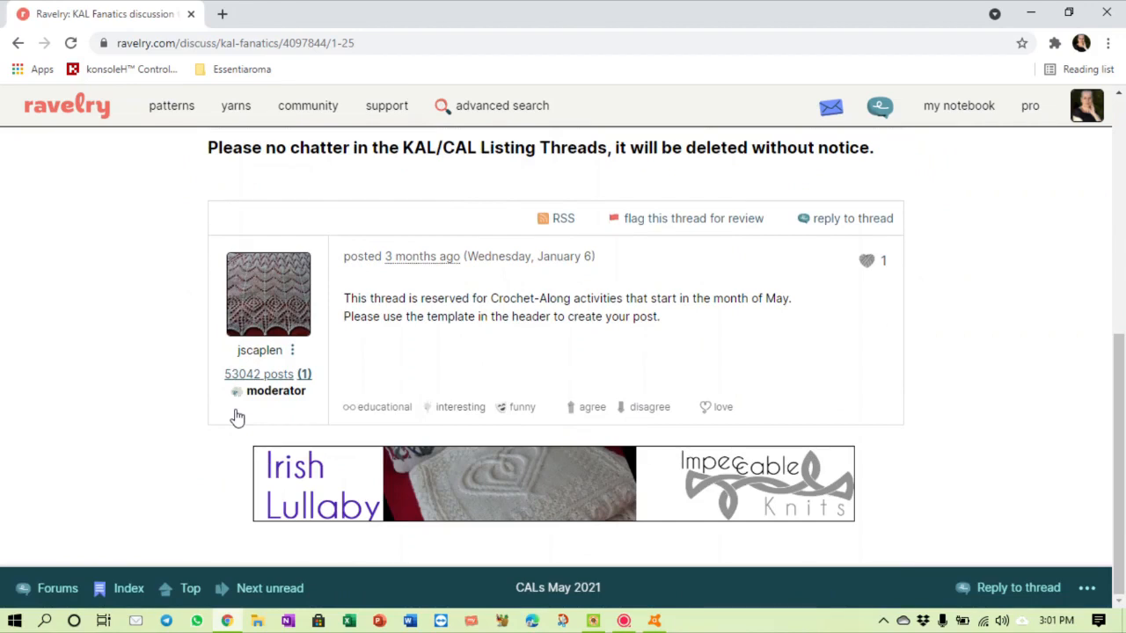
mouse_move(527, 342)
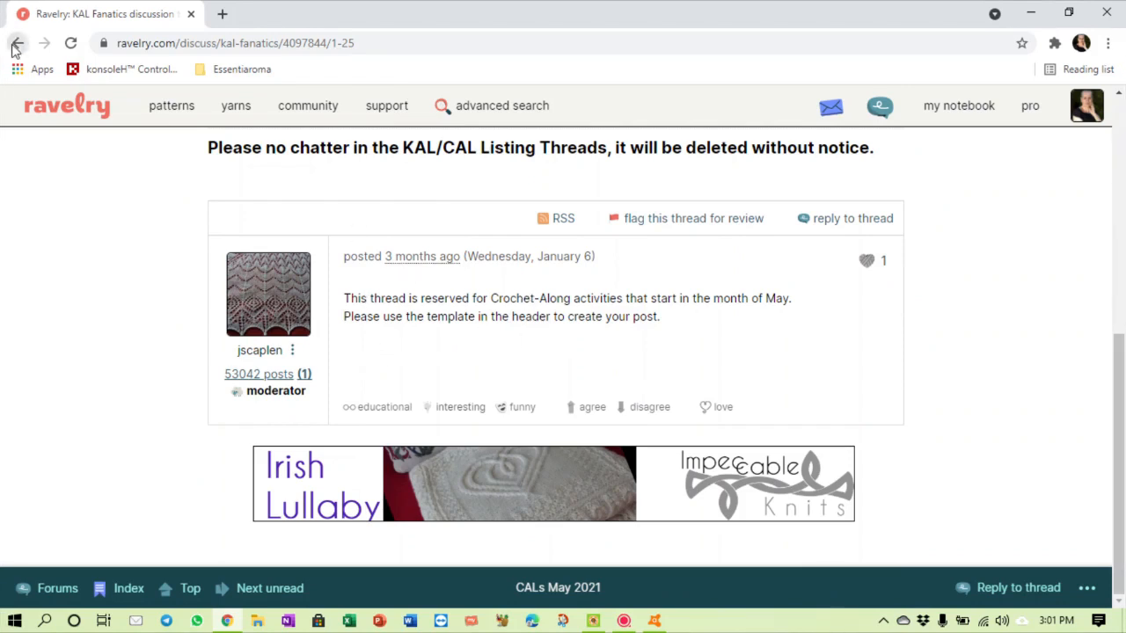
Step: Go back to the thread list and enter the KALs April 2021 thread
click(18, 43)
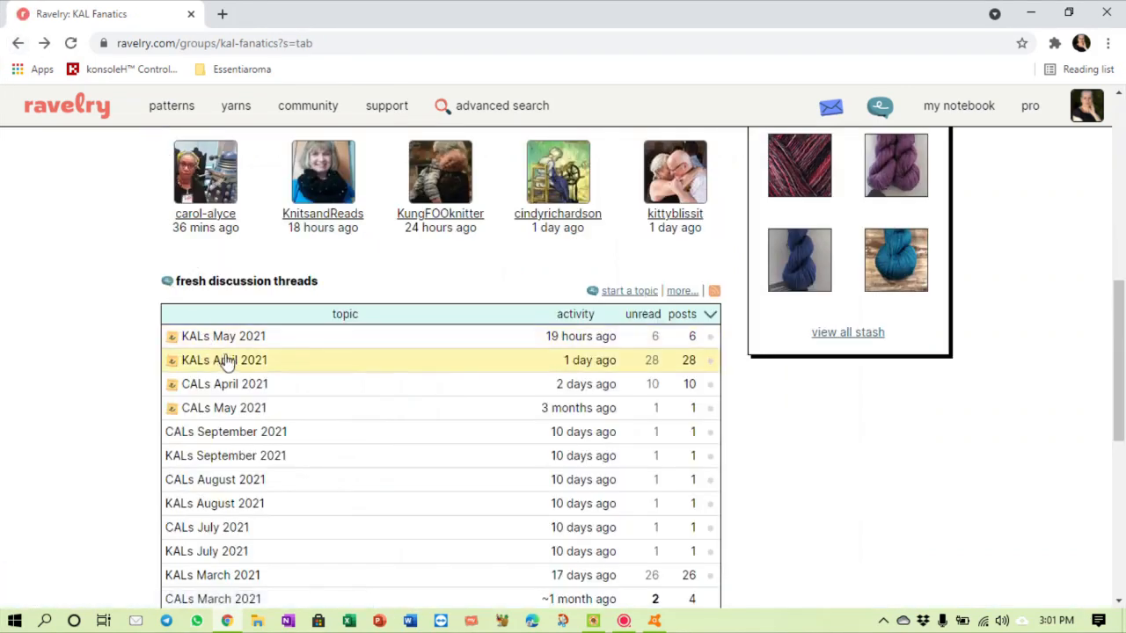
click(226, 359)
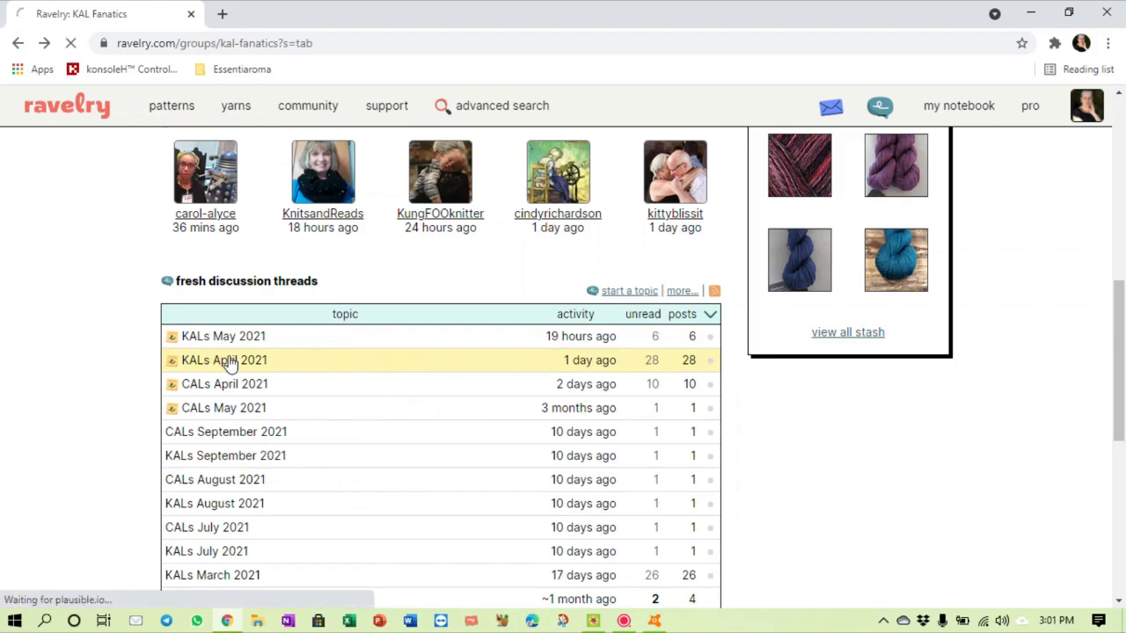
click(223, 359)
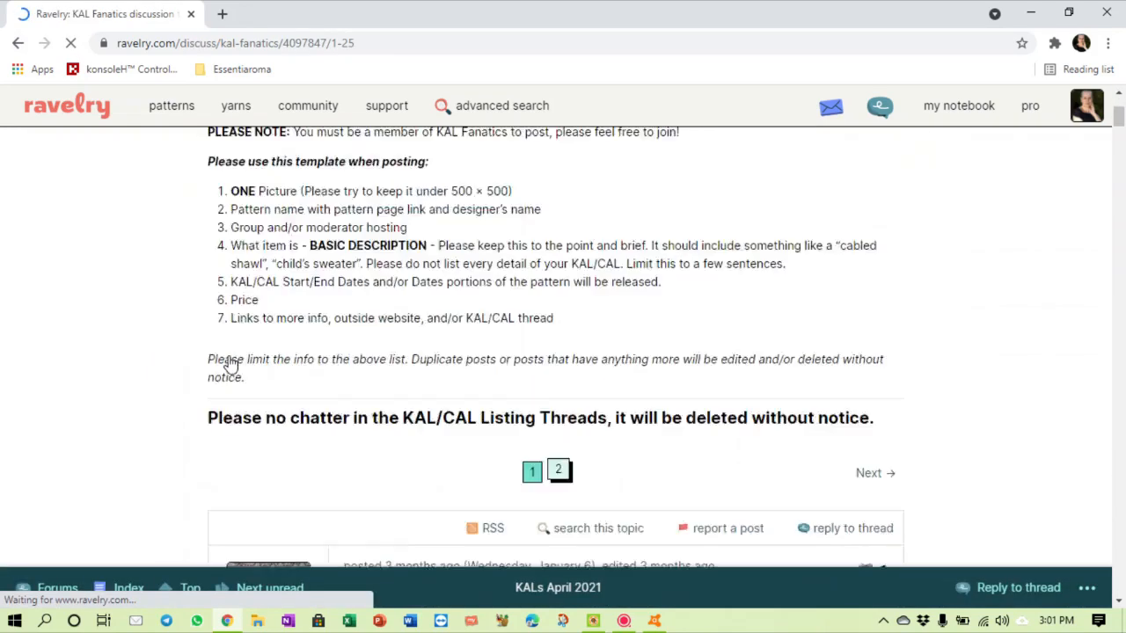
Step: Read through posts such as the Caladenia Shawl MKAL and Maryland Road Trip, then return to the top
scroll(down, 3)
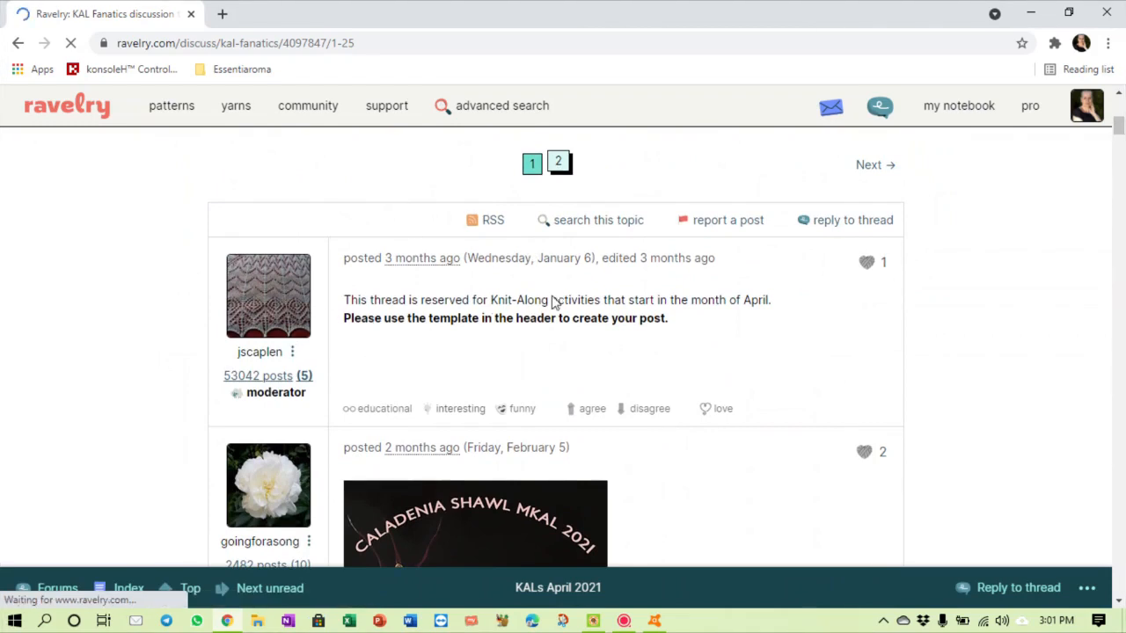
scroll(down, 3)
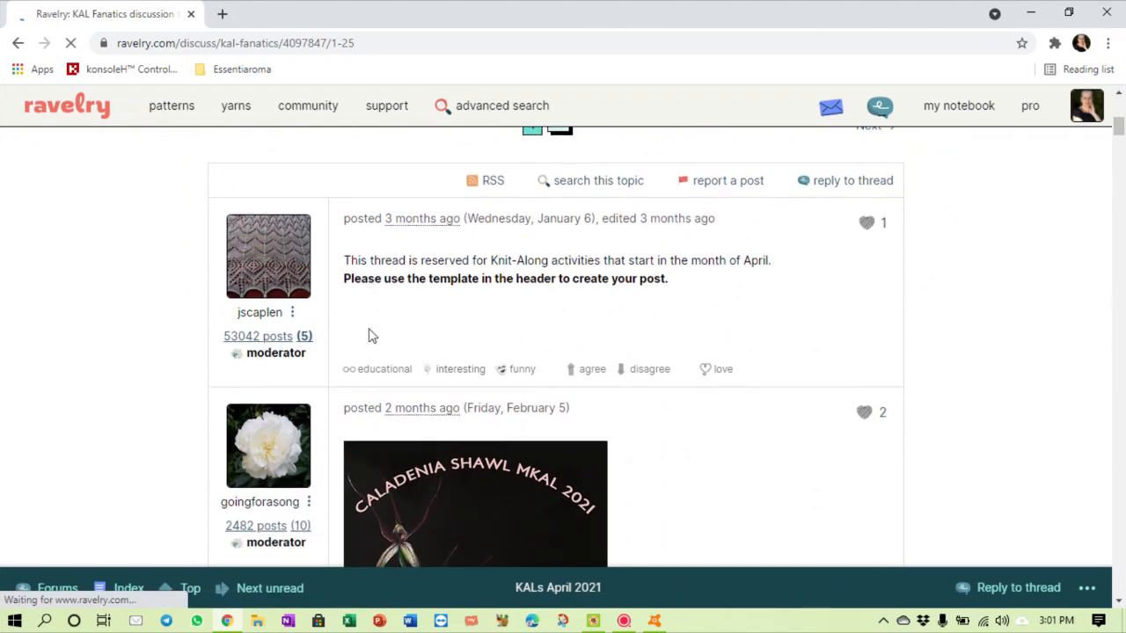
scroll(down, 3)
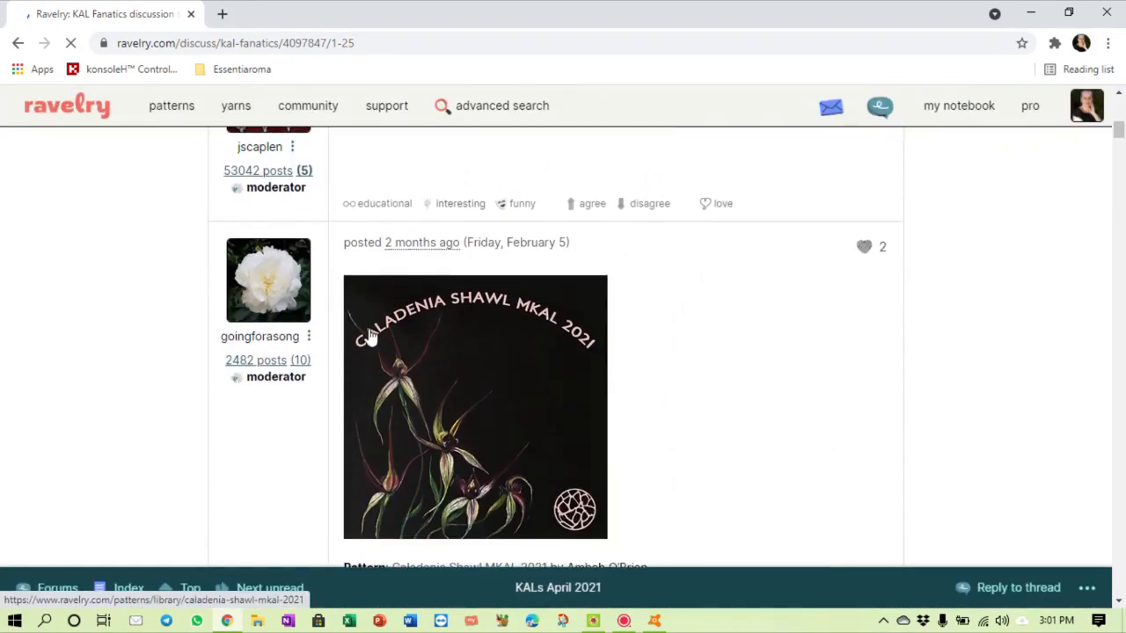
mouse_move(596, 361)
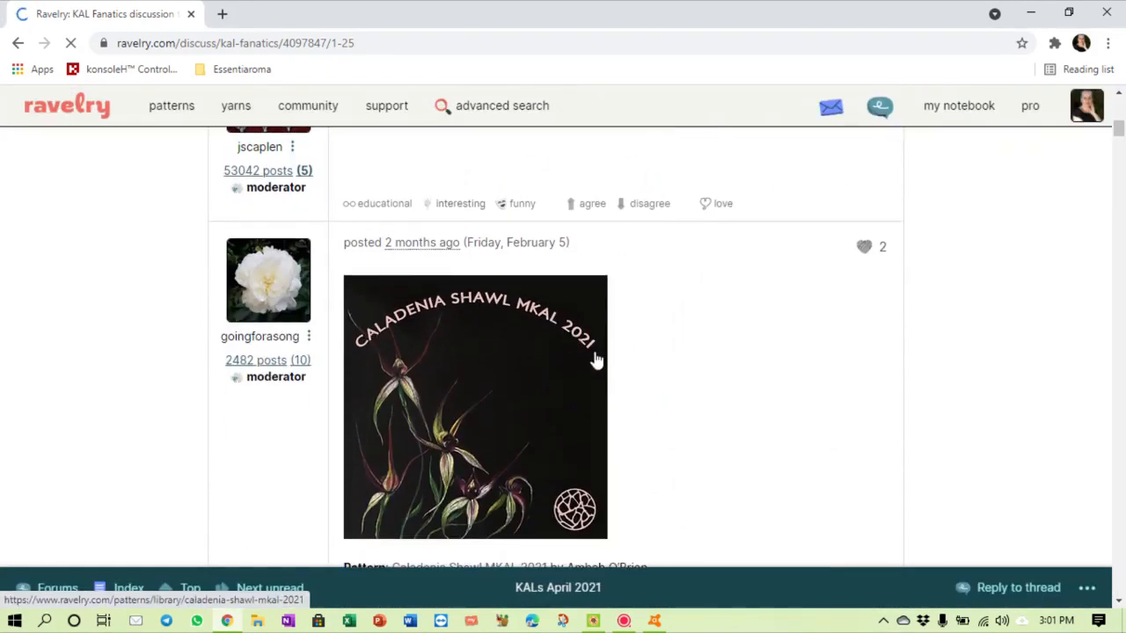
scroll(down, 3)
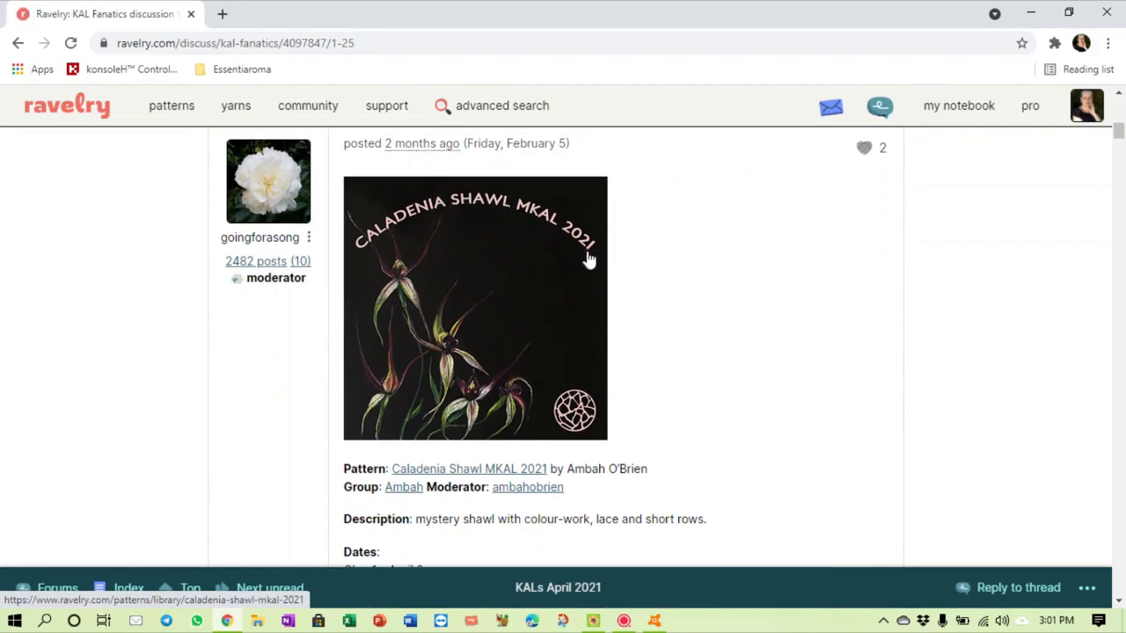
scroll(down, 3)
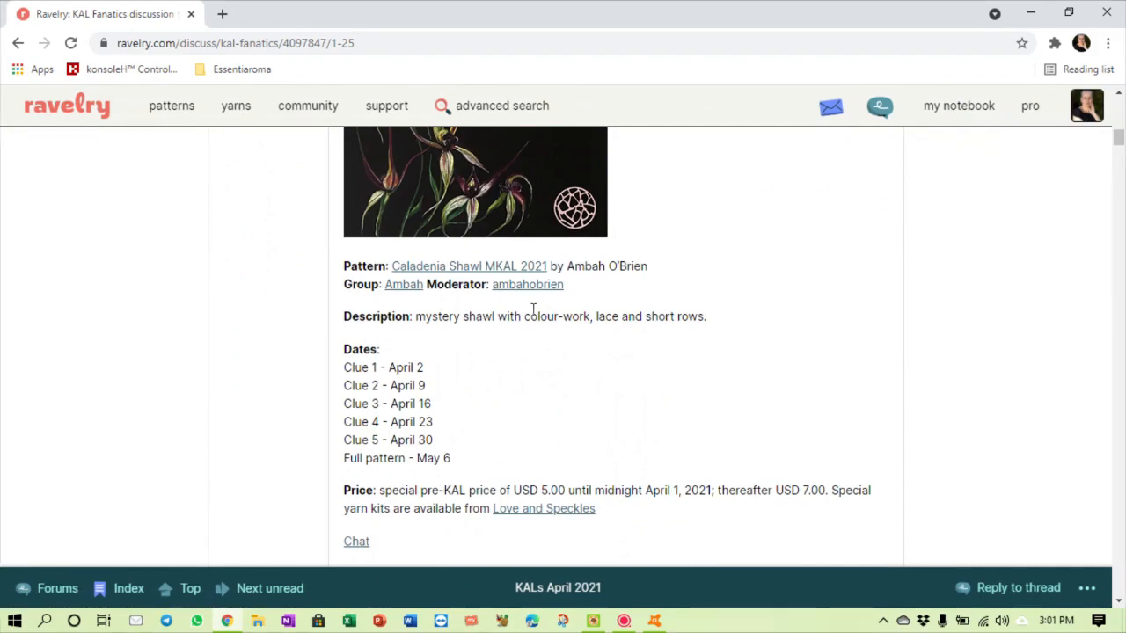
mouse_move(320, 401)
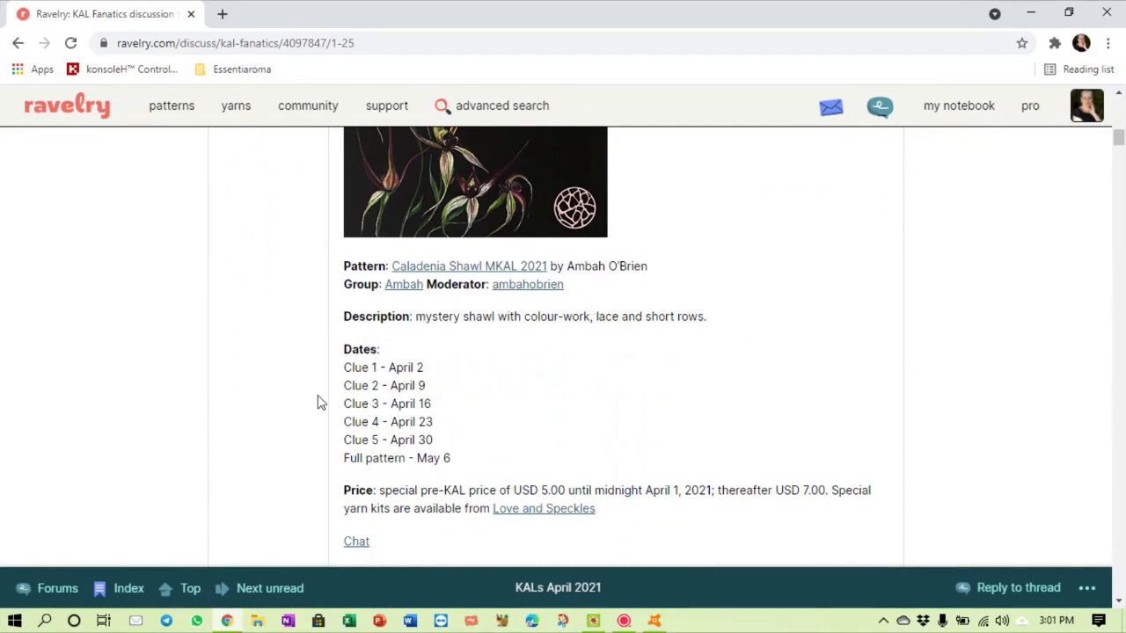
mouse_move(465, 450)
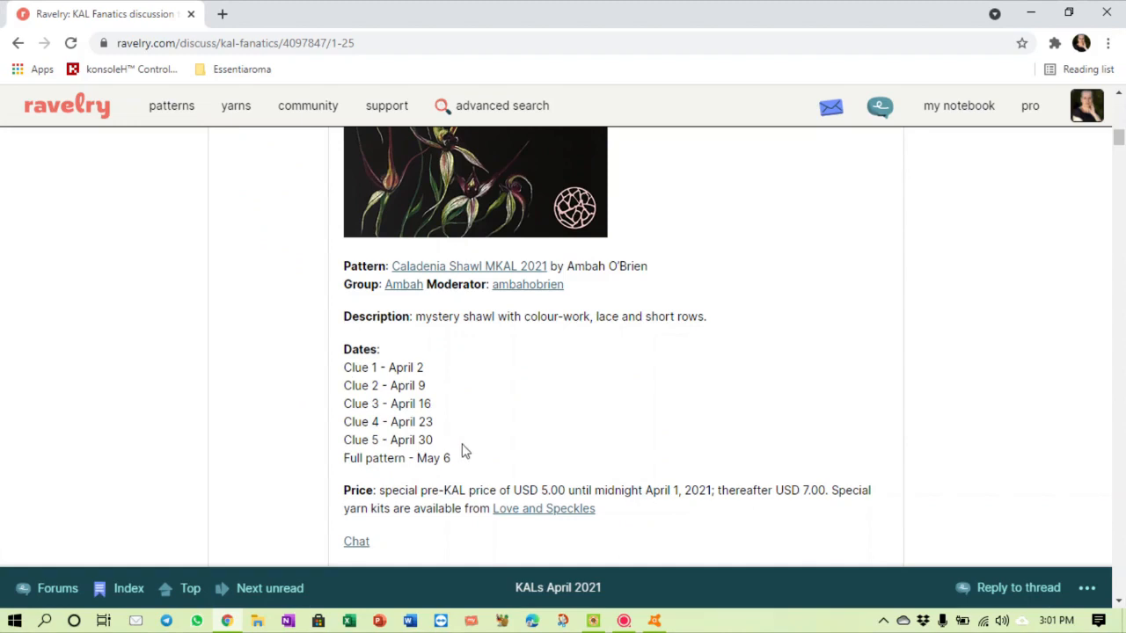
scroll(down, 3)
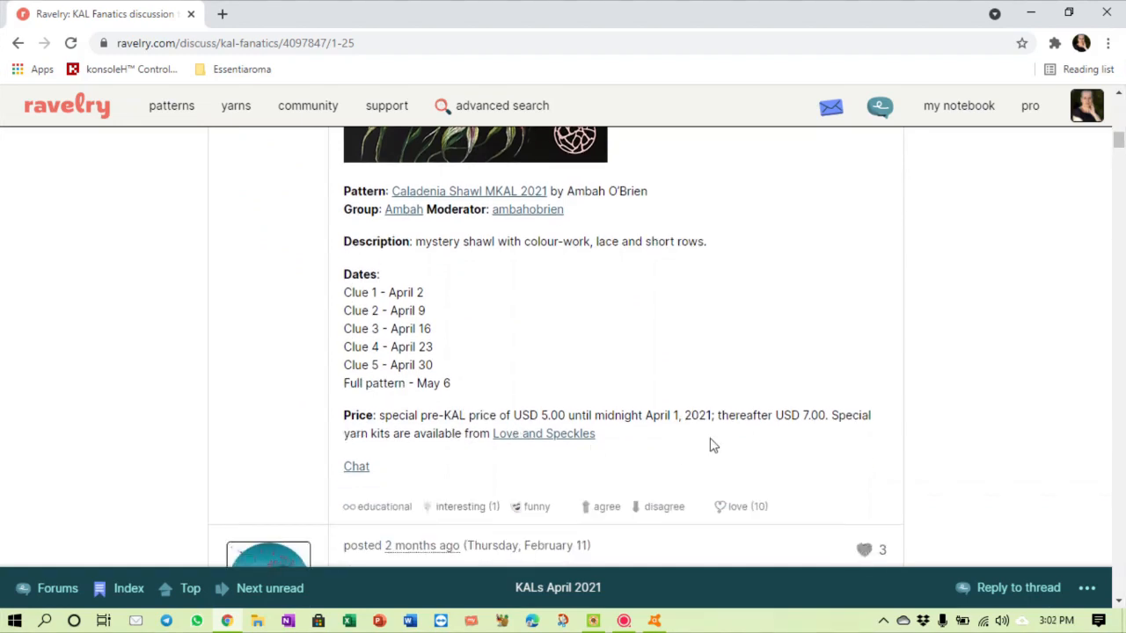
scroll(down, 3)
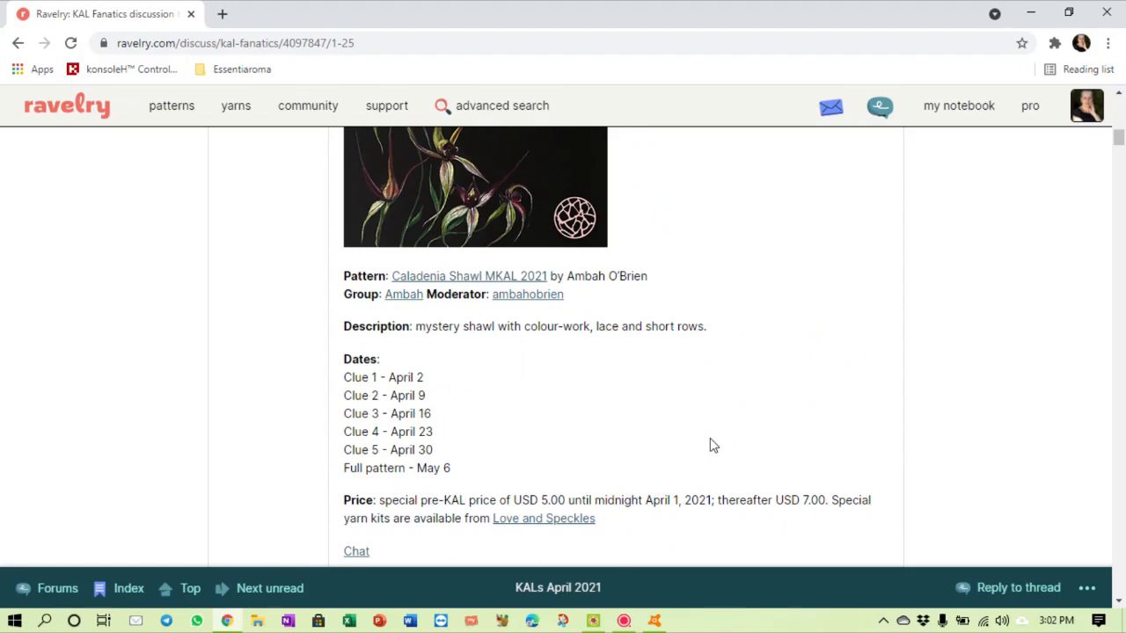
scroll(down, 3)
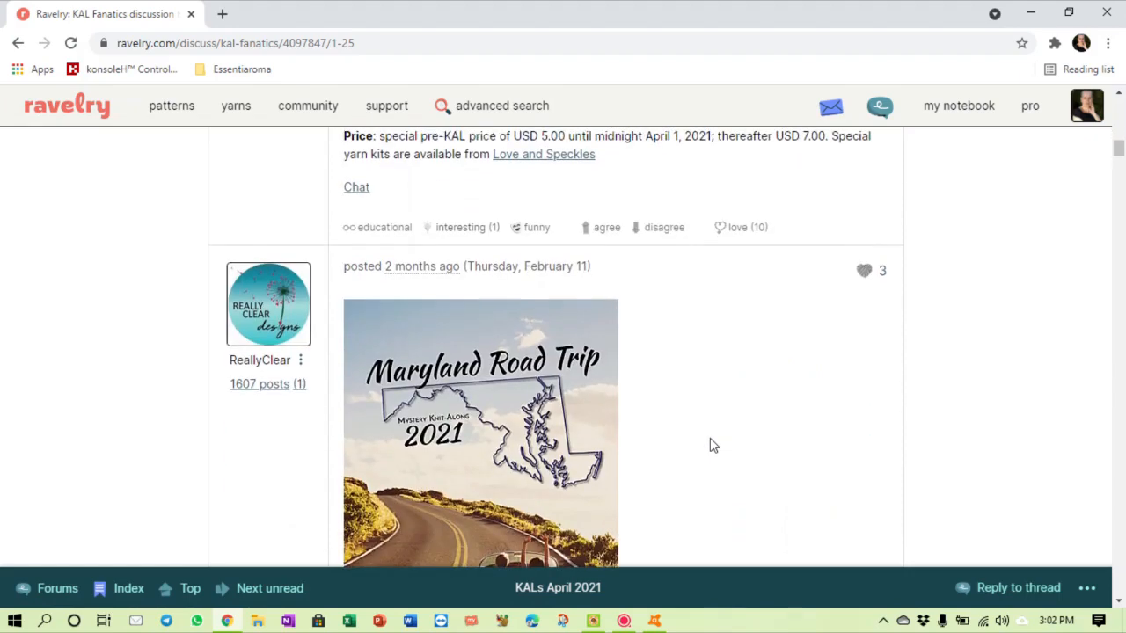
scroll(down, 3)
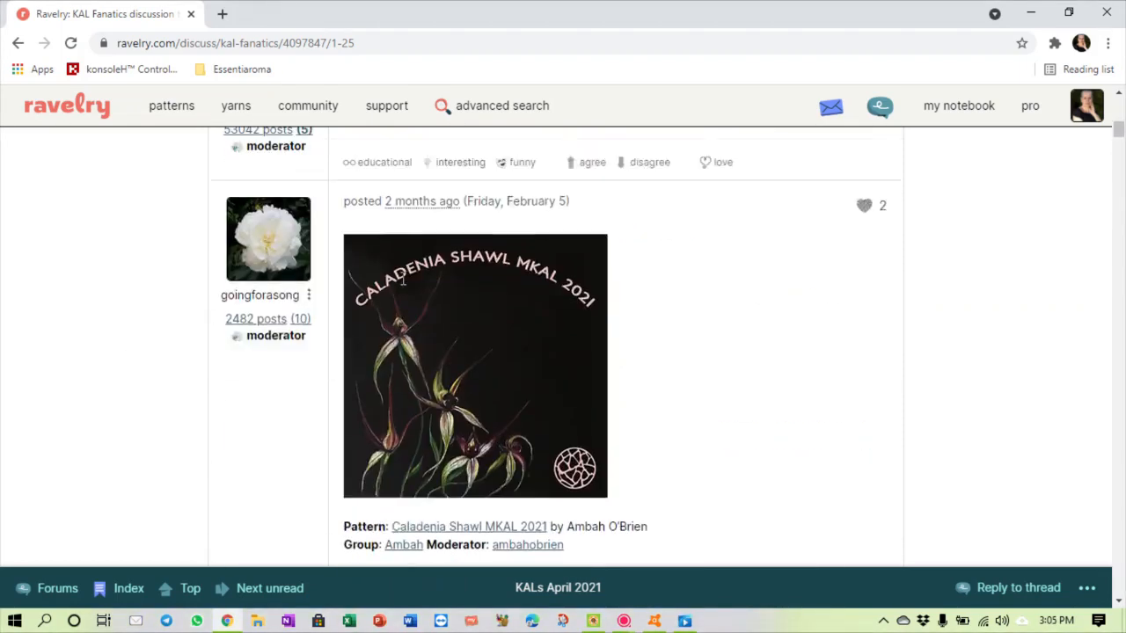
scroll(up, 3)
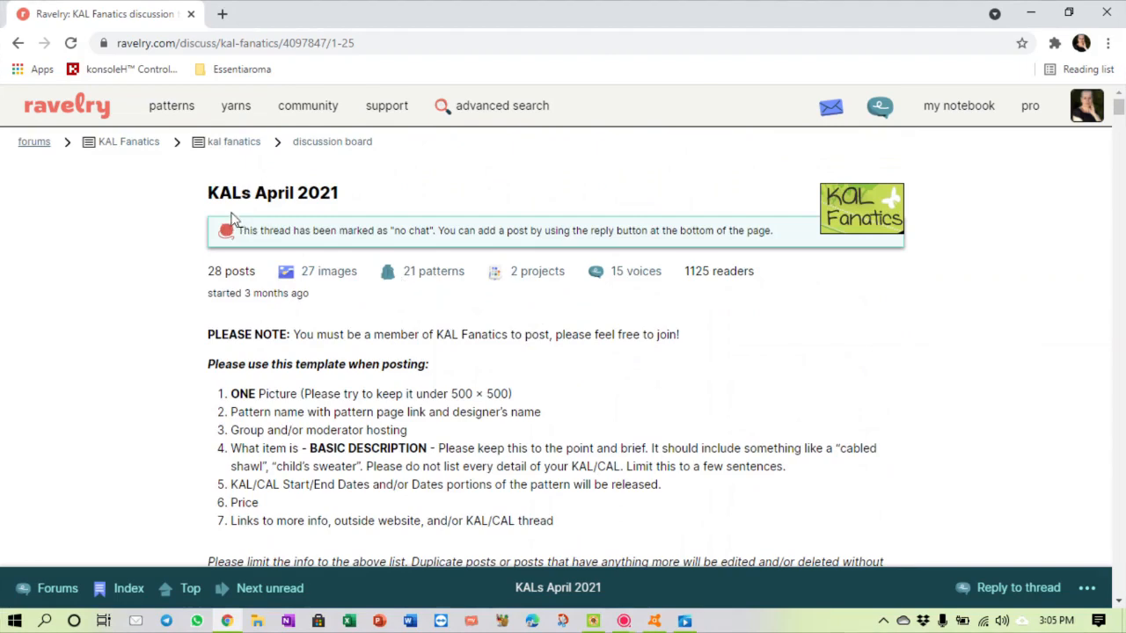
Step: Return to the KAL Fanatics overview and bring up the community menu
click(234, 141)
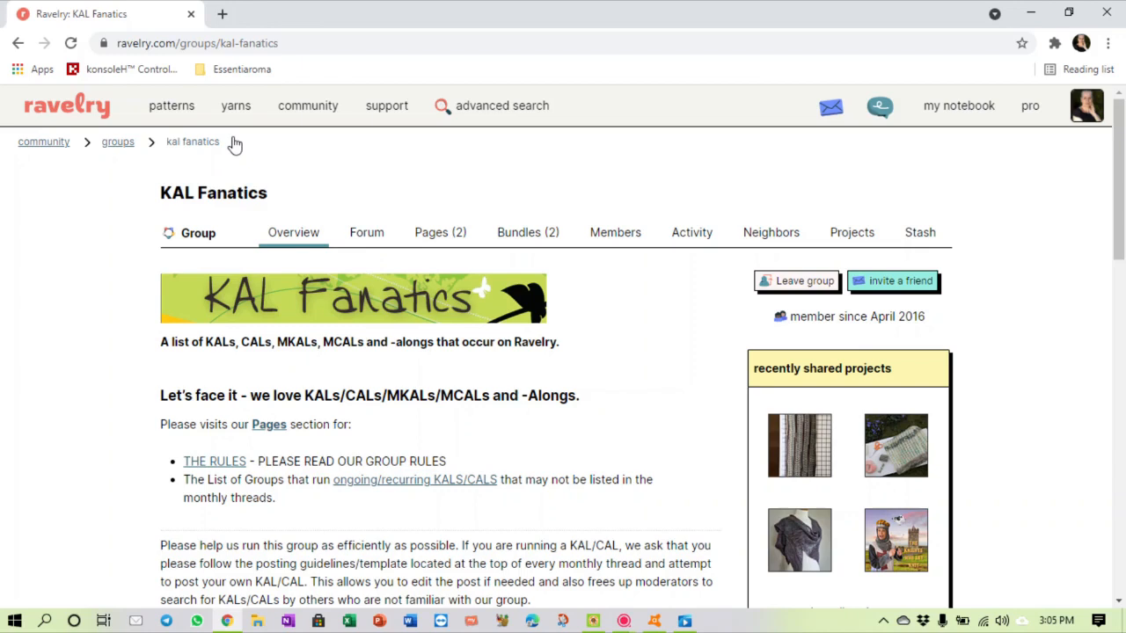
mouse_move(237, 139)
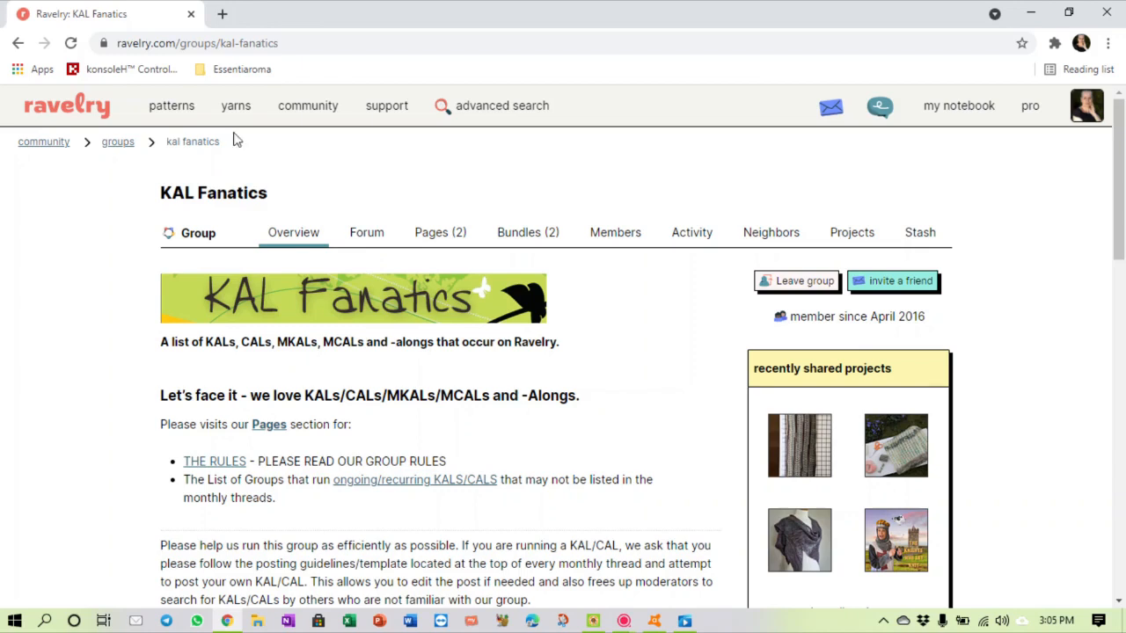
click(307, 106)
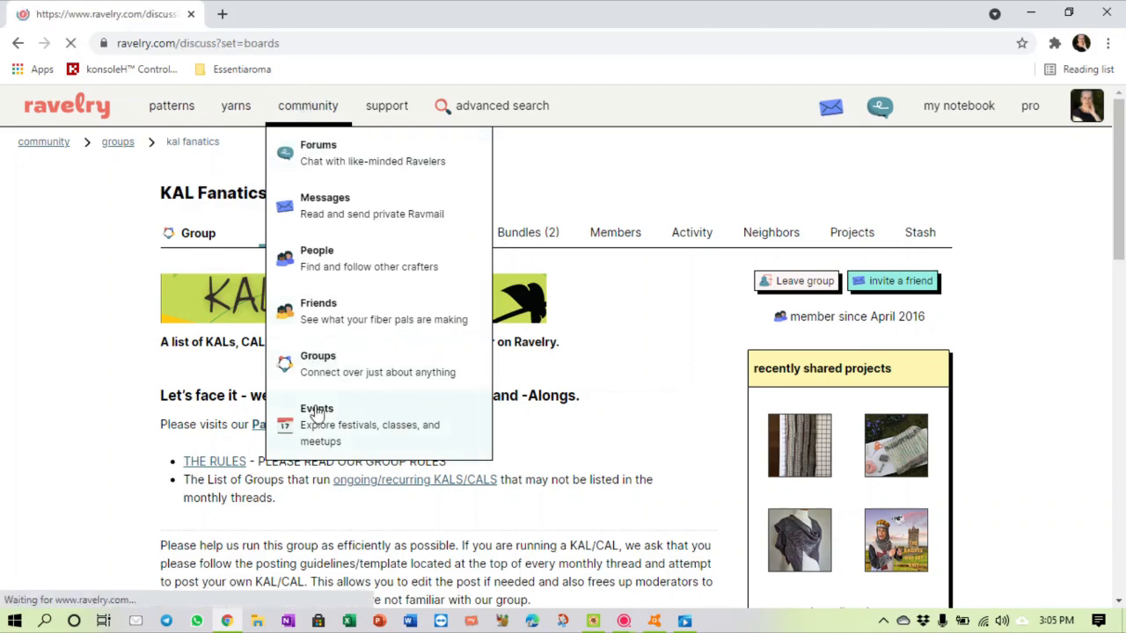
Step: Show the Online events list for April 2021, including Camp Yarnsie Live Spin Room and Mélodies KAL
click(318, 144)
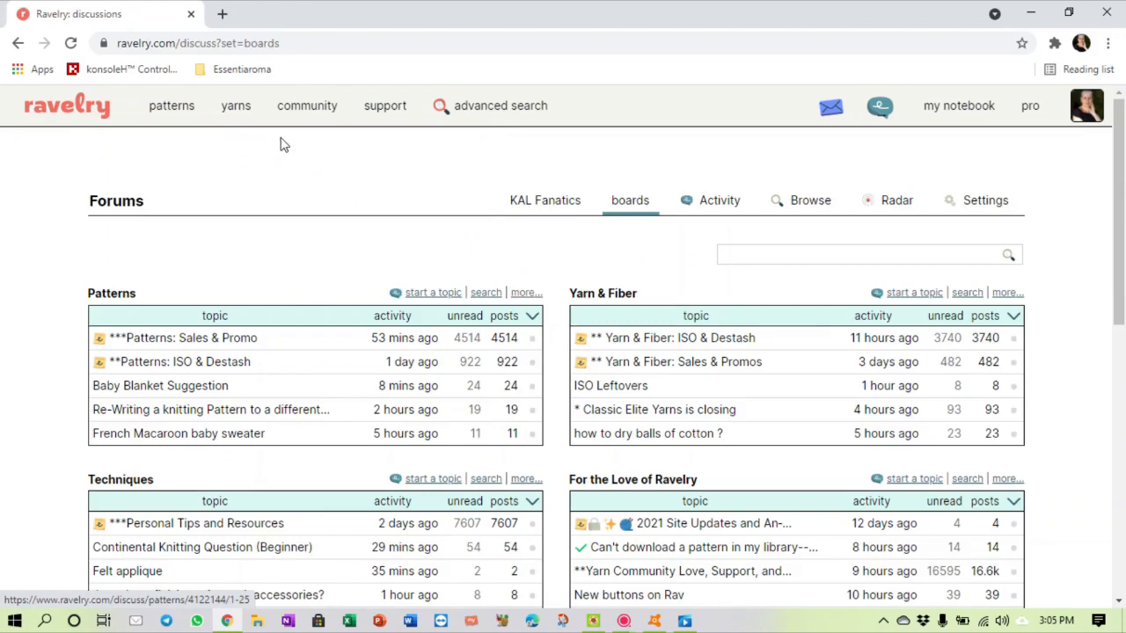
click(306, 105)
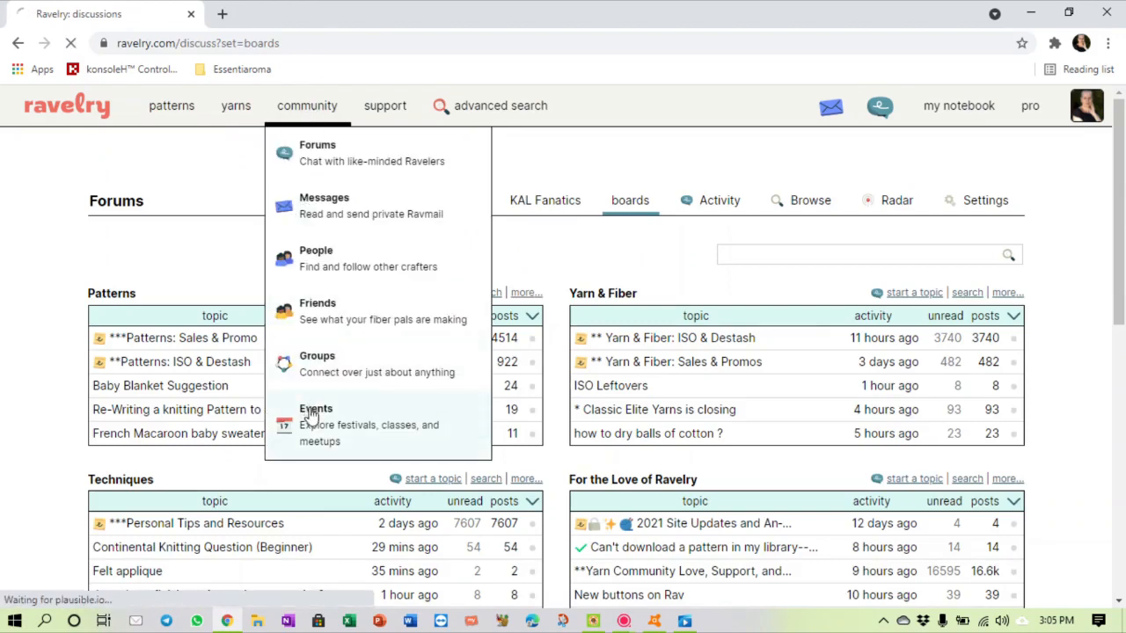
click(316, 408)
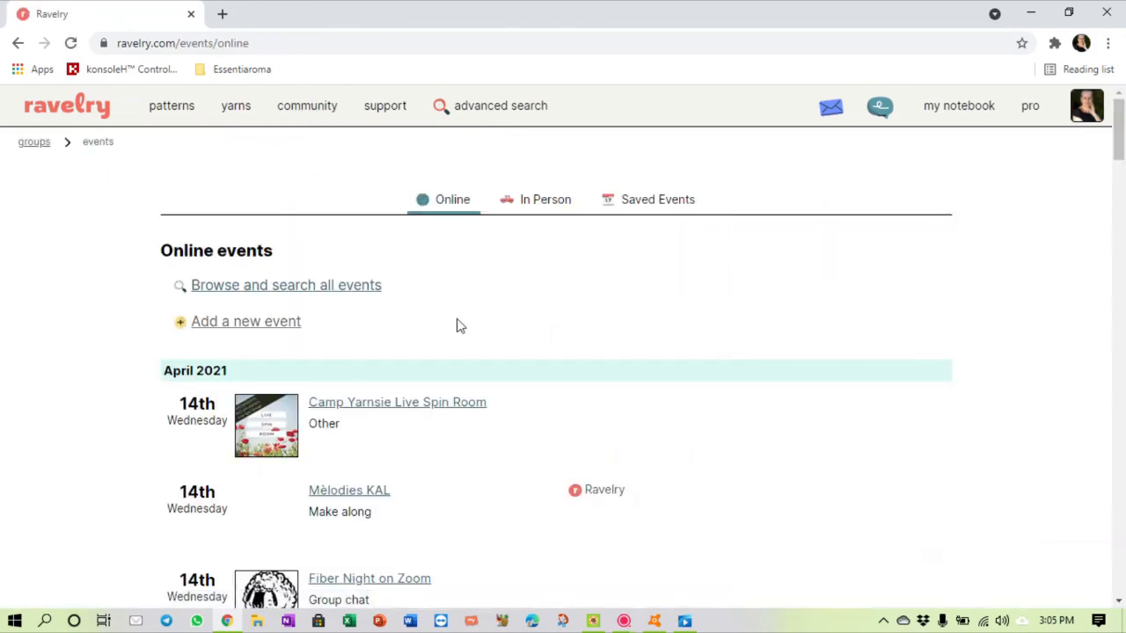
scroll(down, 3)
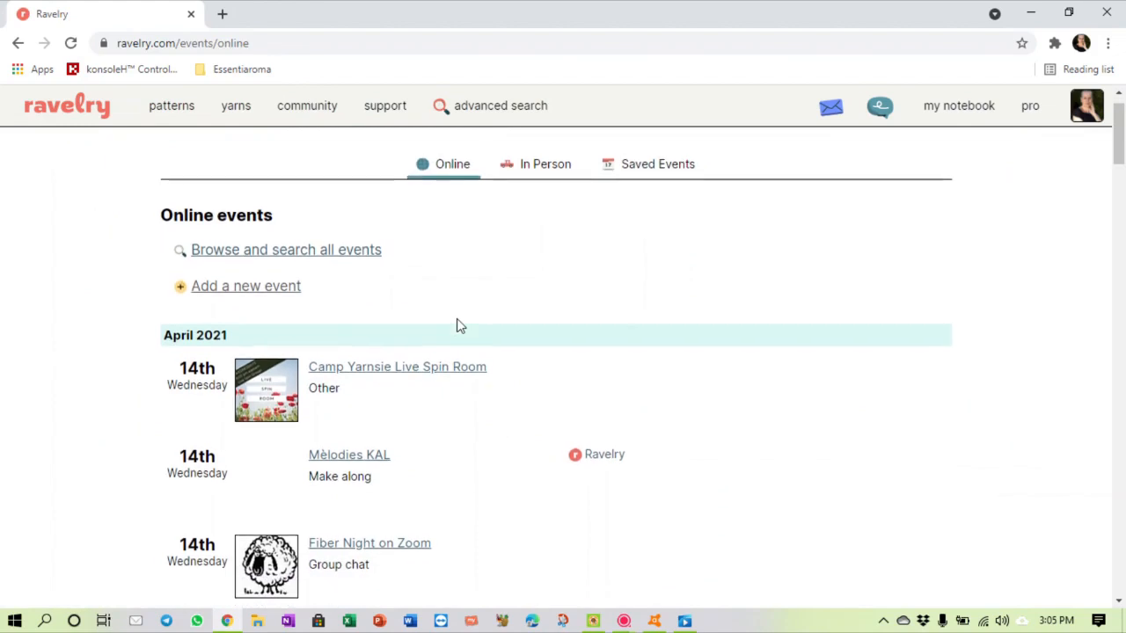
mouse_move(285, 299)
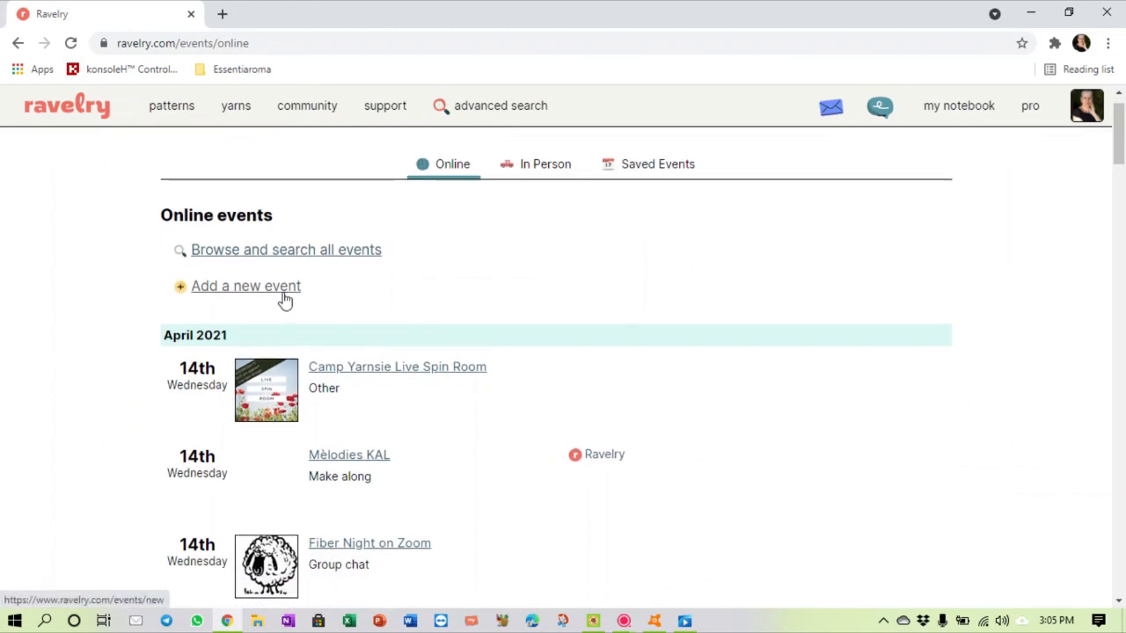
Step: Start a new event with its Medium set to Online
click(246, 285)
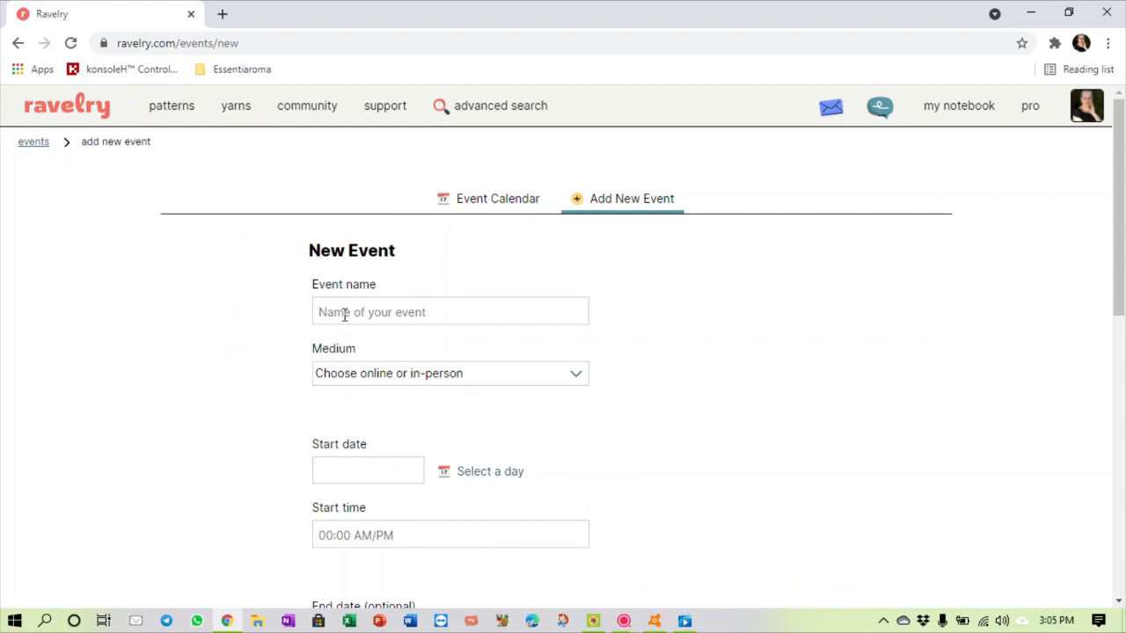
click(451, 373)
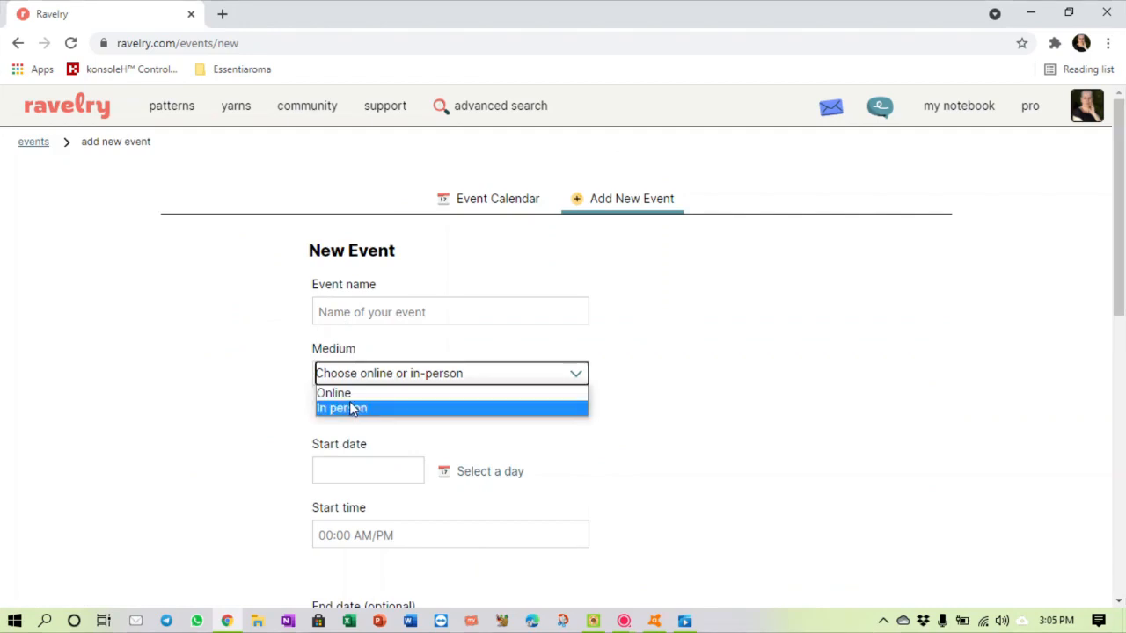
click(334, 394)
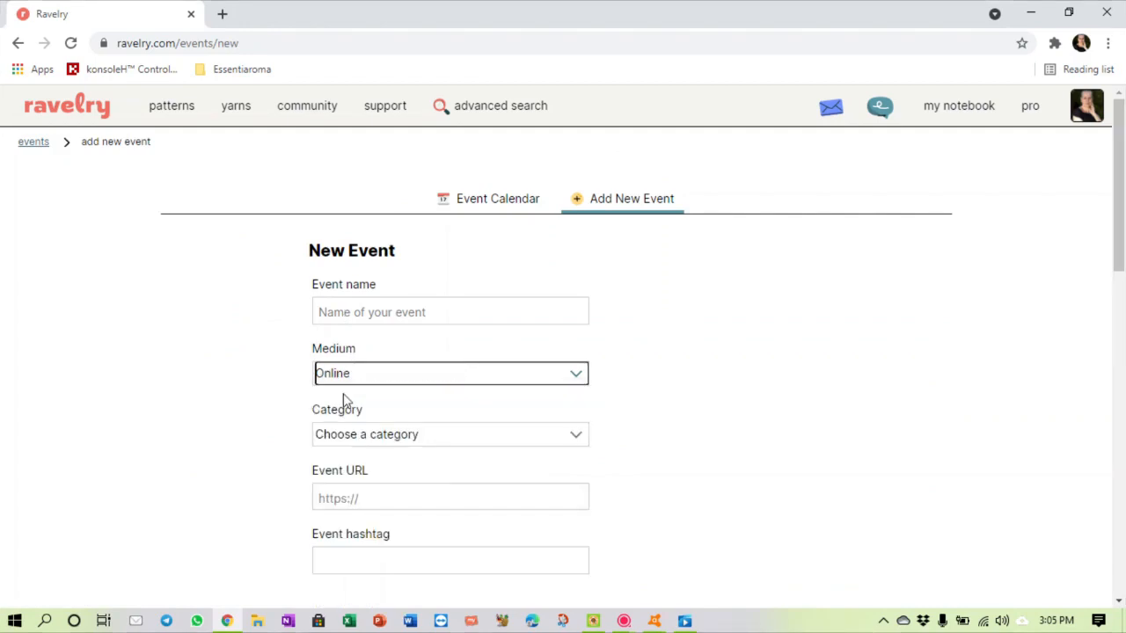
scroll(down, 3)
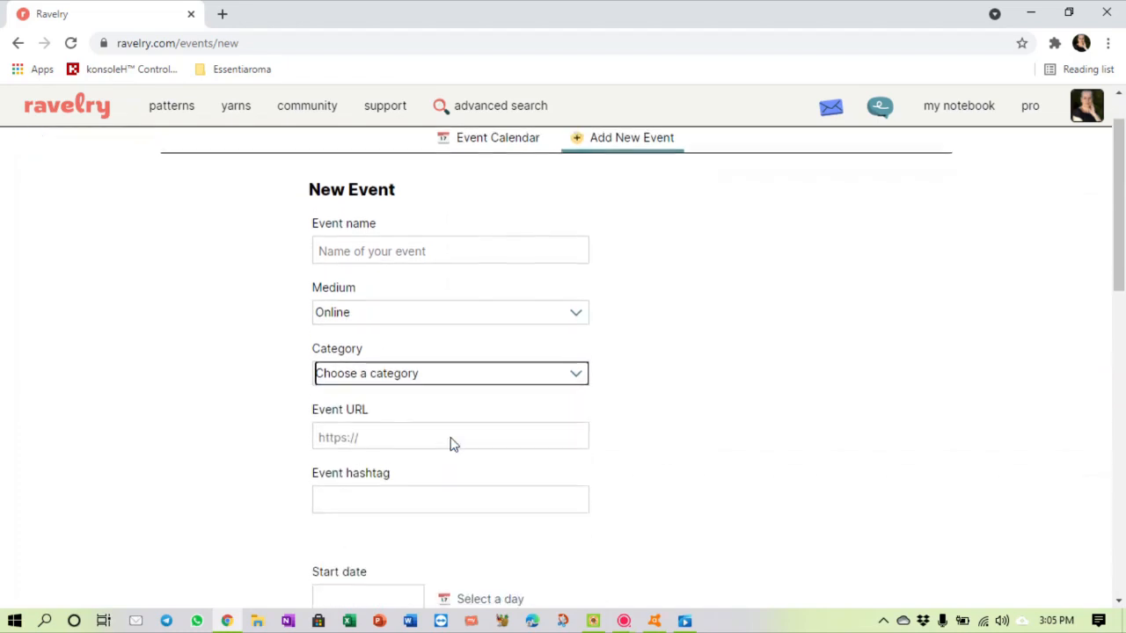
Step: Look through the Category choices and the rest of the New Event form, then leave for the yarn index
click(451, 373)
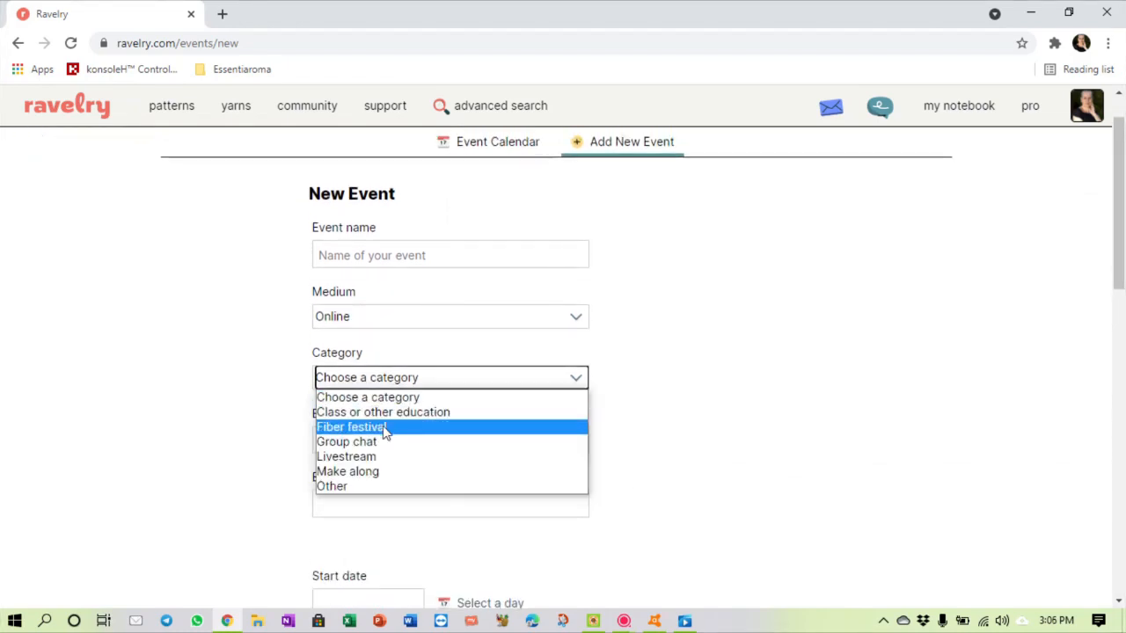
mouse_move(376, 449)
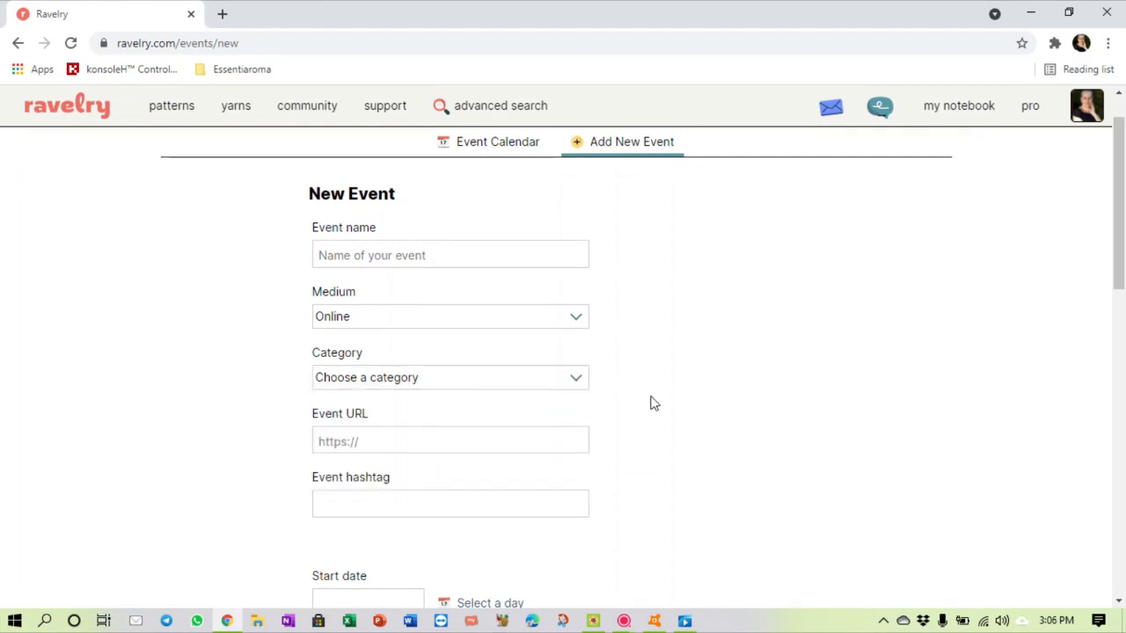
scroll(down, 3)
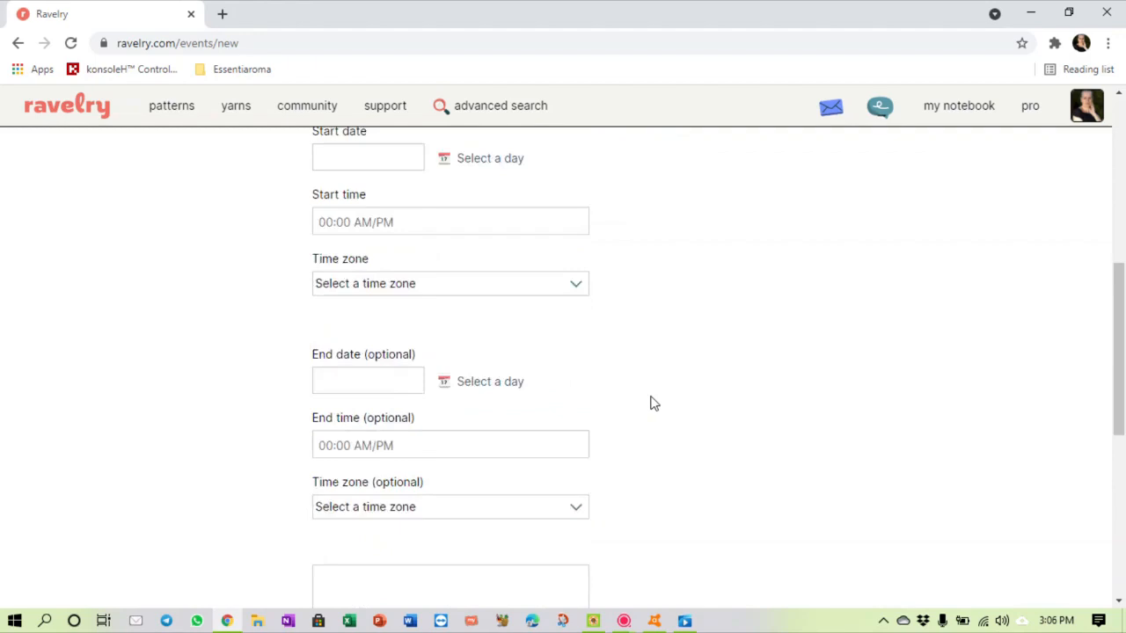
scroll(up, 3)
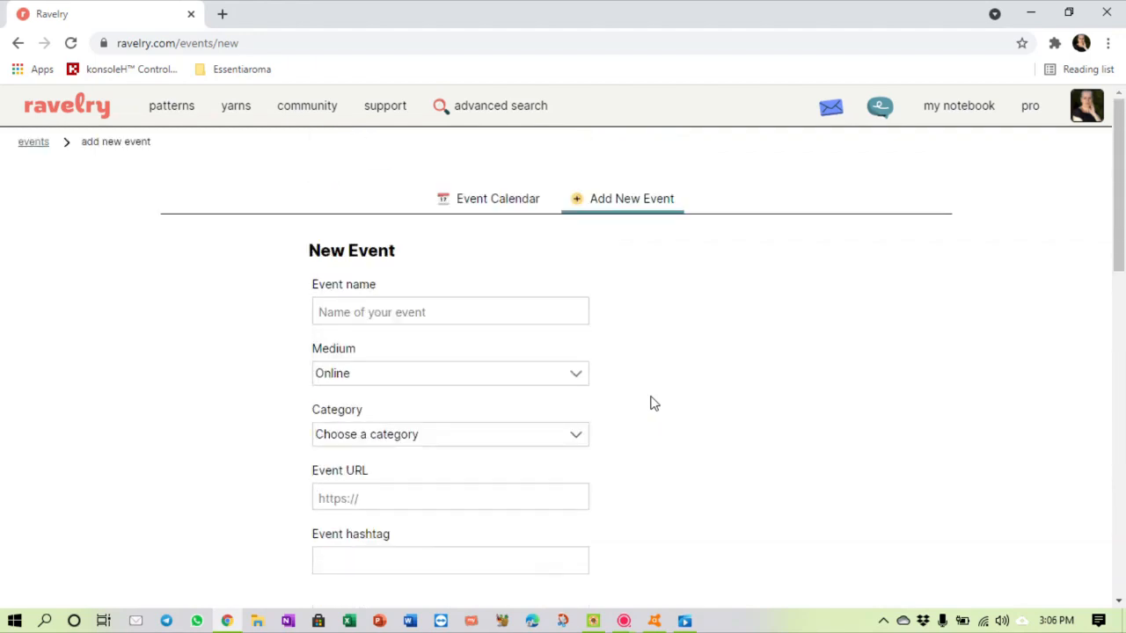
scroll(down, 3)
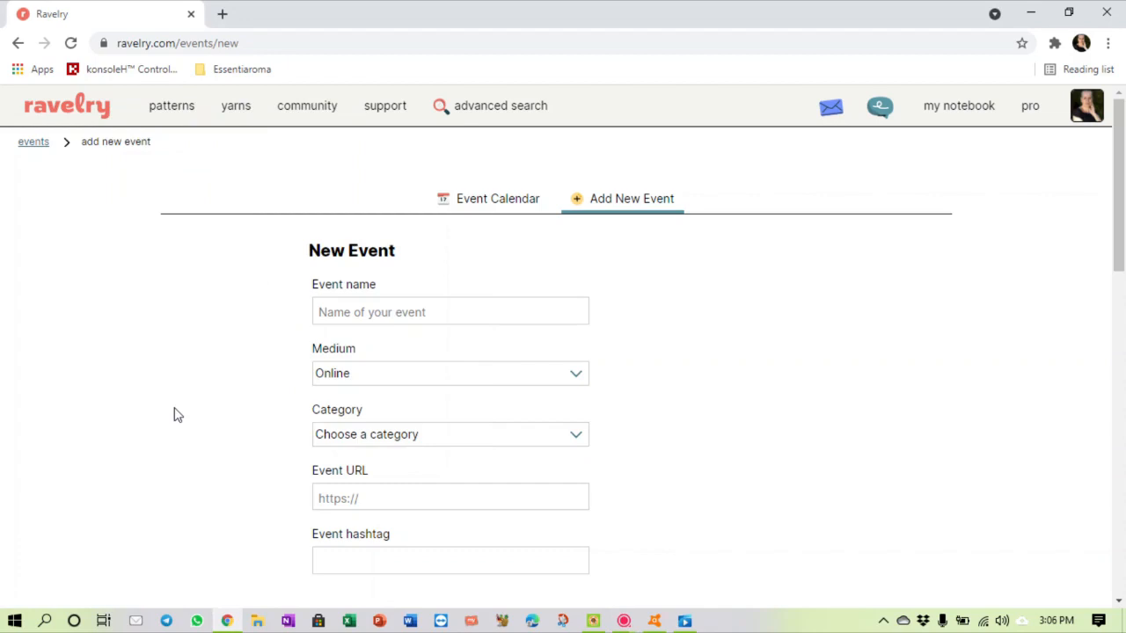
mouse_move(204, 207)
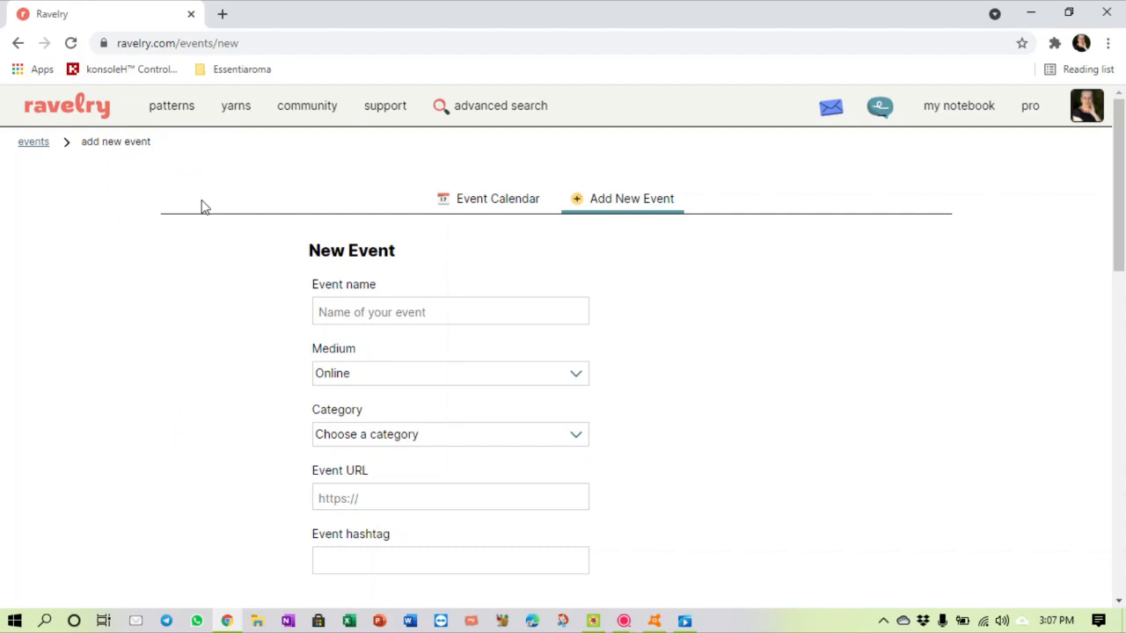
mouse_move(232, 148)
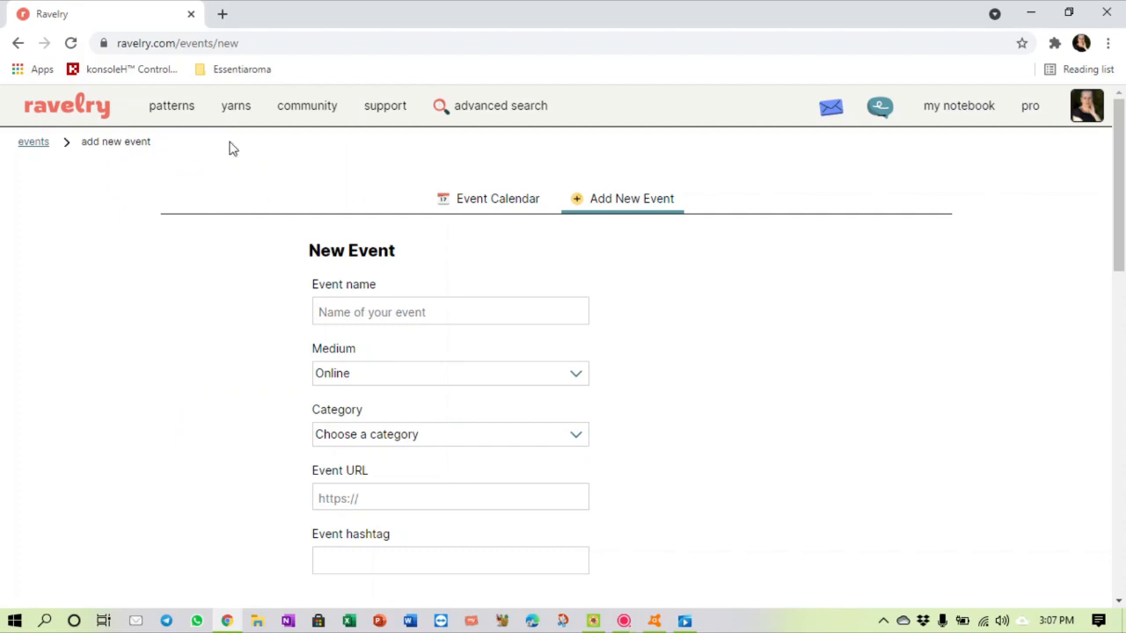
mouse_move(236, 105)
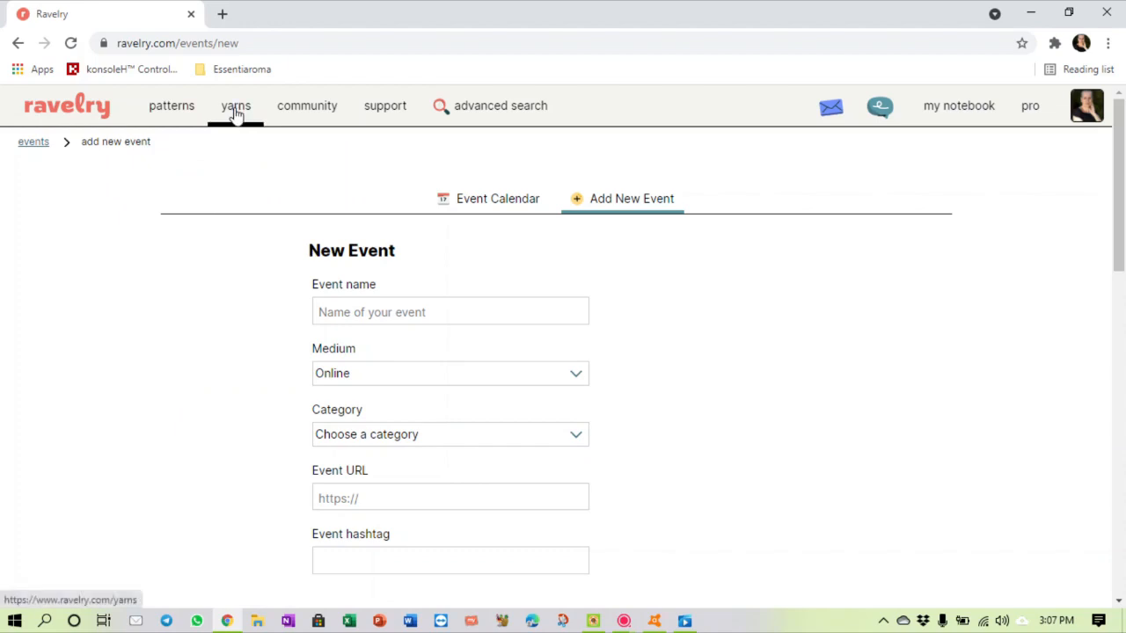
click(236, 106)
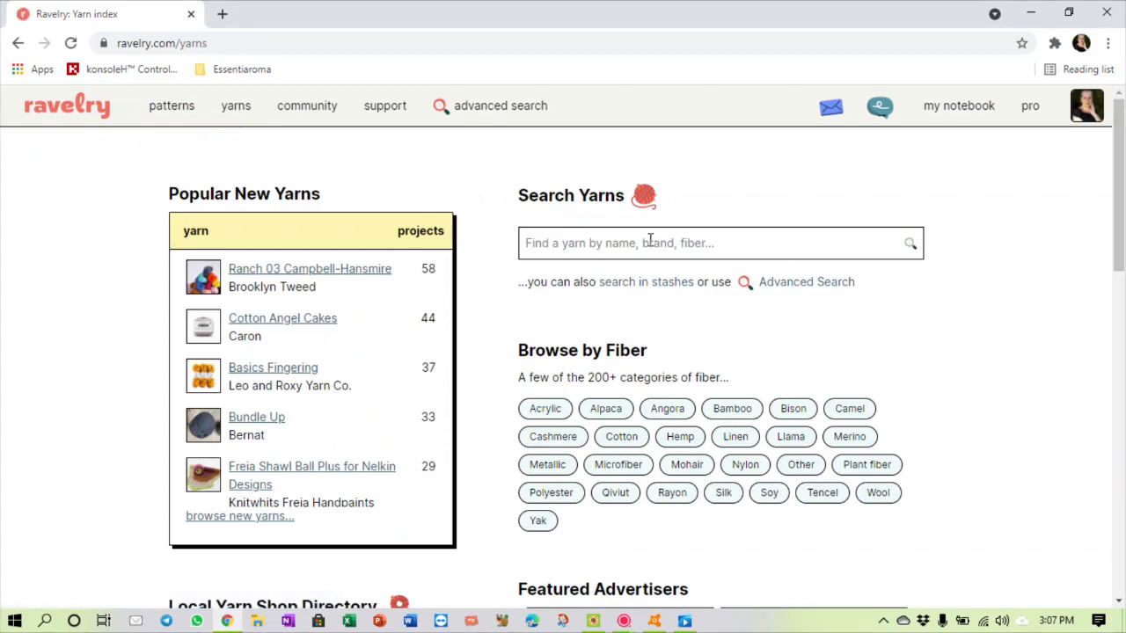
Step: From the Local Yarn Shop Directory, list the 3 yarn stores near the user's location
scroll(down, 3)
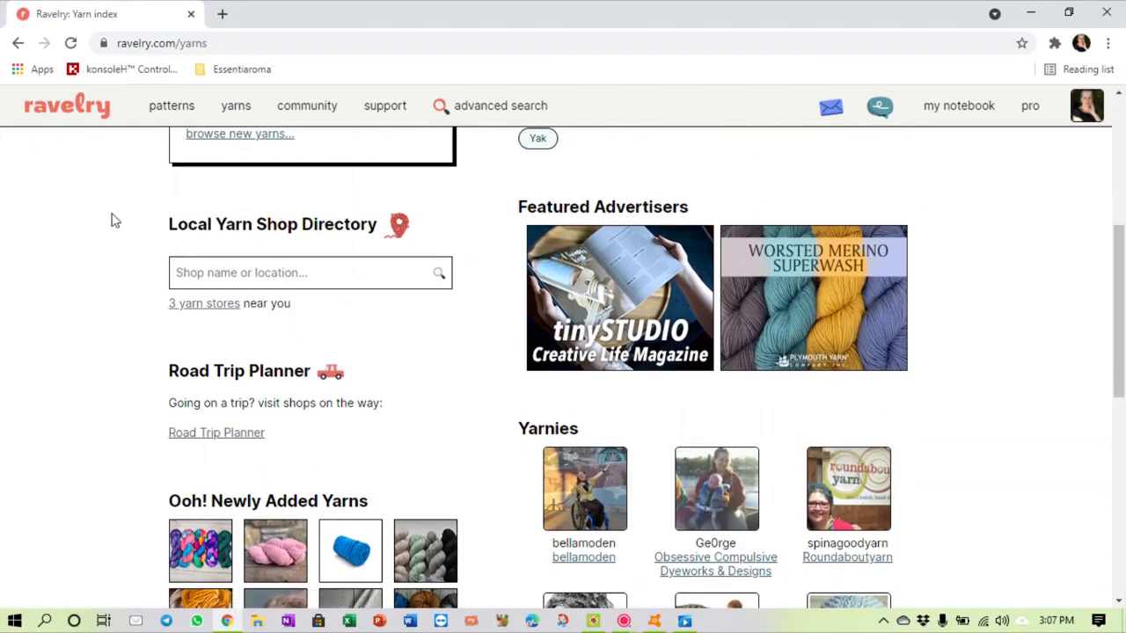
mouse_move(362, 229)
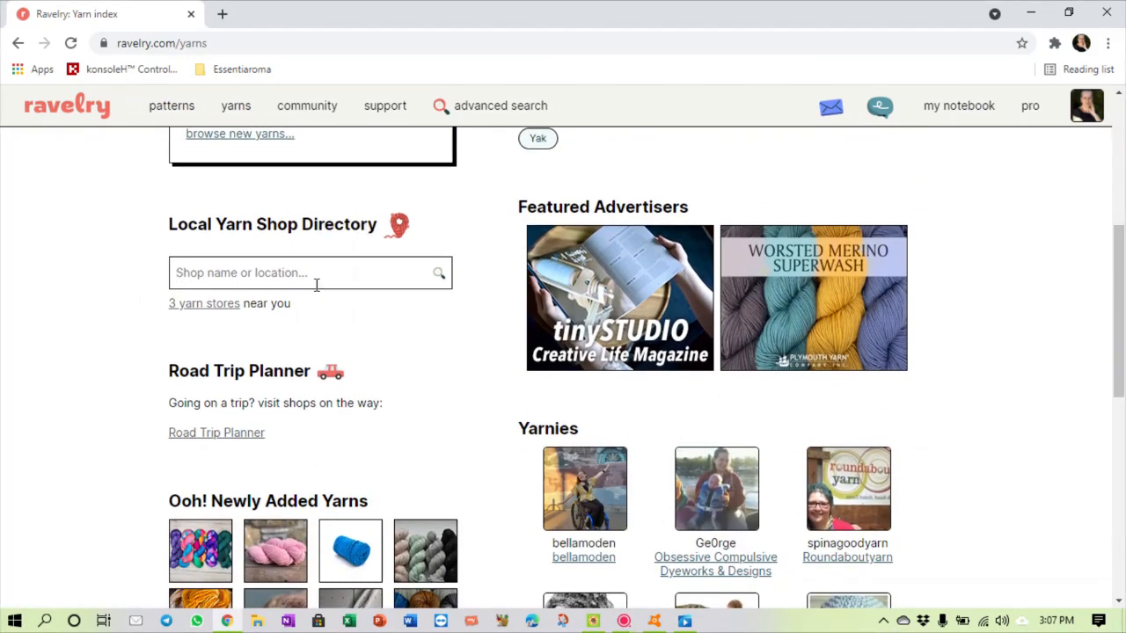
mouse_move(204, 302)
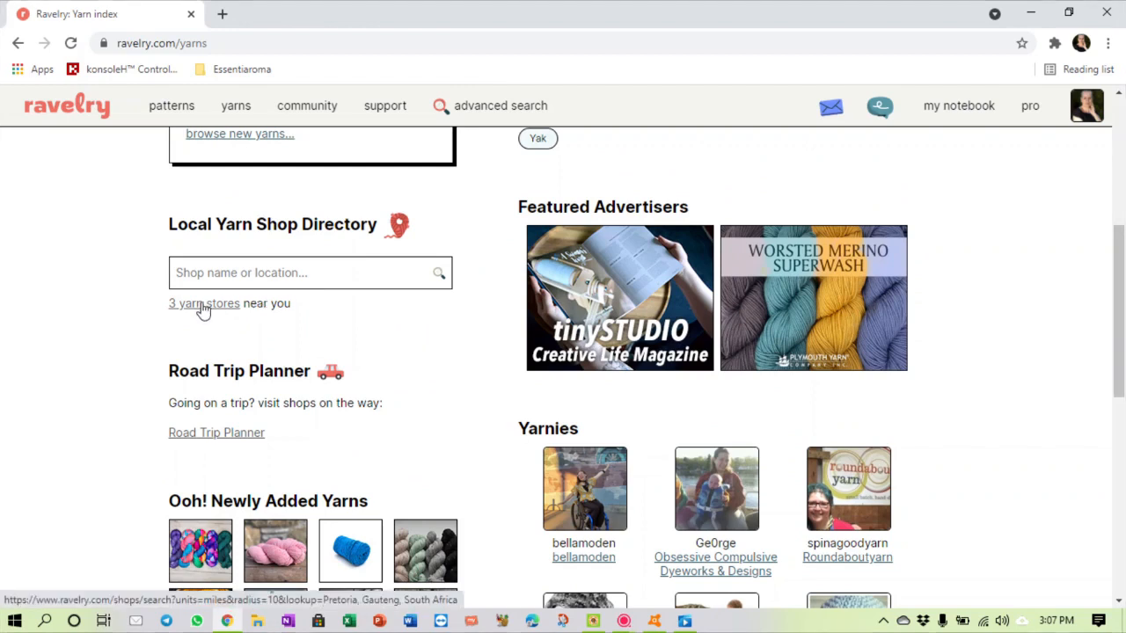
click(204, 303)
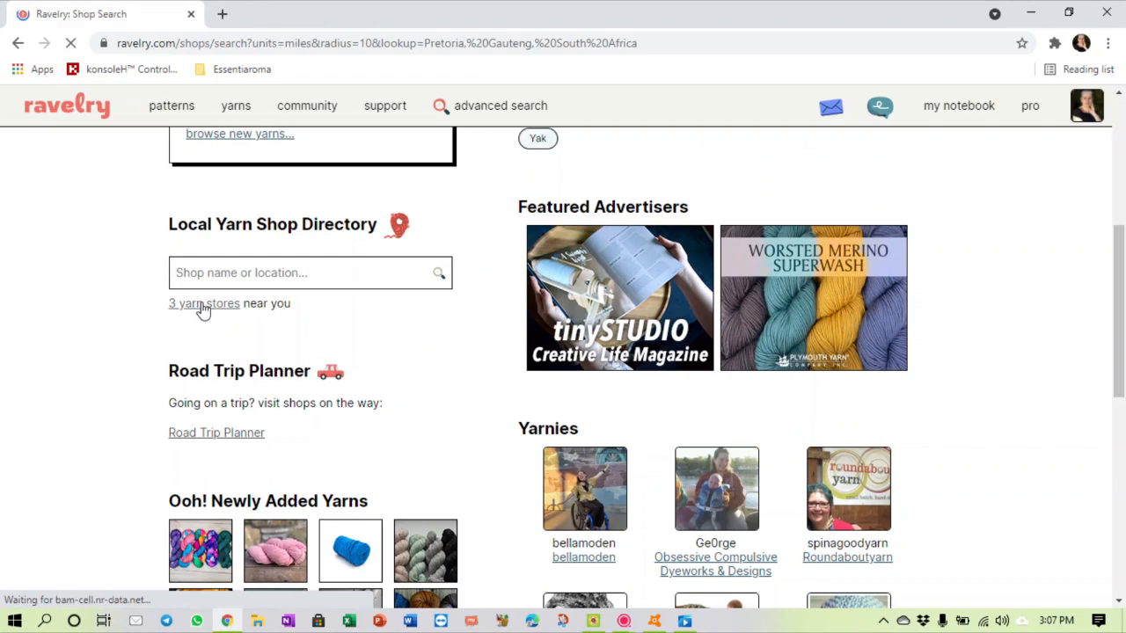
click(204, 302)
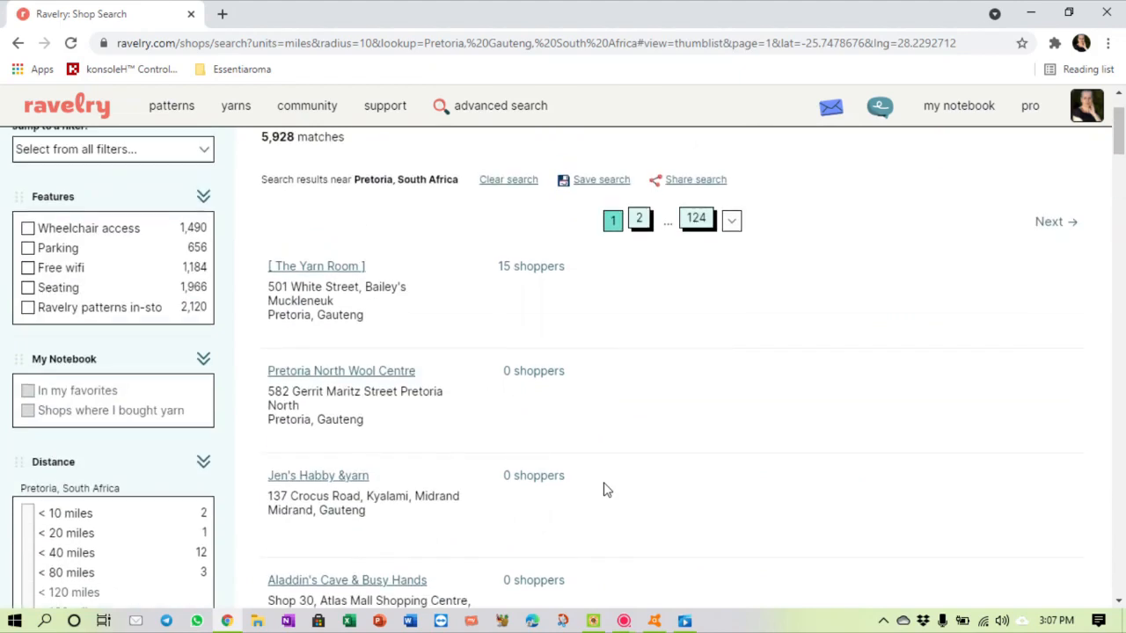
mouse_move(342, 370)
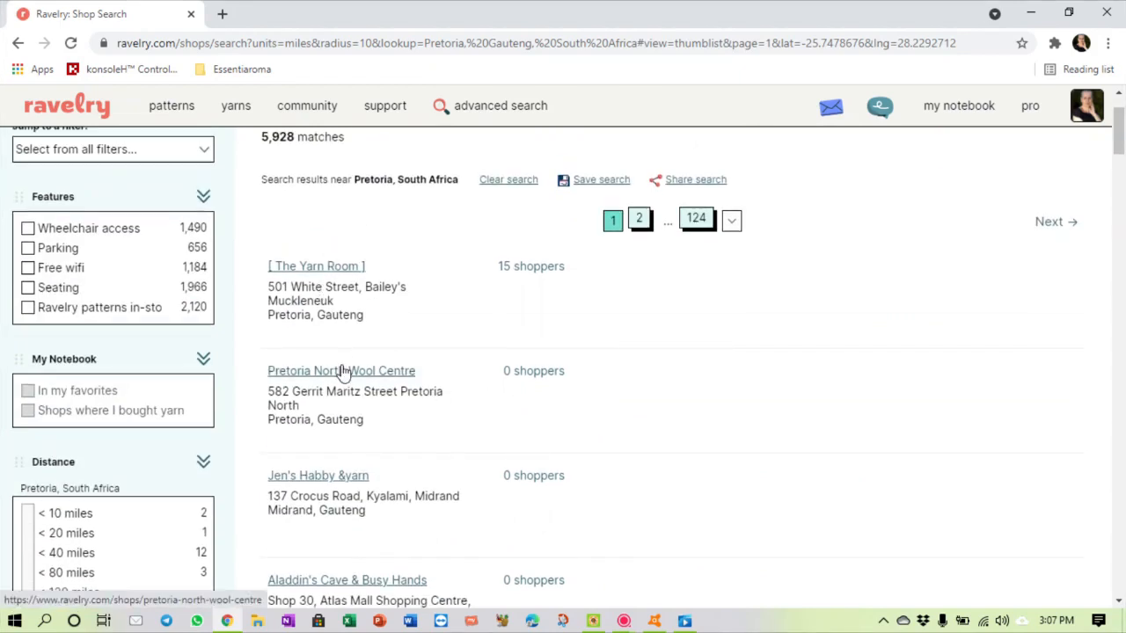
mouse_move(278, 404)
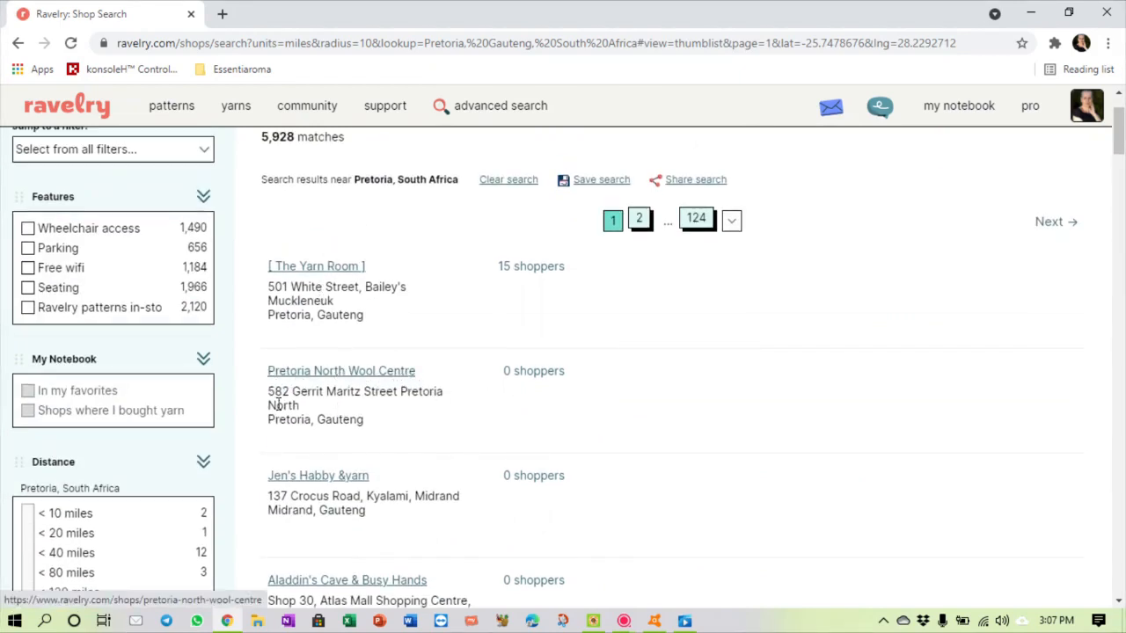
scroll(down, 3)
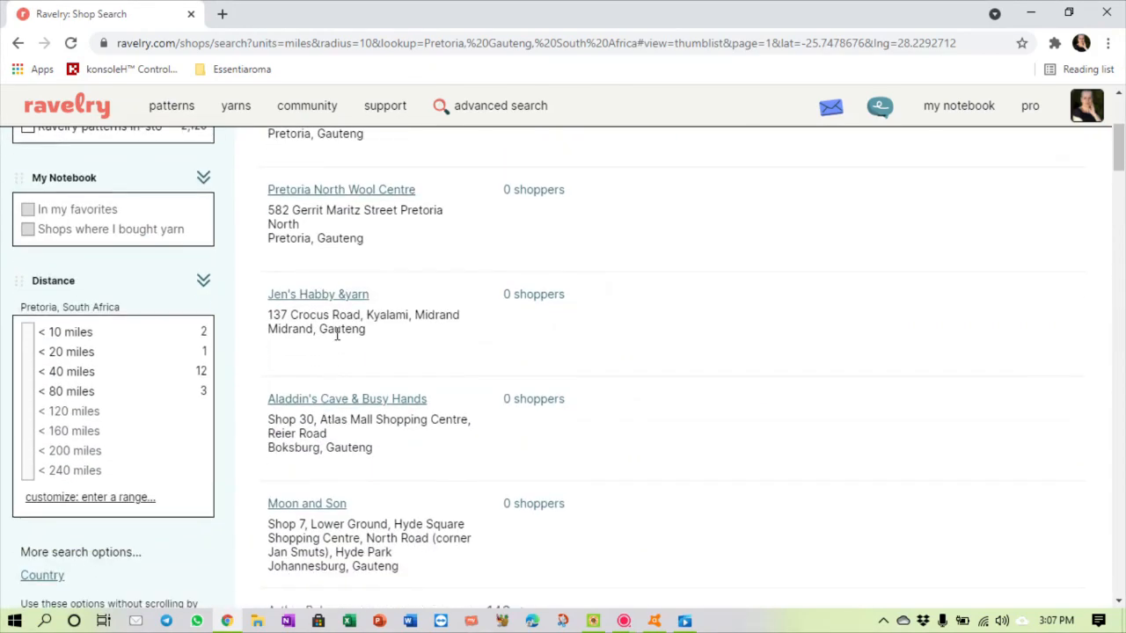
scroll(down, 3)
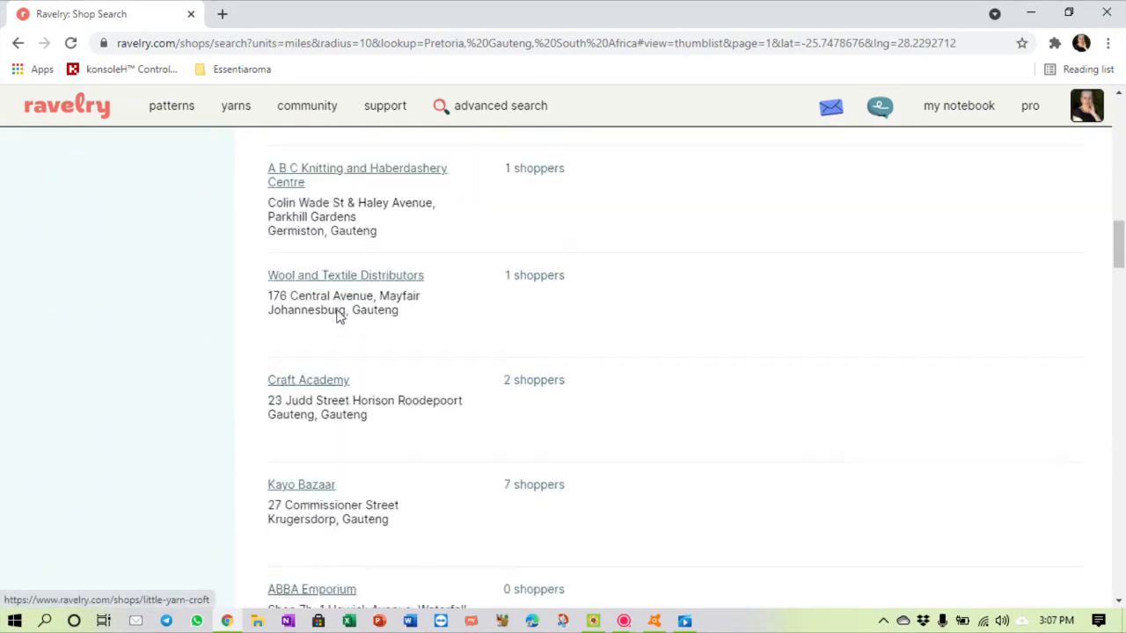
scroll(down, 3)
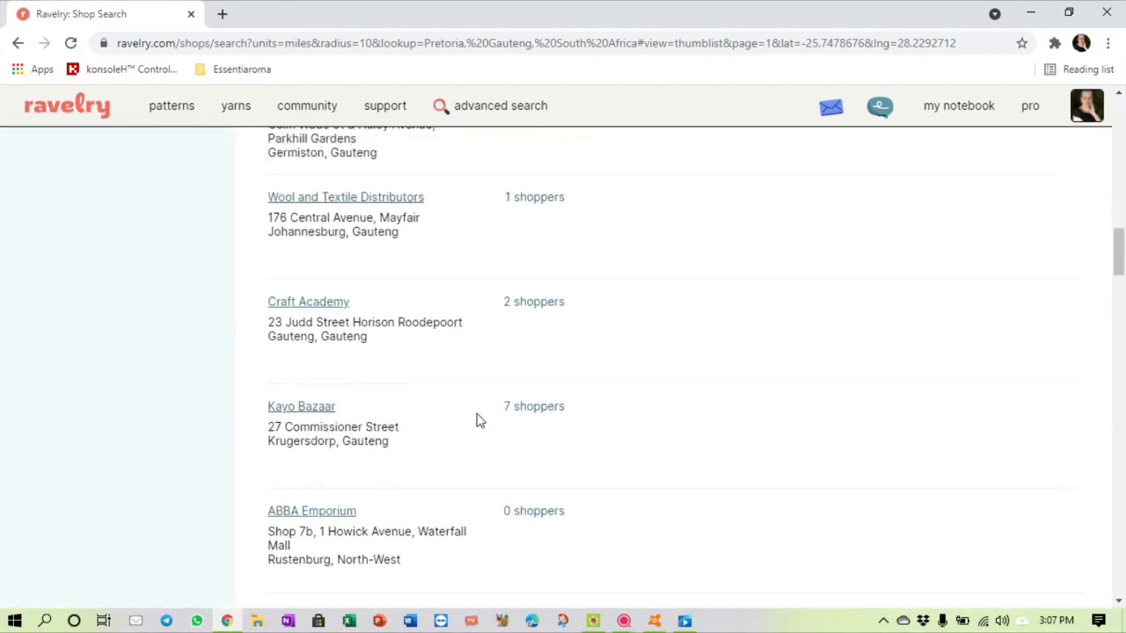
scroll(up, 3)
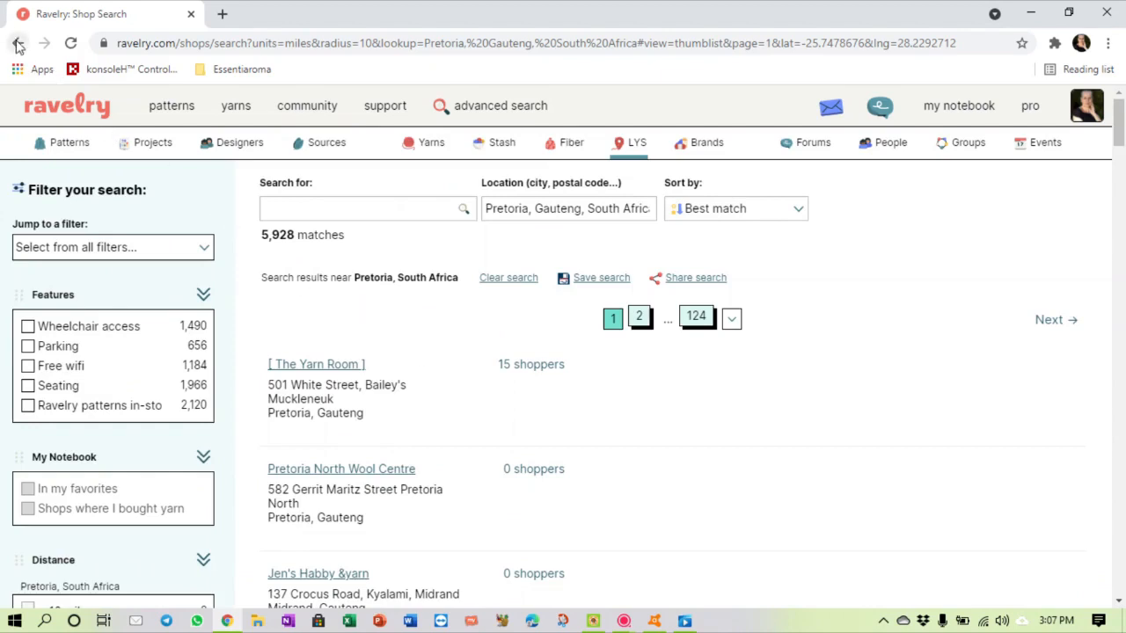
click(172, 106)
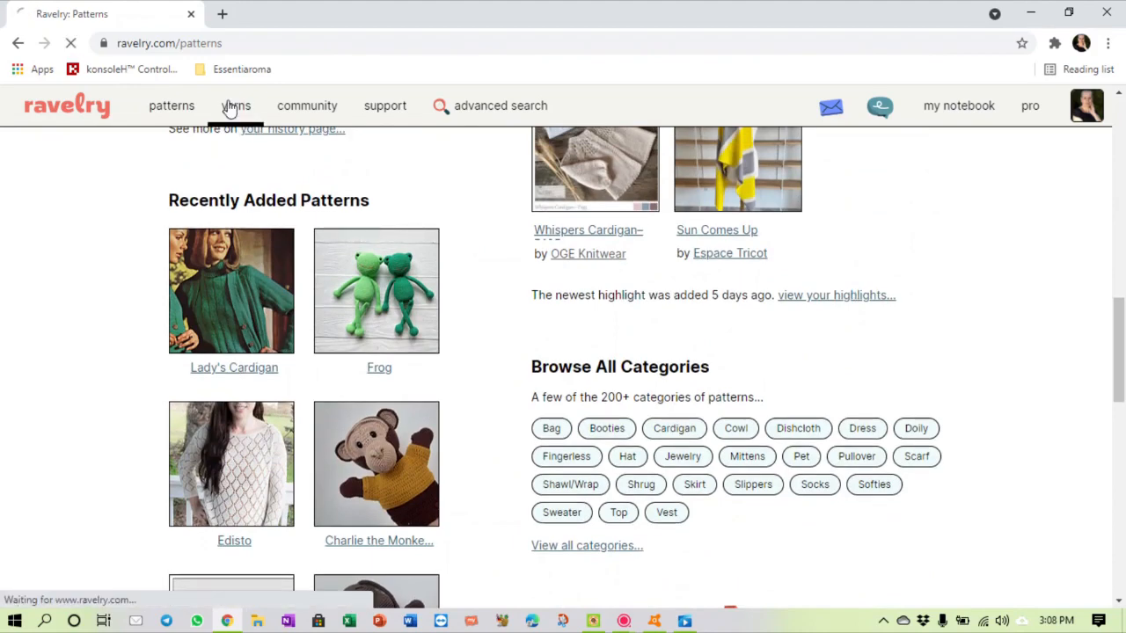
Step: Reach the Road Trip planner from the yarn index, leaving from Pretoria with a 5-mile detour
click(236, 106)
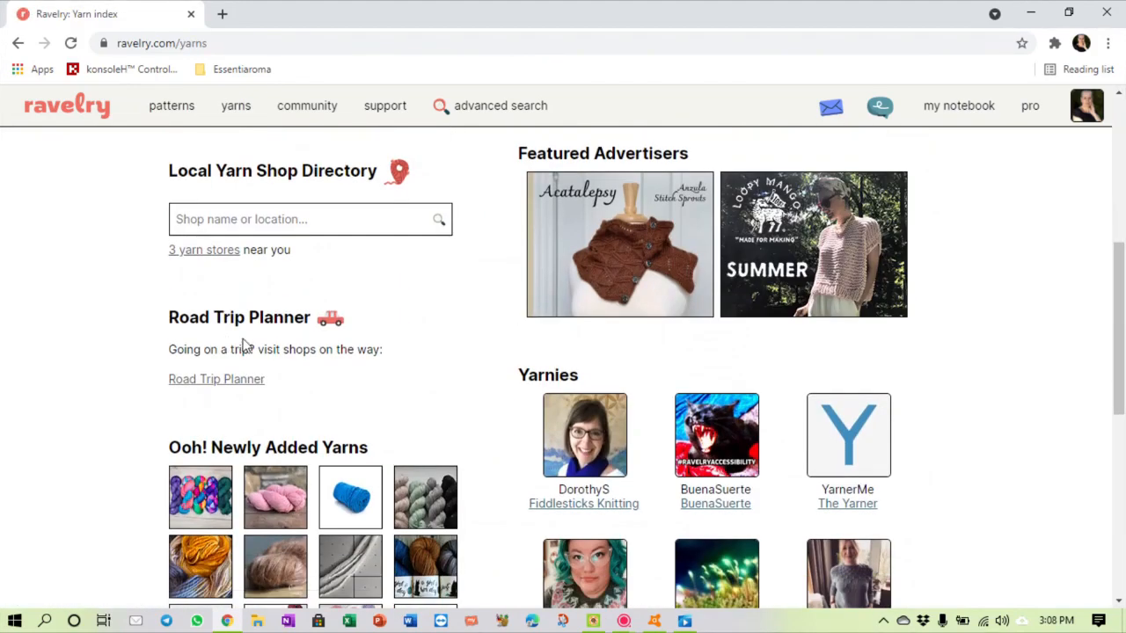
mouse_move(236, 386)
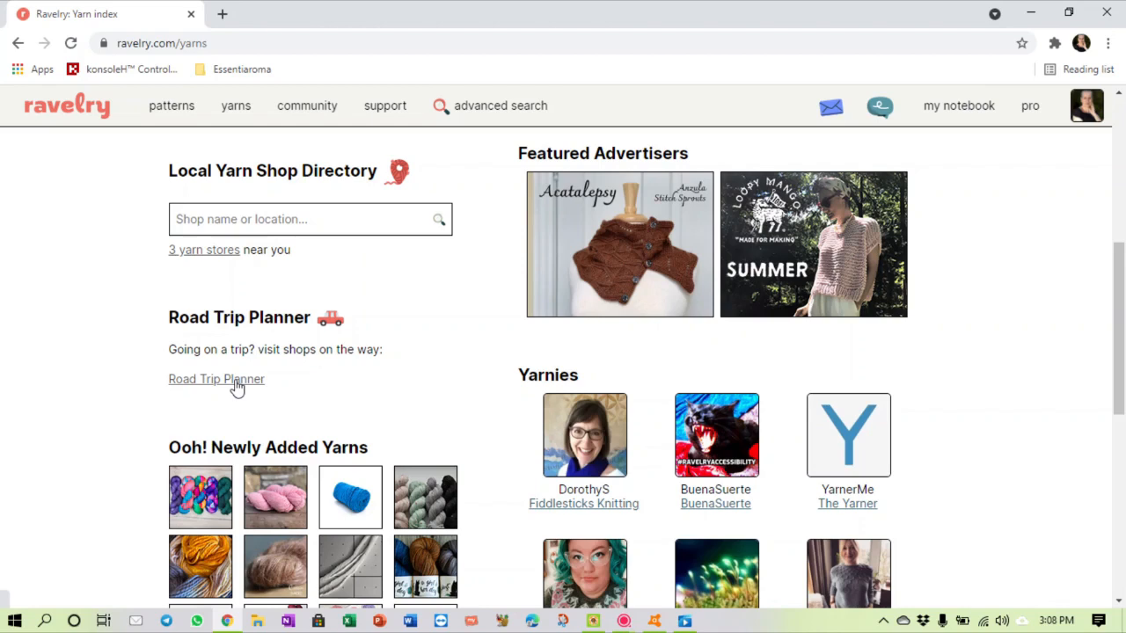
click(216, 380)
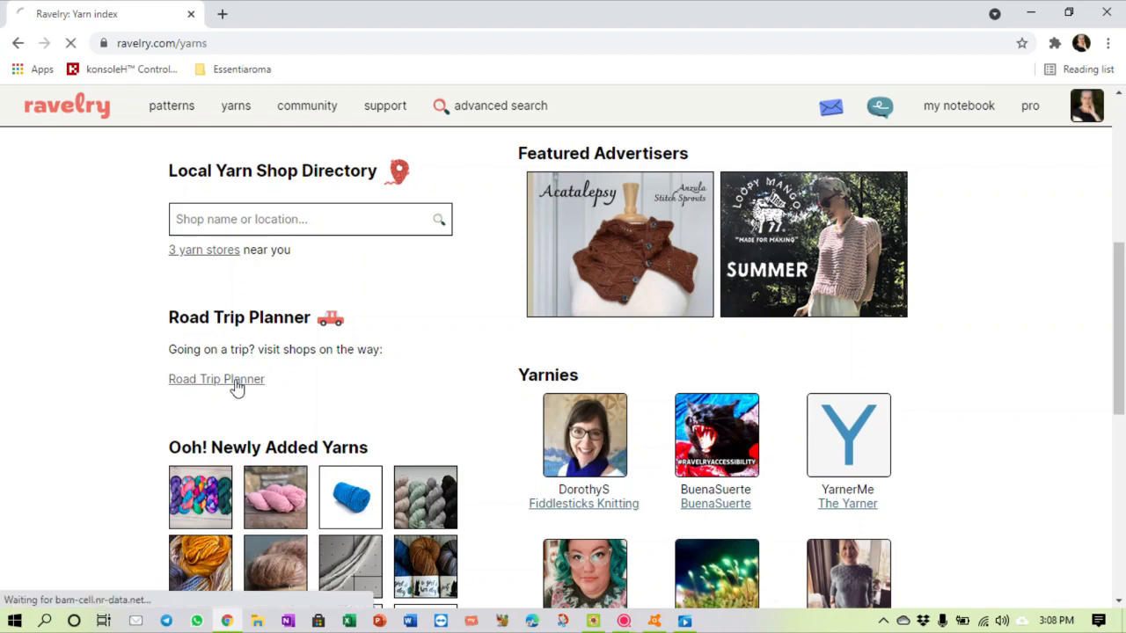
click(215, 380)
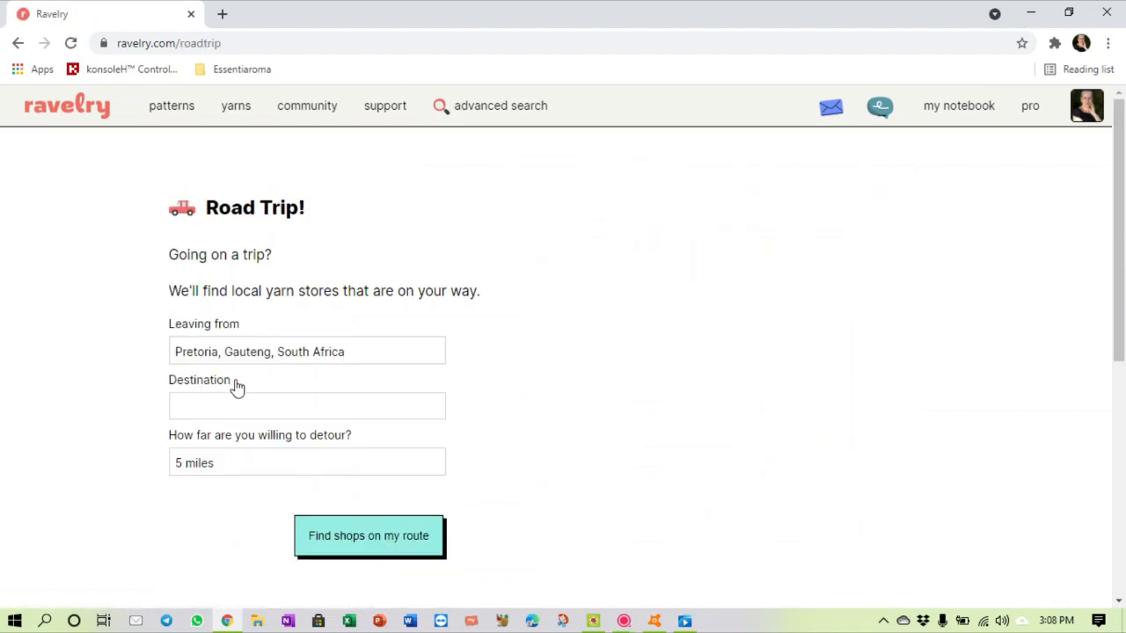
Step: Set the destination to cape town with a 50-mile detour and list shops along the route, like Arthur Bales
click(306, 405)
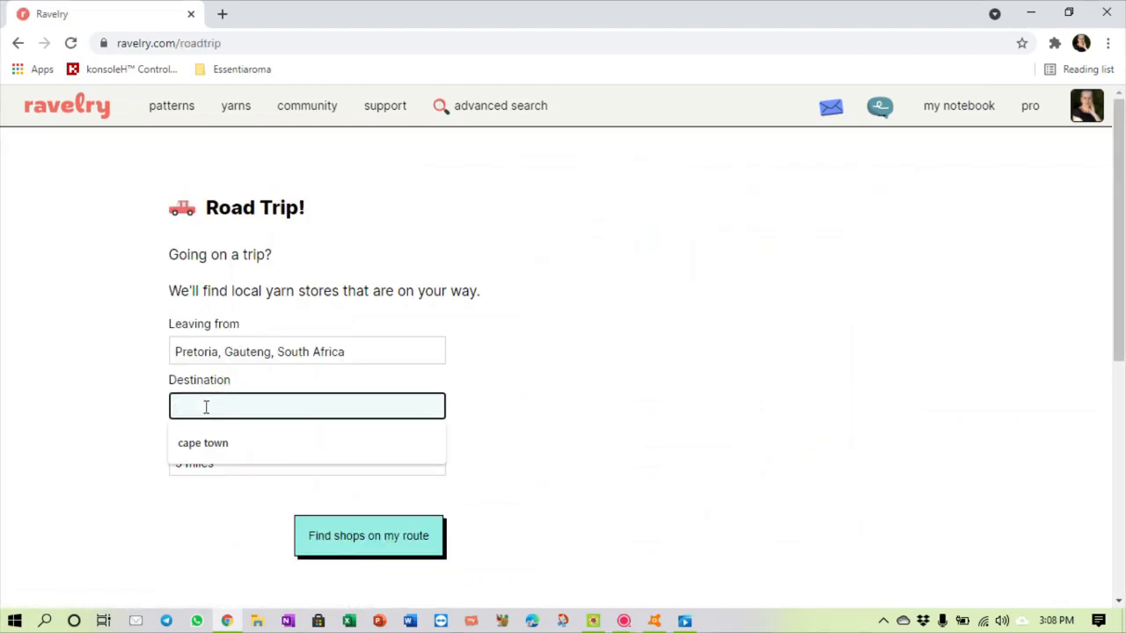
click(202, 444)
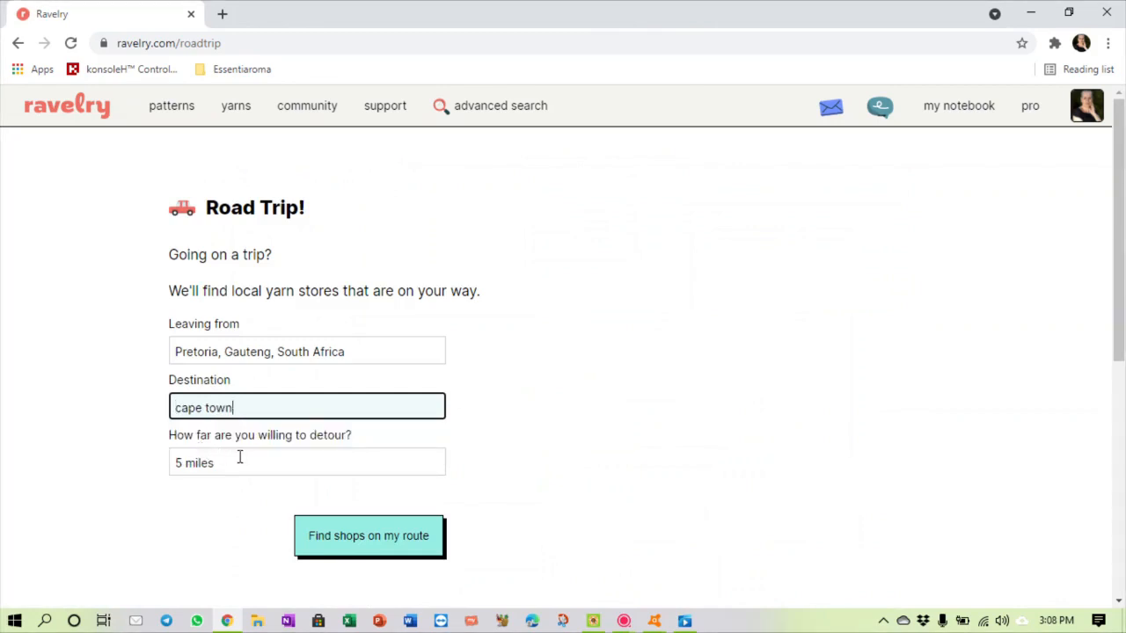
click(306, 461)
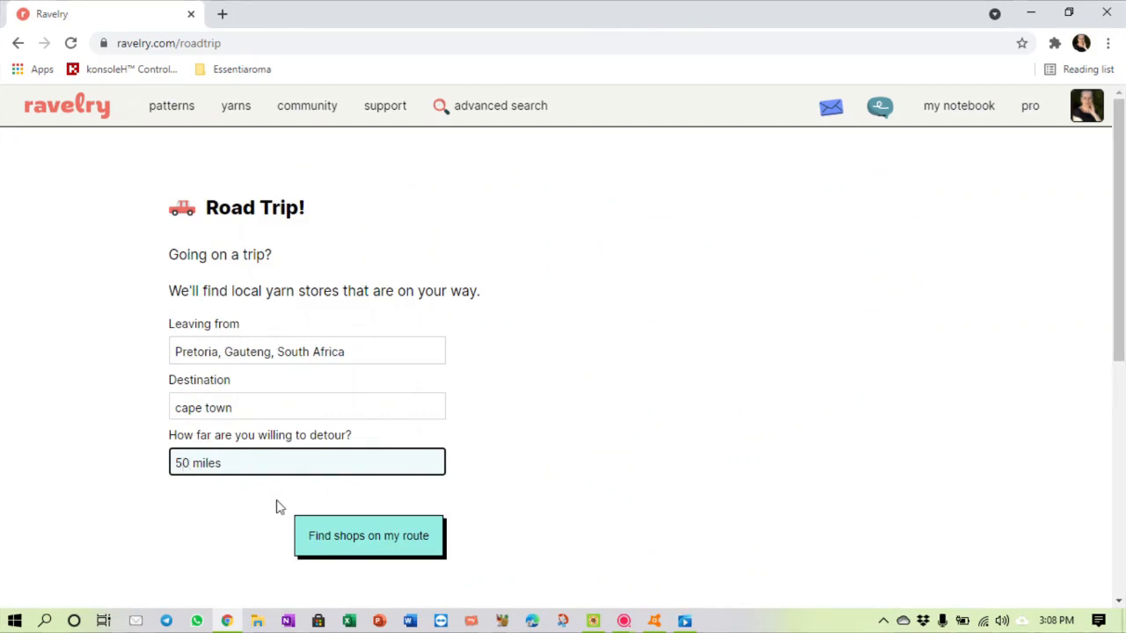
click(369, 535)
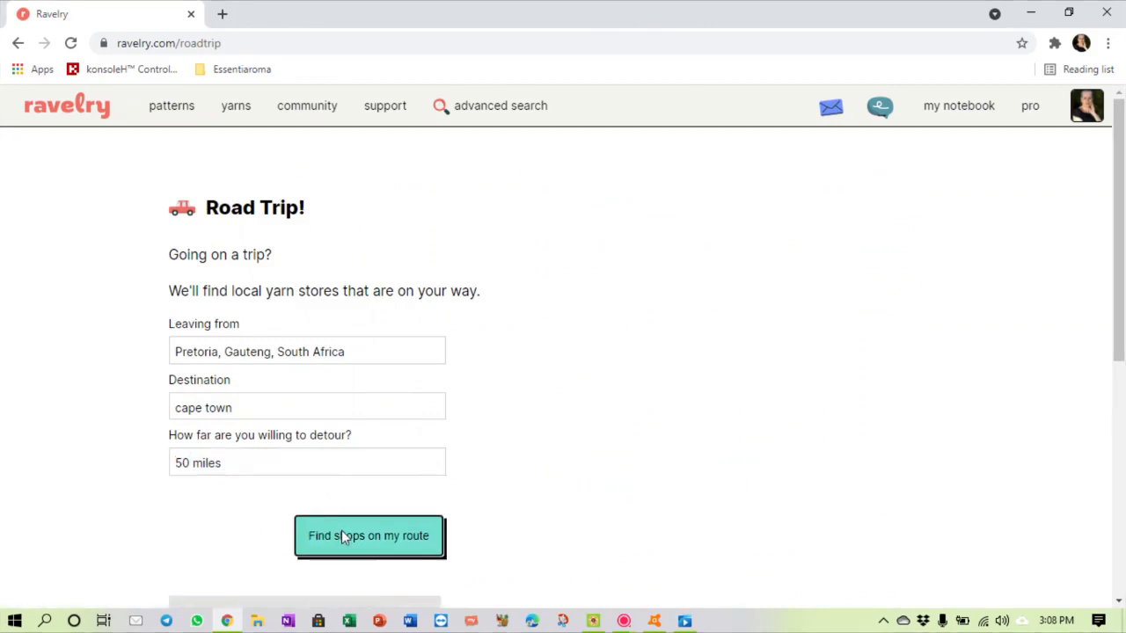
click(370, 534)
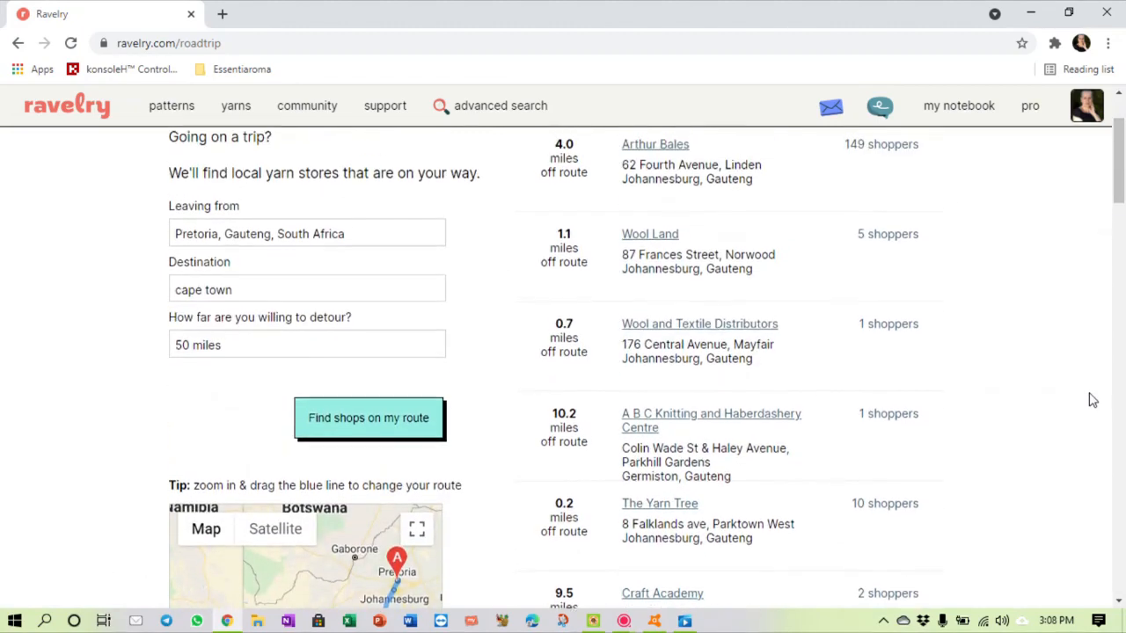
Step: Scroll the 30-shop Pretoria to Cape Town route list to the Cape Town stores, then return home via the logo
scroll(down, 3)
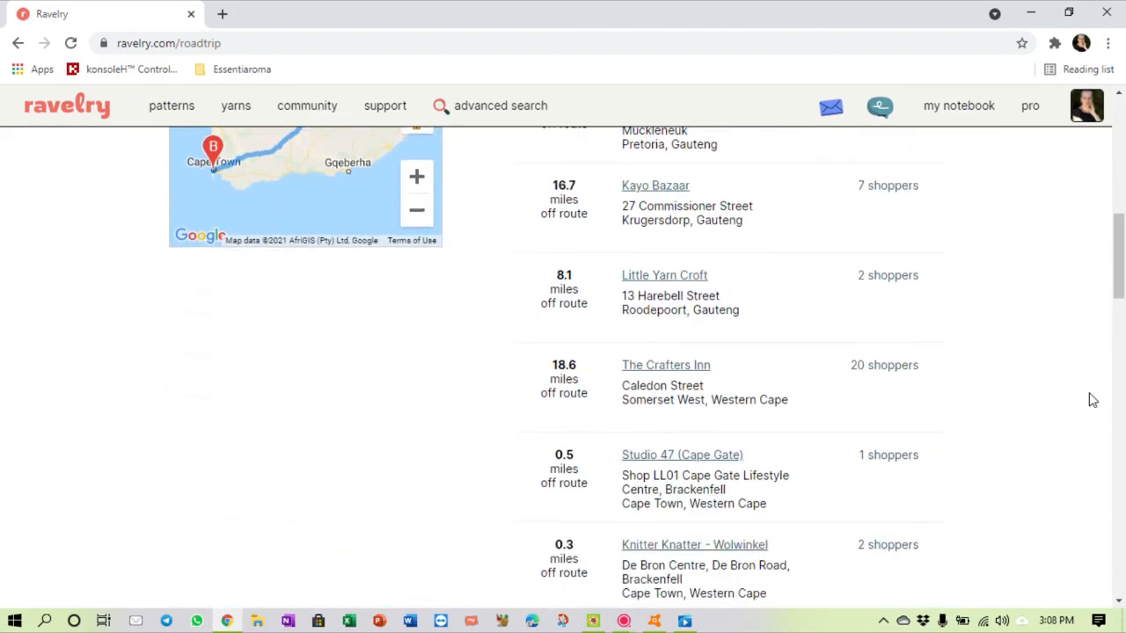
scroll(down, 3)
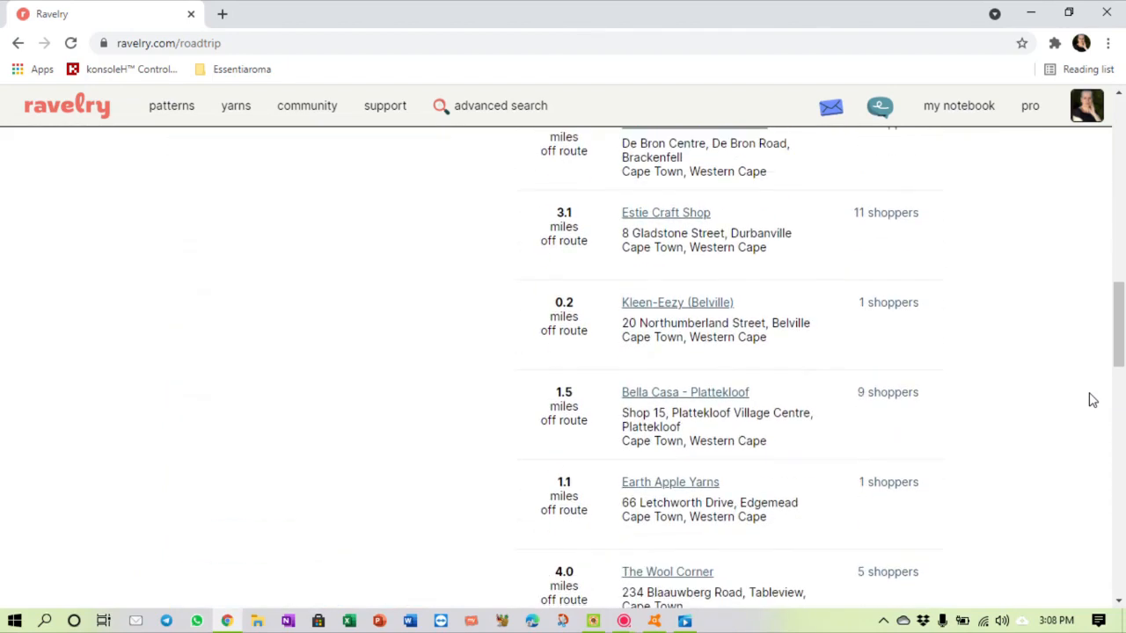
scroll(down, 3)
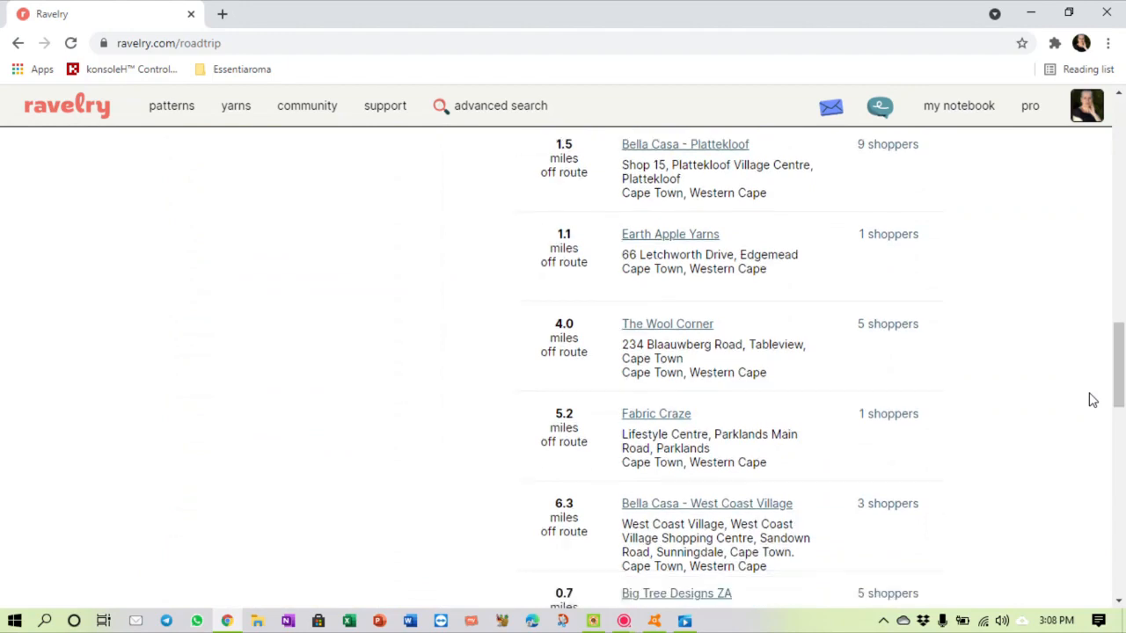
scroll(down, 3)
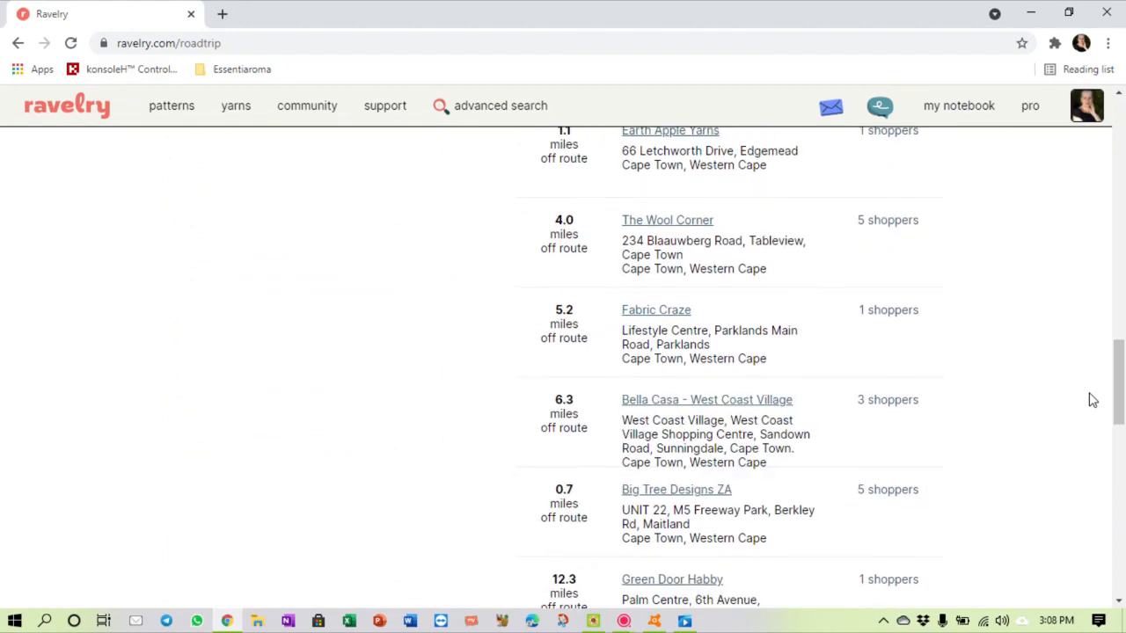
scroll(down, 3)
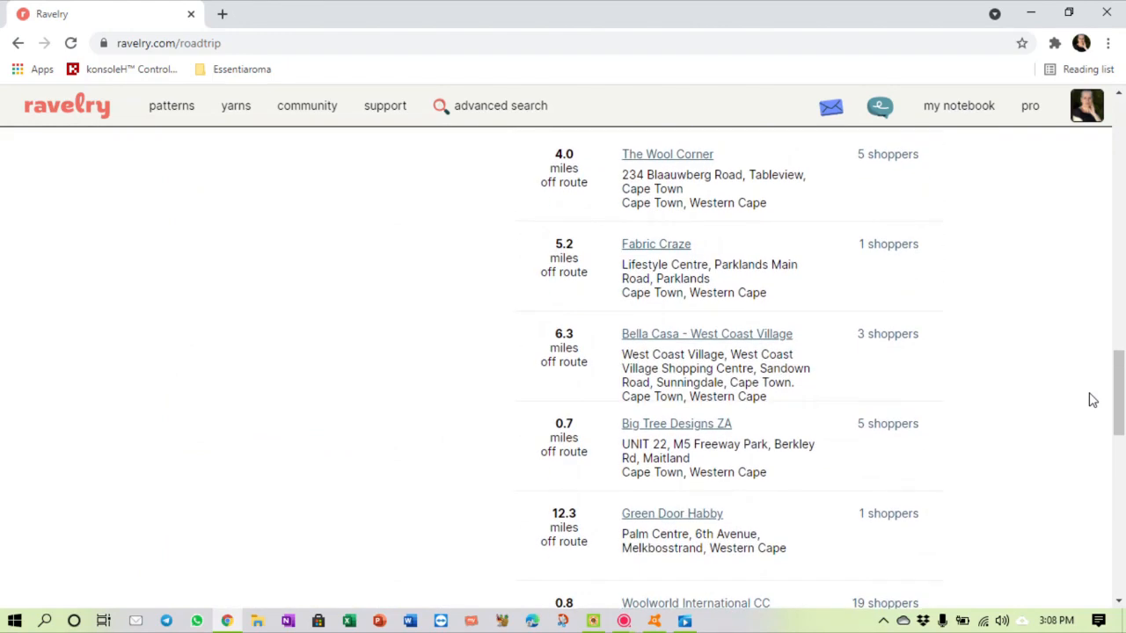
mouse_move(1063, 387)
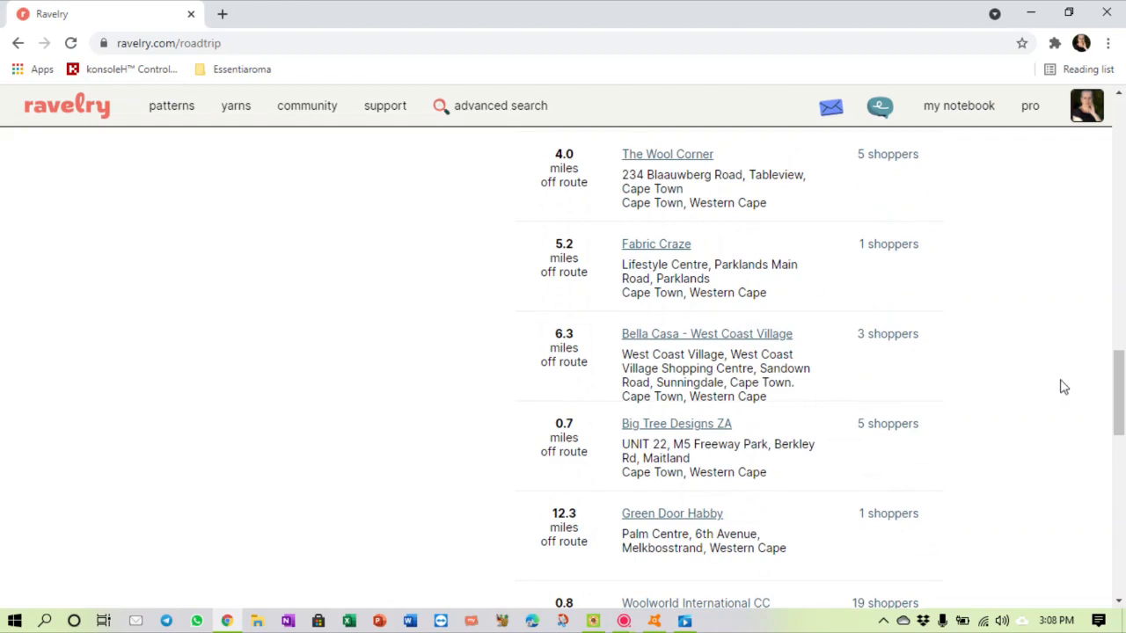
scroll(down, 3)
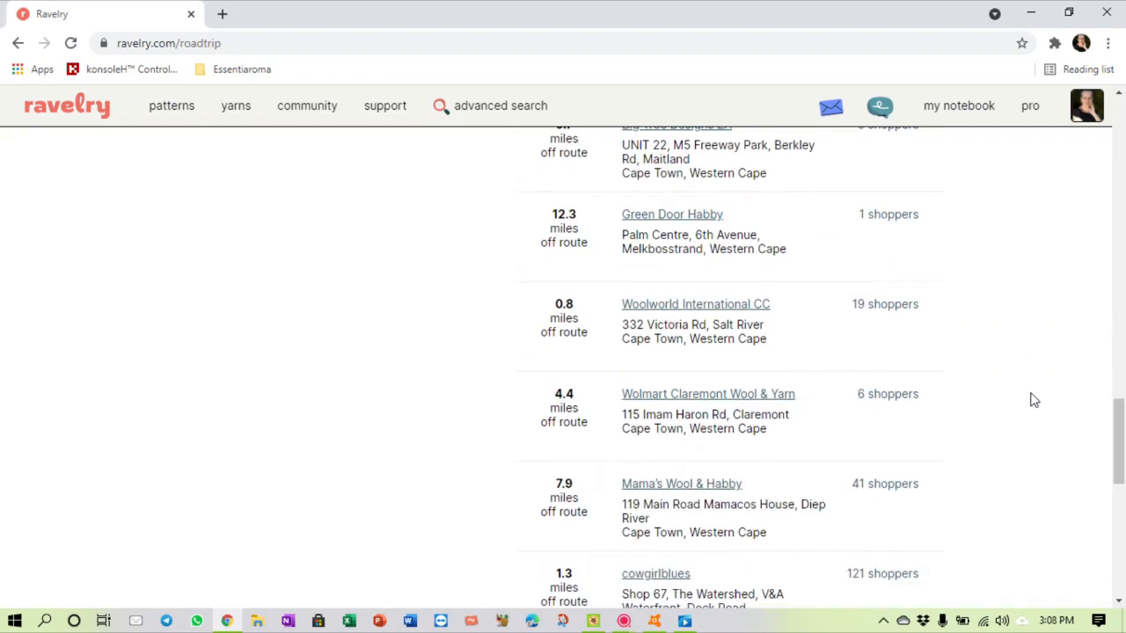
scroll(down, 3)
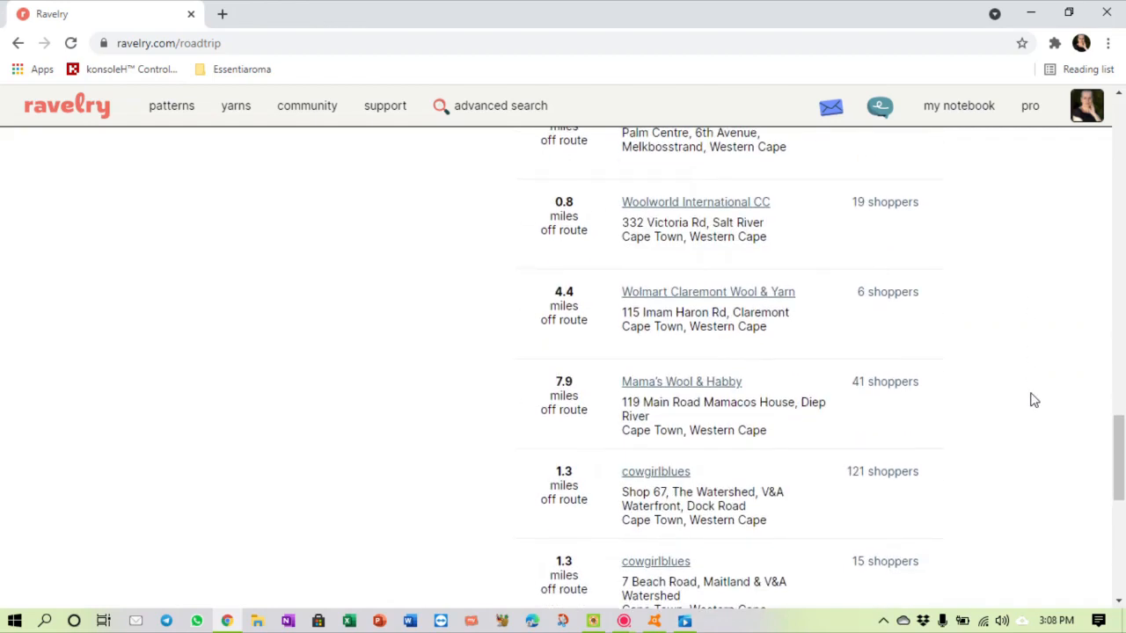
scroll(down, 3)
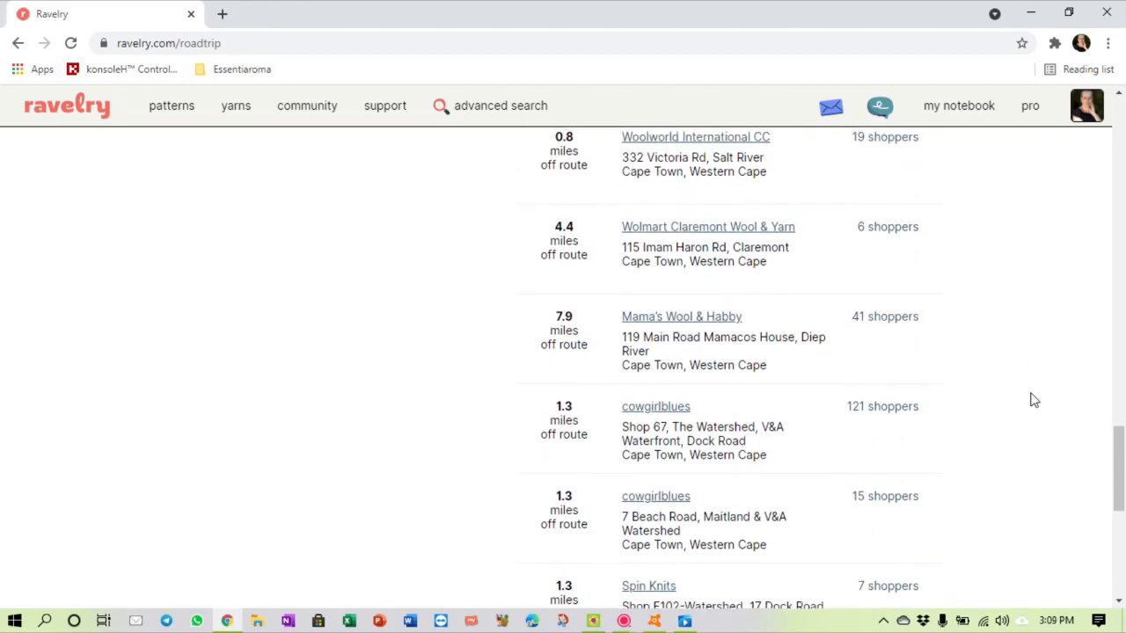
scroll(down, 3)
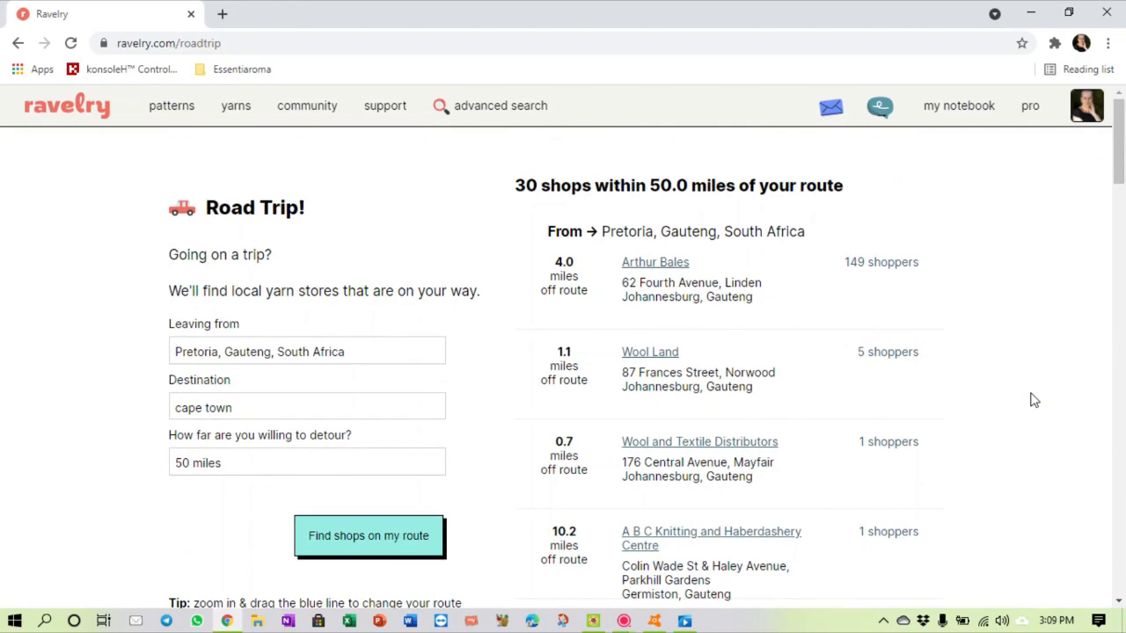
mouse_move(69, 119)
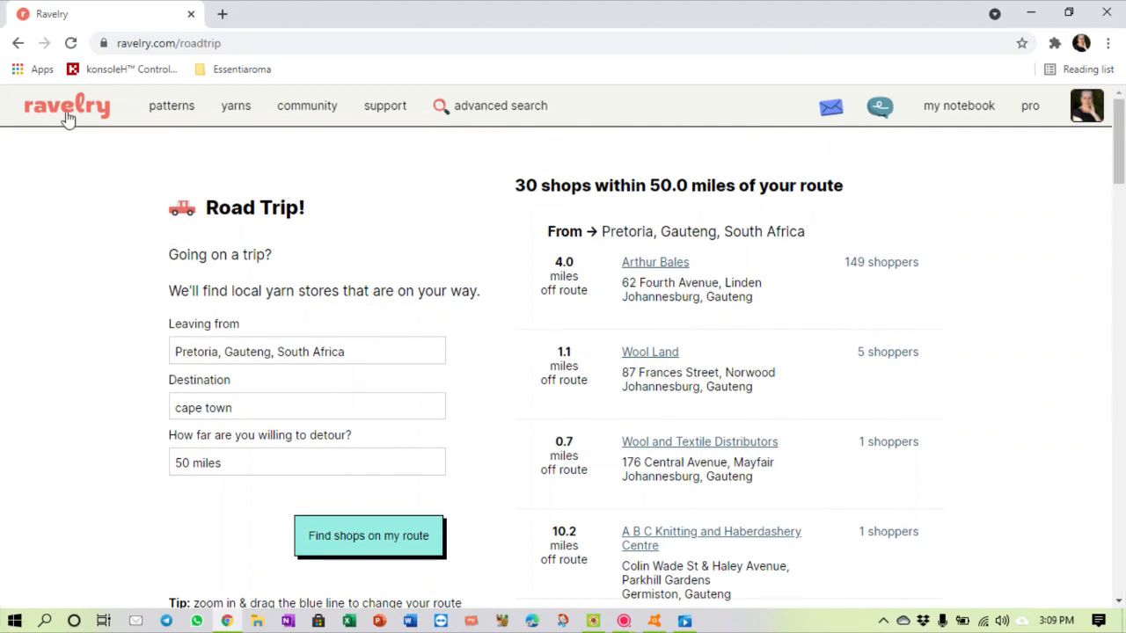
click(66, 106)
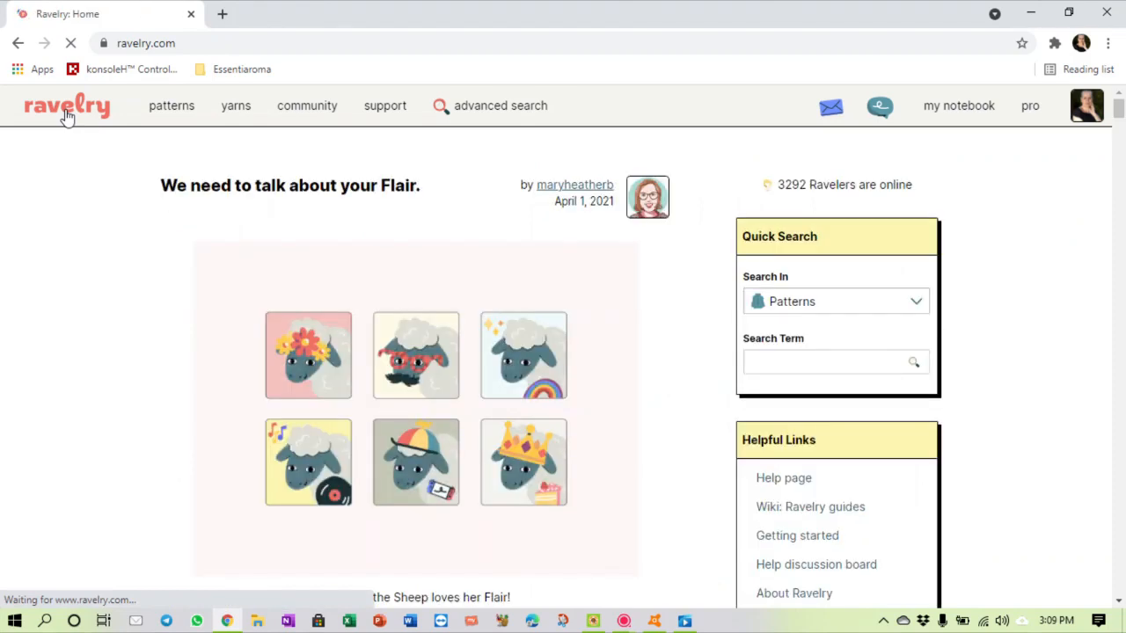